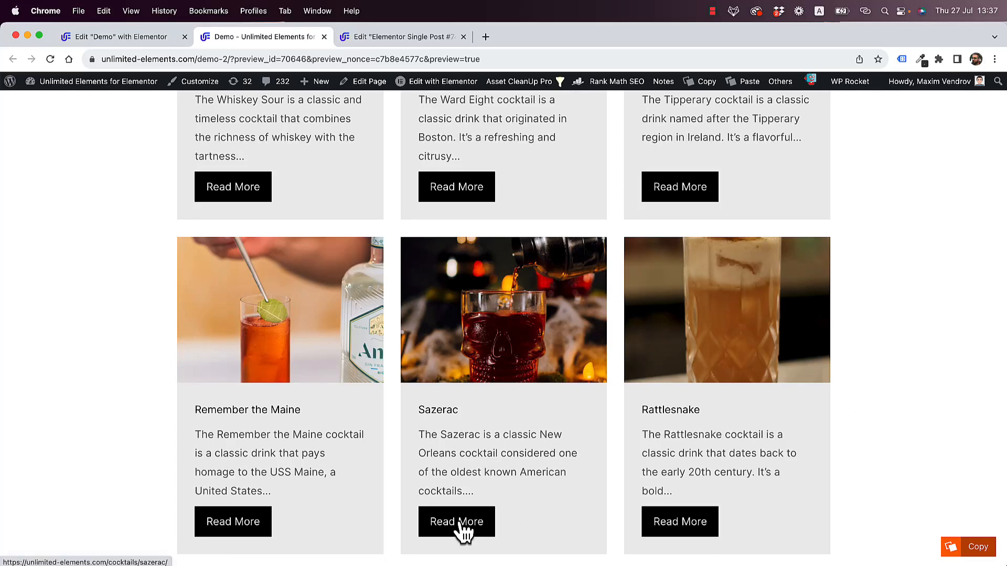
- Preview the finished demo's Sazerac quick-view popup before editing the empty Demo page
click(456, 521)
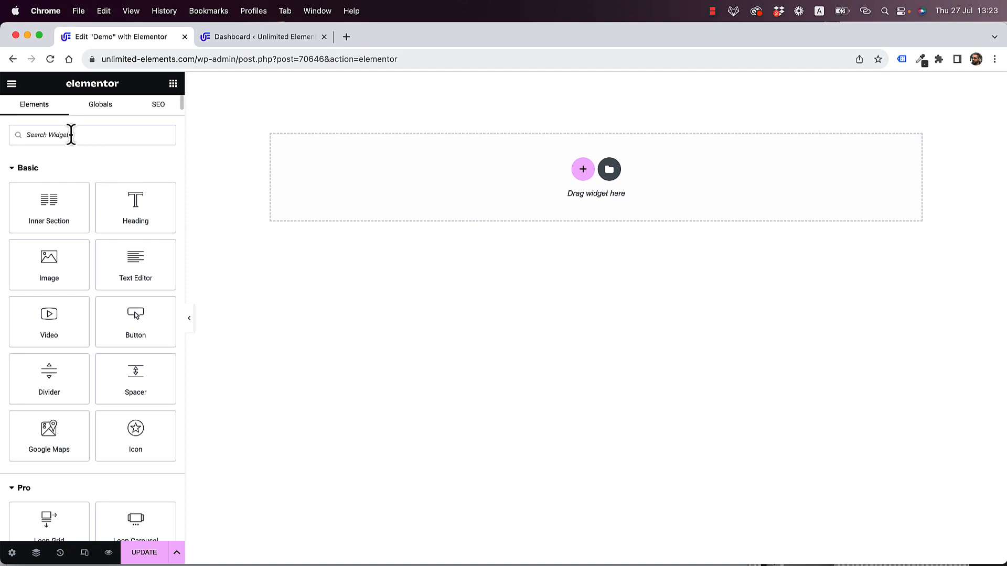
- Search widgets for 'post' and add the Post Grid widget to the page
text(post)
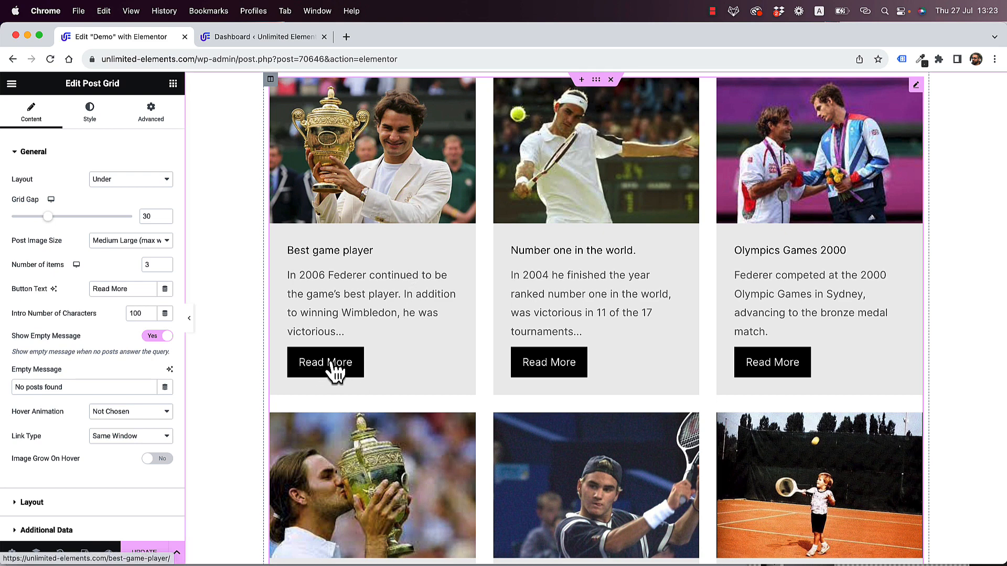
mouse_move(463, 354)
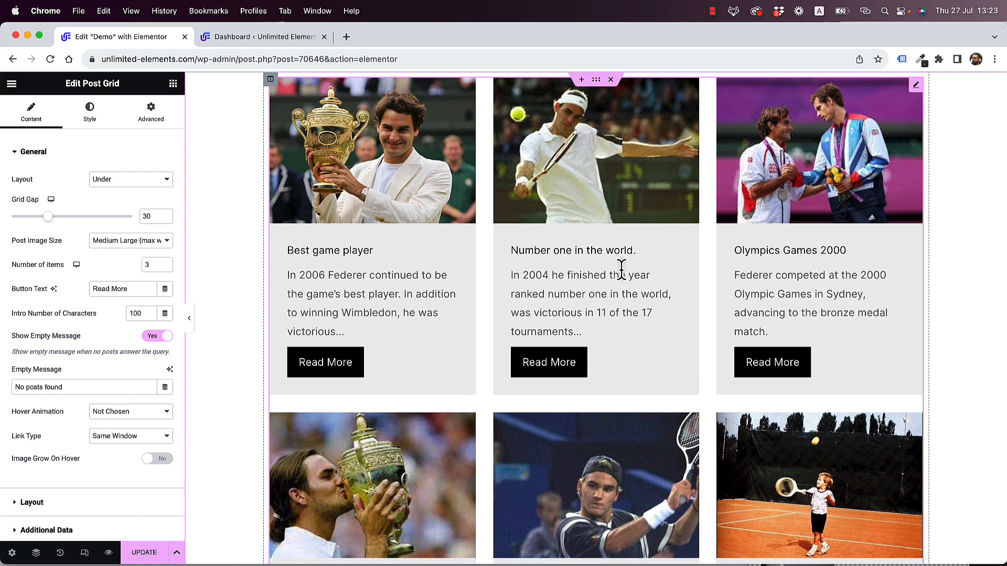
mouse_move(560, 372)
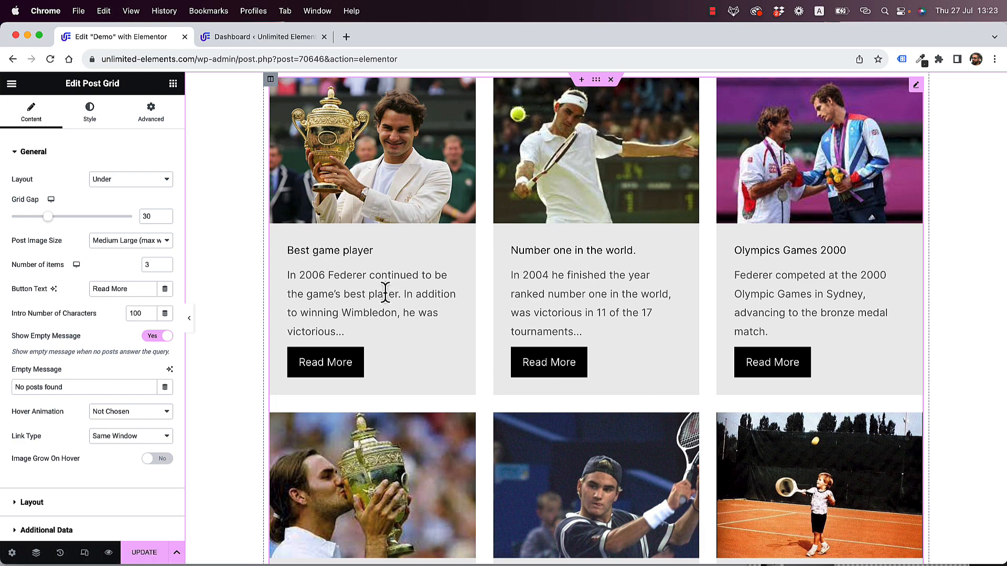
mouse_move(271, 250)
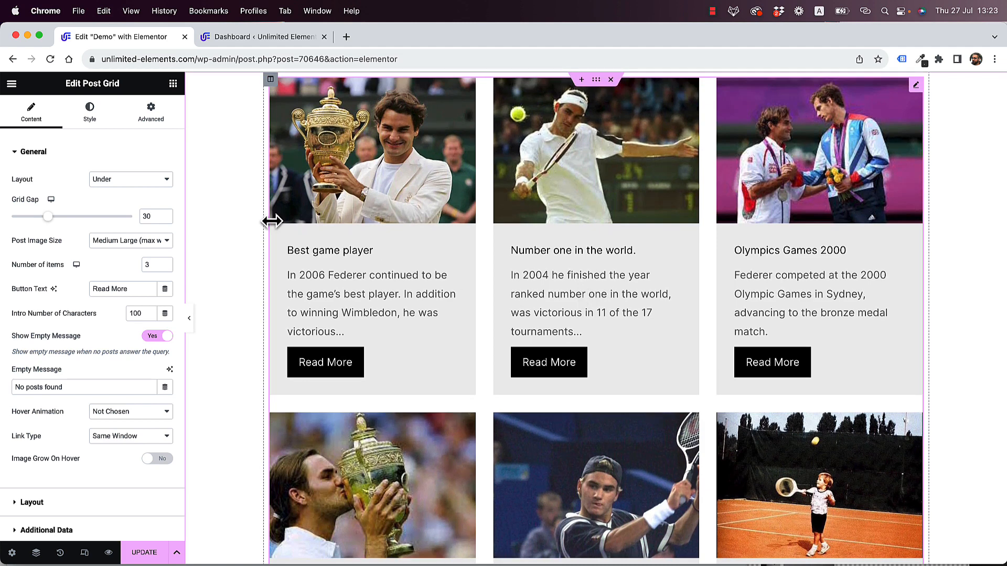
- In Posts Query, set Post Types to Cocktail and Max Posts to 6
scroll(down, 3)
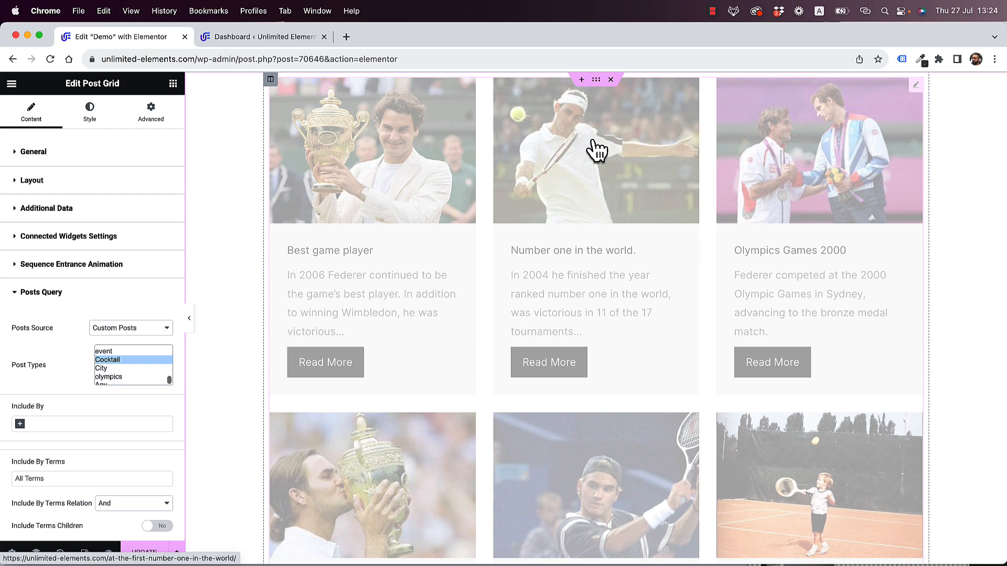
click(108, 359)
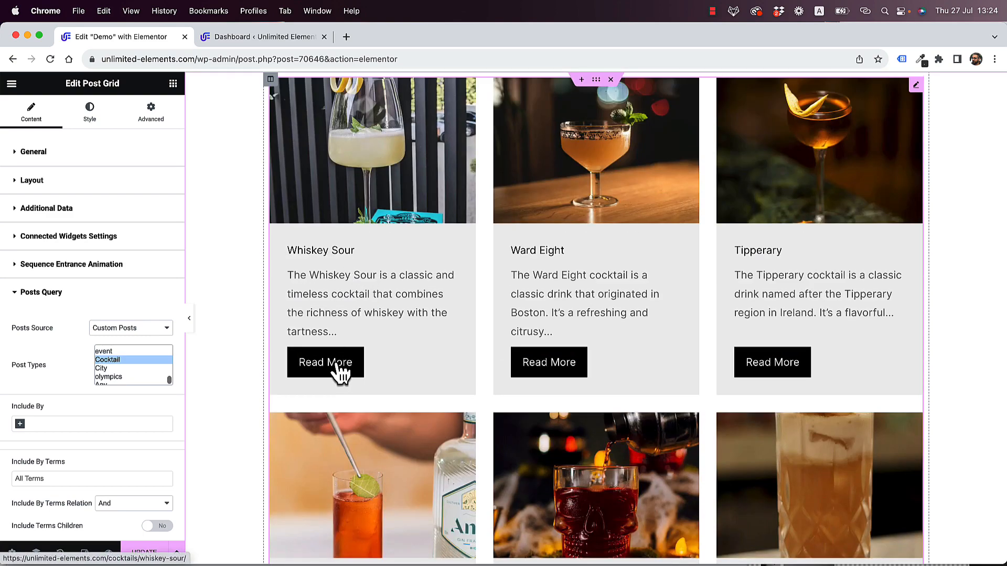
scroll(down, 3)
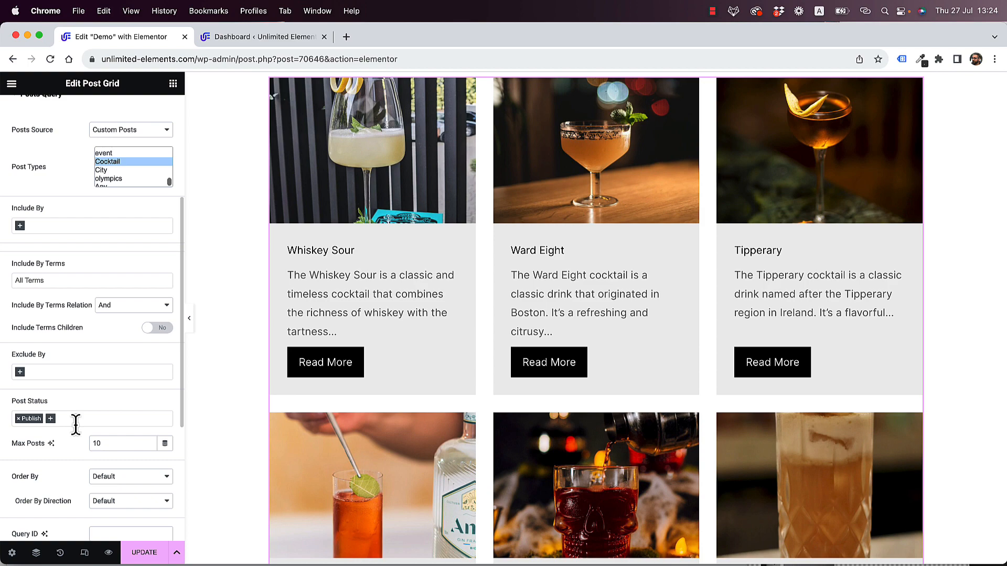
text(6)
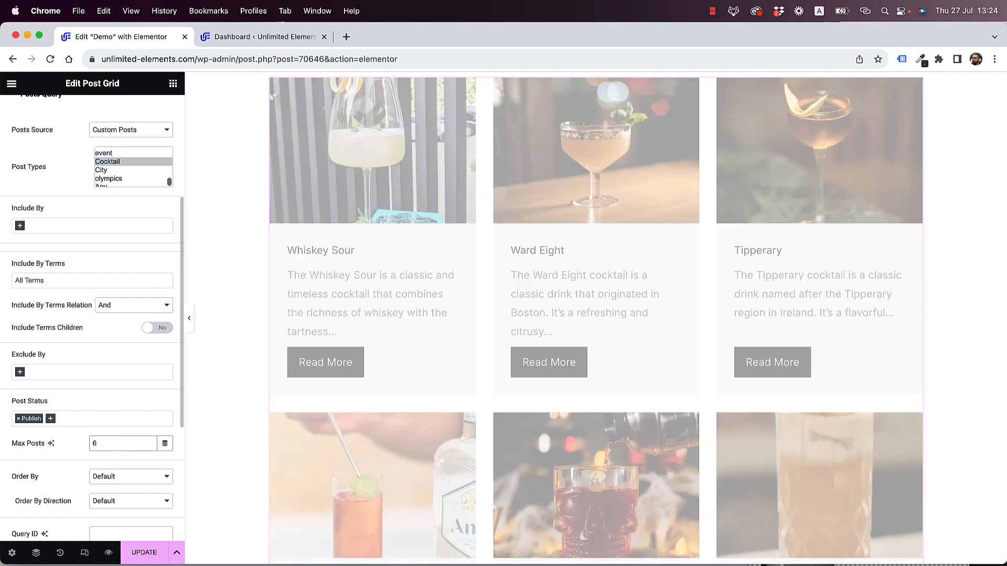
scroll(down, 3)
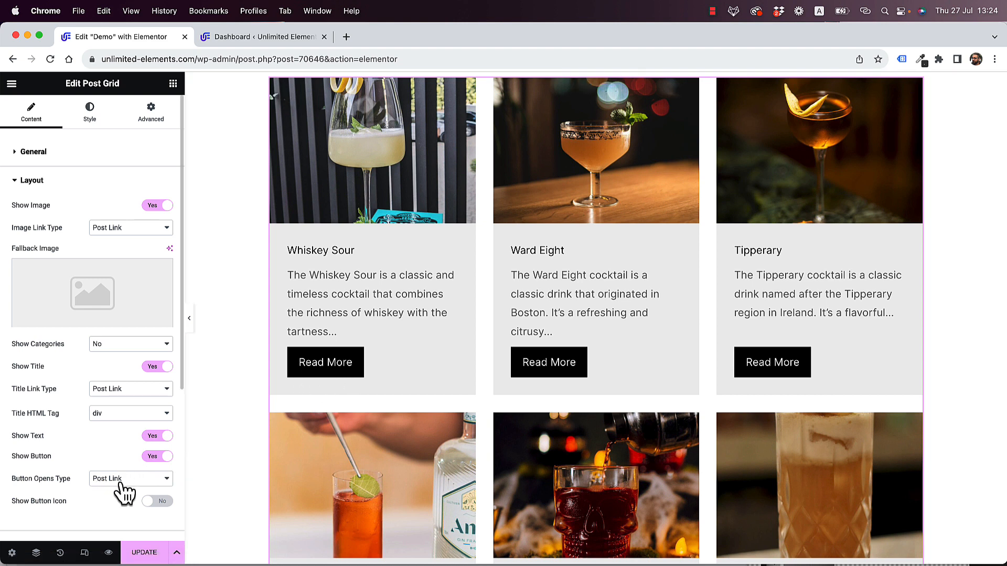
- Set Button Opens Type to Dynamic Post Popup in the Layout section
click(130, 479)
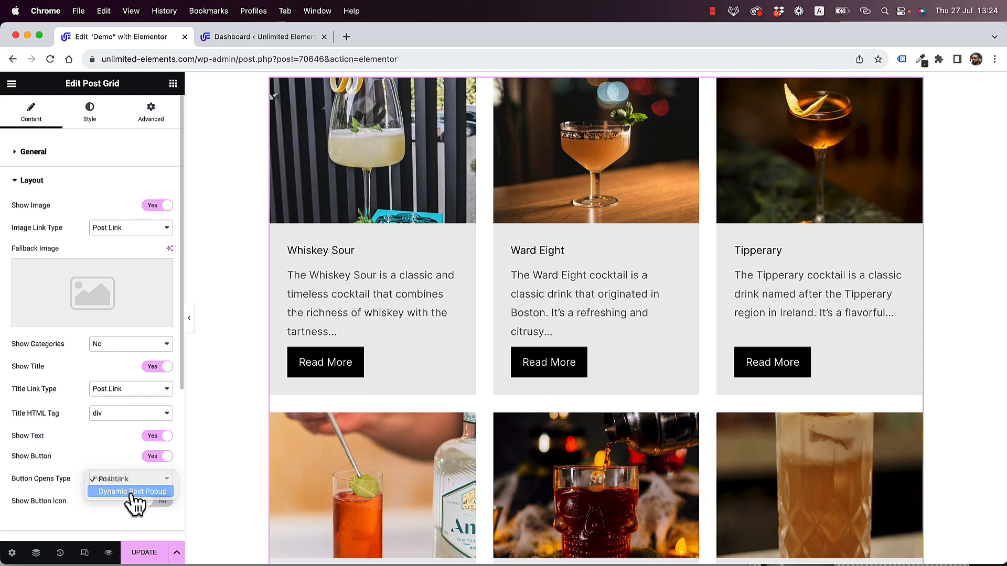
click(130, 490)
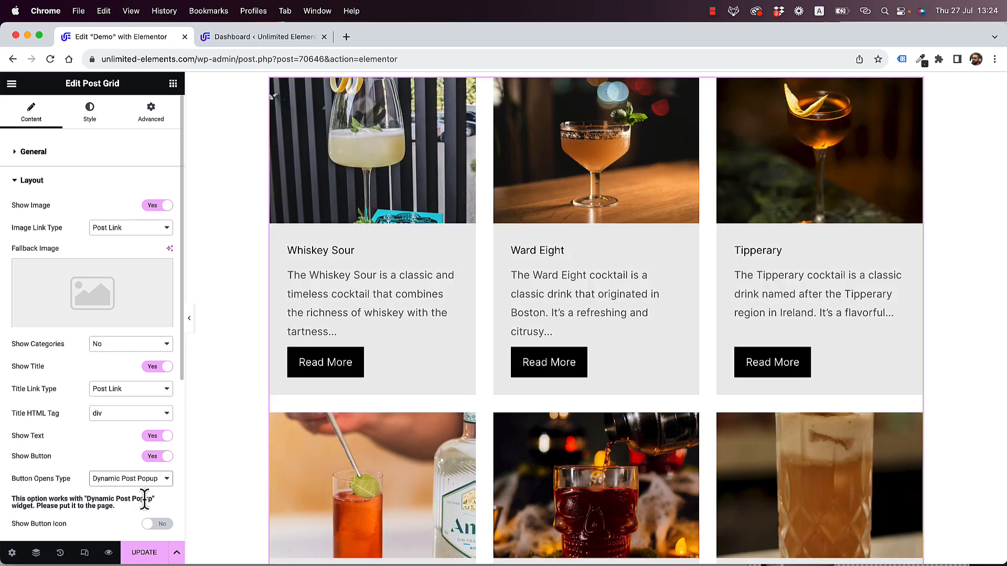
mouse_move(48, 507)
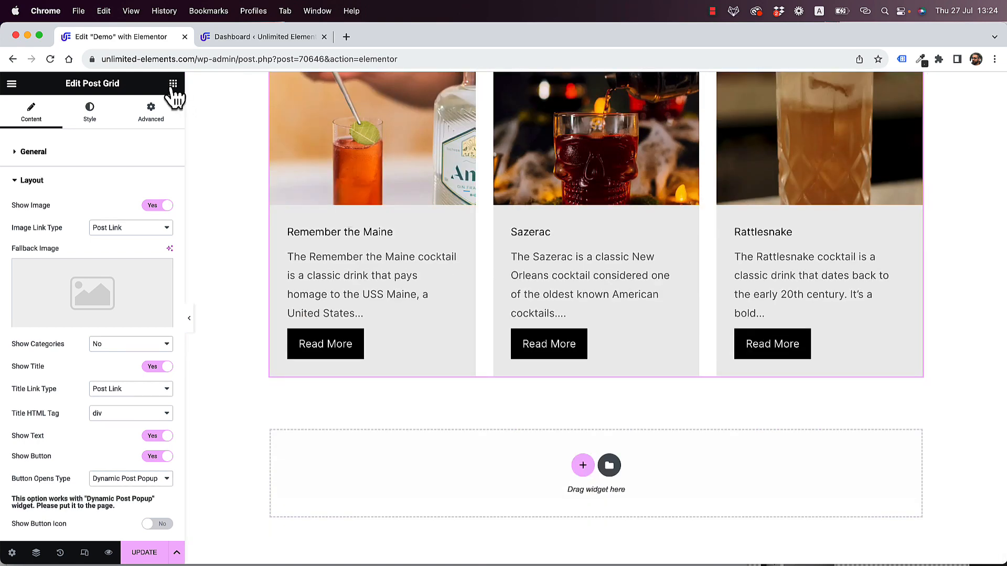
- Search 'dynamic post pop' and add the Dynamic Post Popup widget below the grid
click(173, 84)
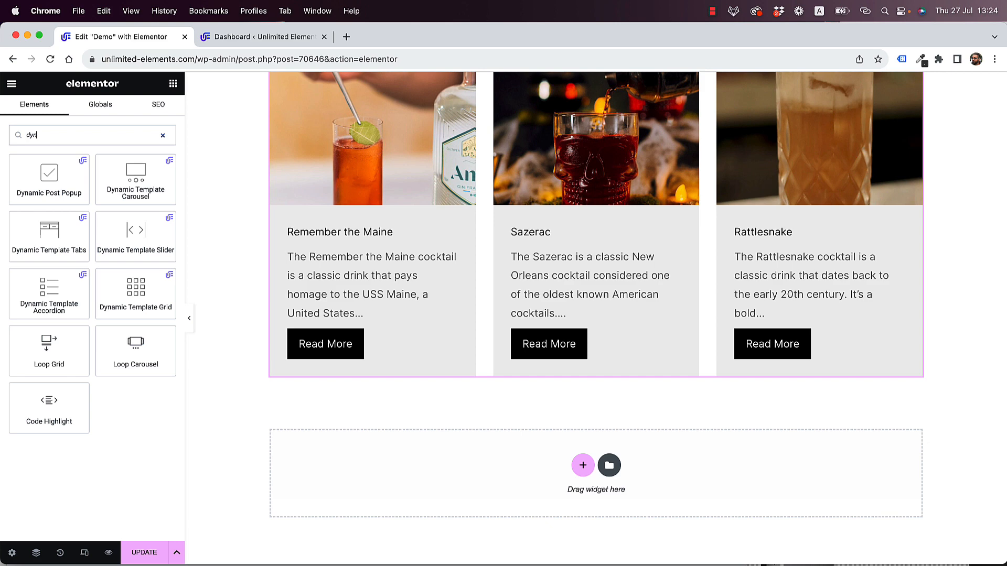
text(dynamic post pop)
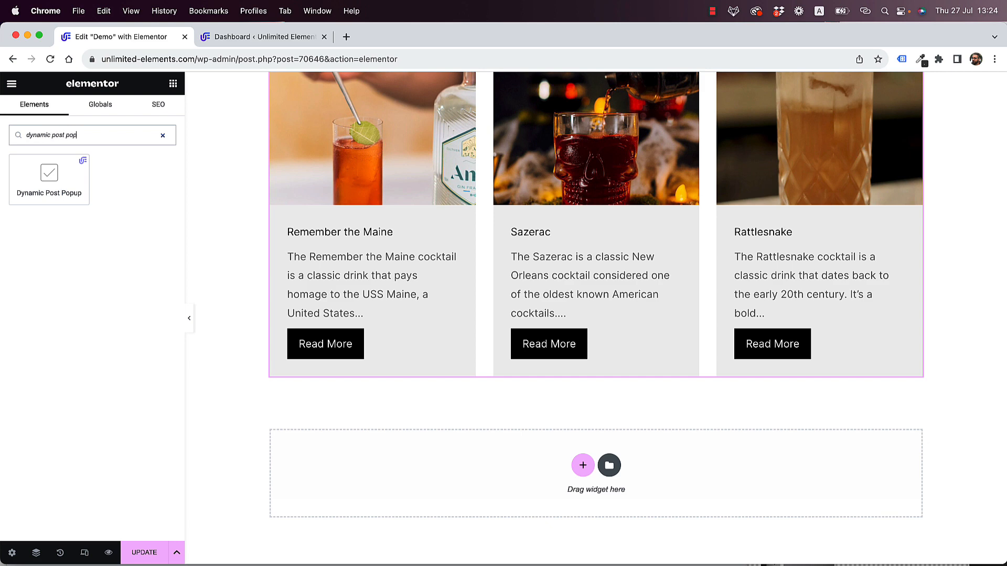
click(49, 179)
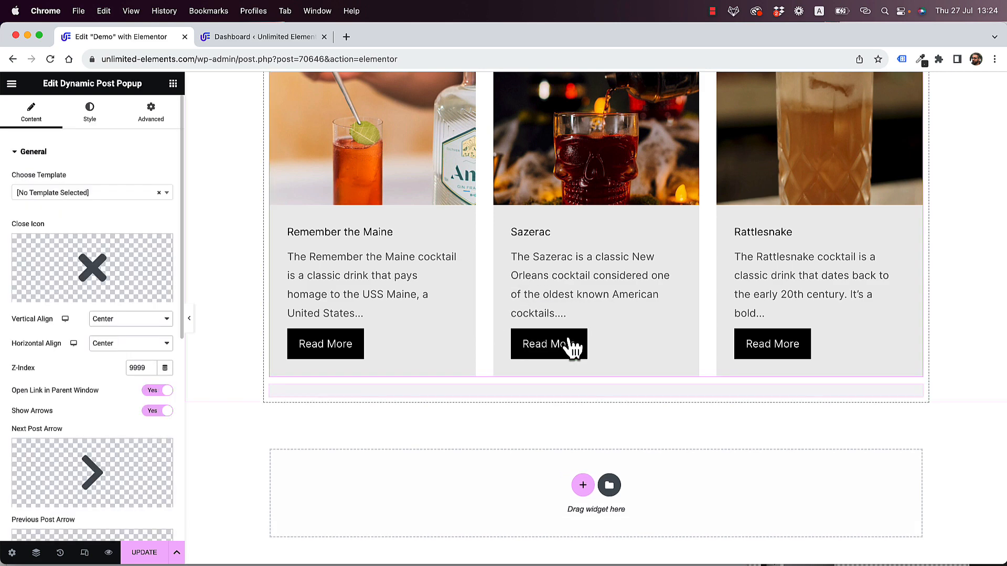
scroll(down, 3)
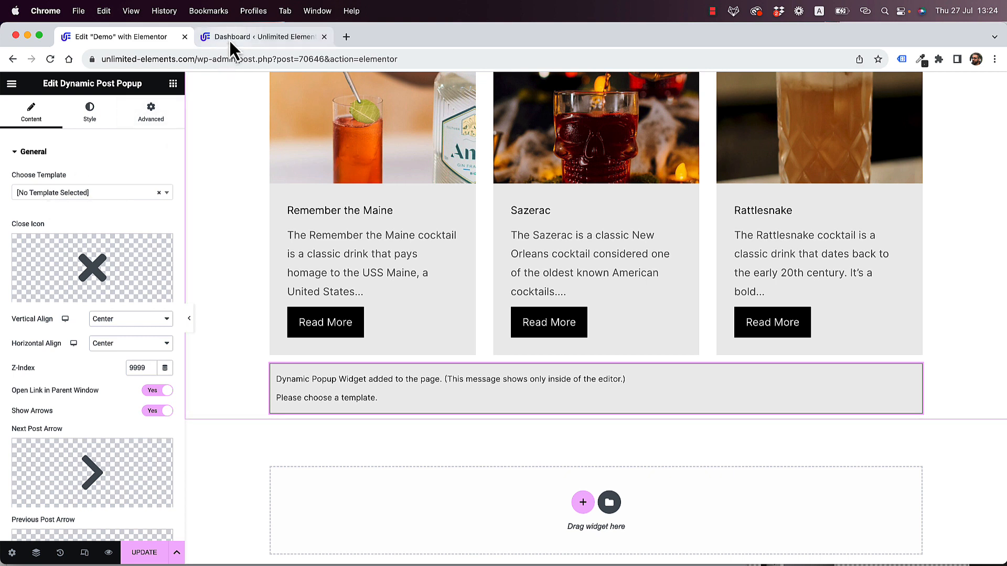
mouse_move(257, 37)
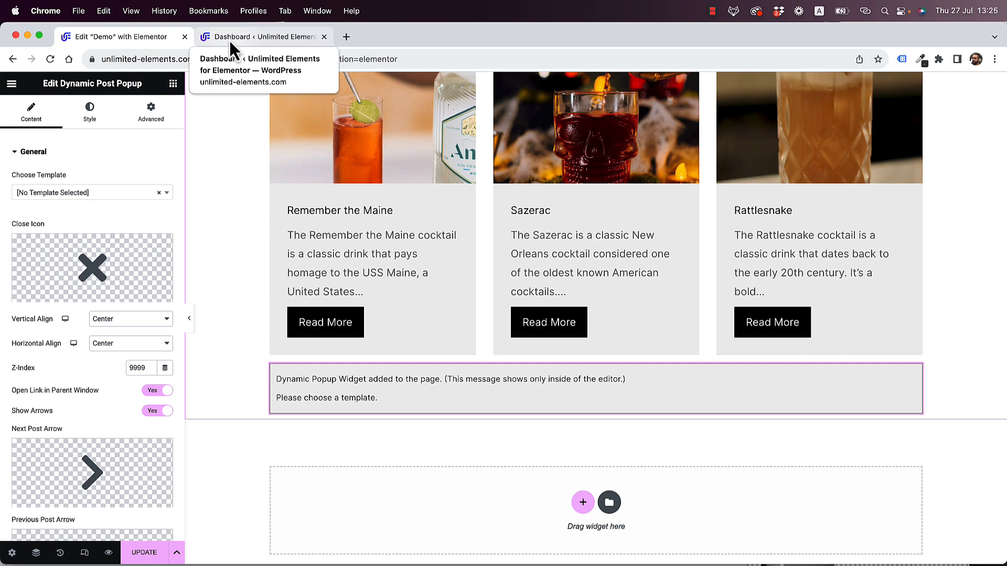
- From the WordPress dashboard, go to Templates > Theme Builder
click(263, 36)
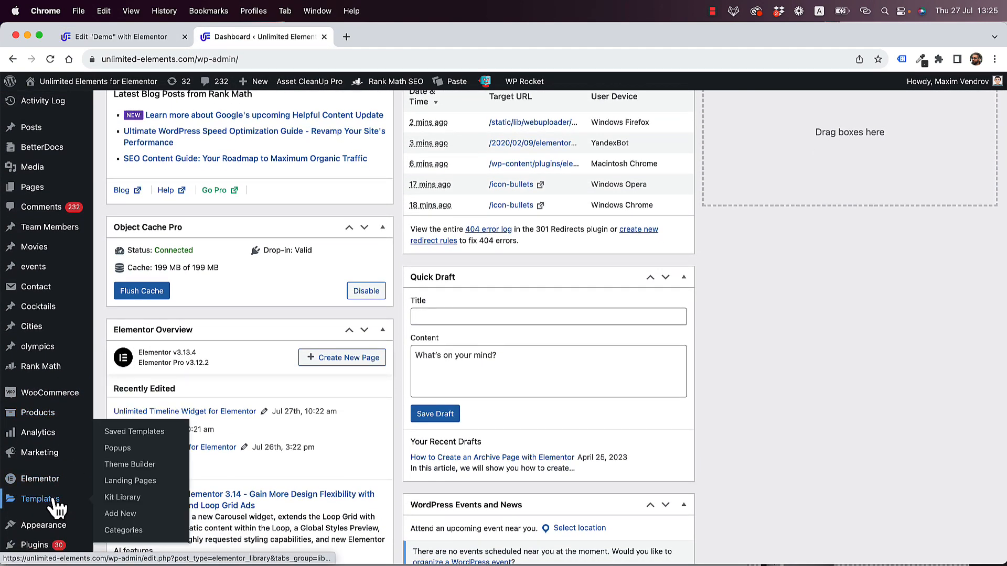
click(129, 465)
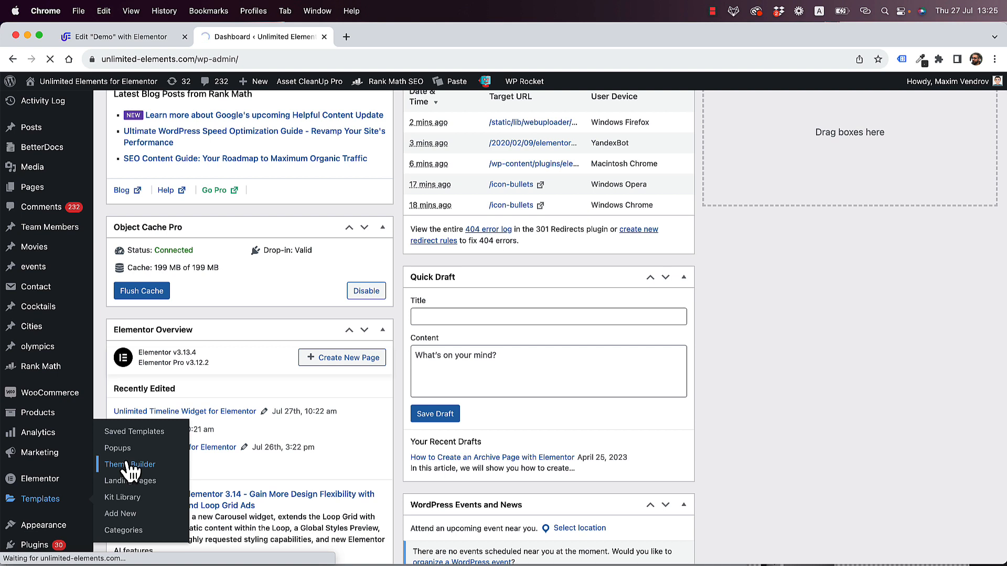
click(129, 464)
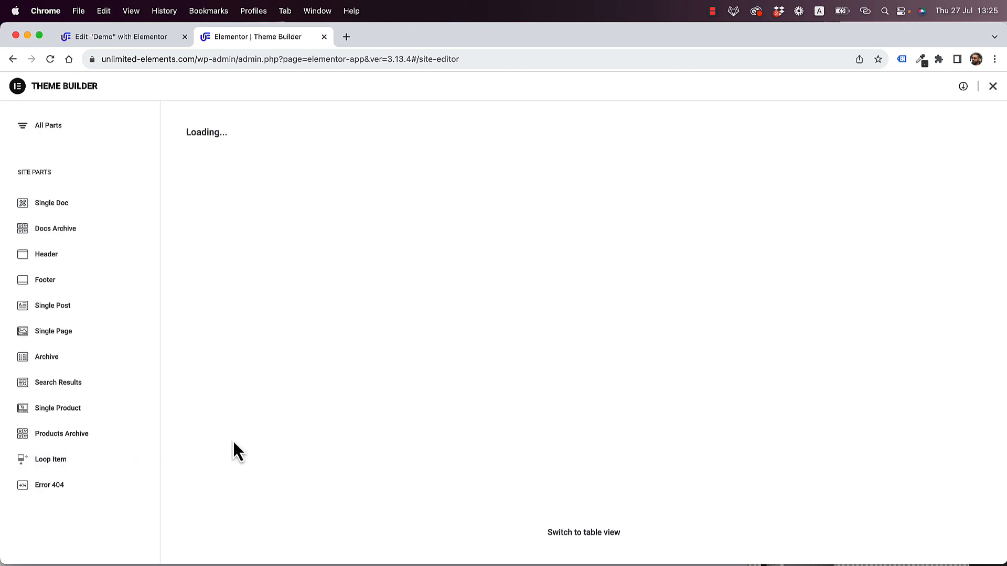
- Choose Single Post in Theme Builder and add a new template
click(48, 125)
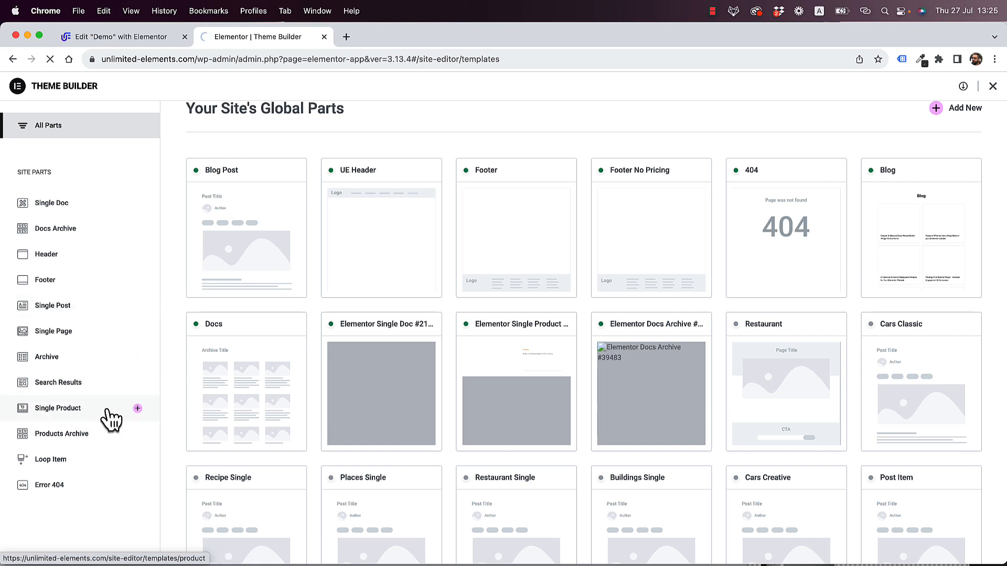
click(53, 306)
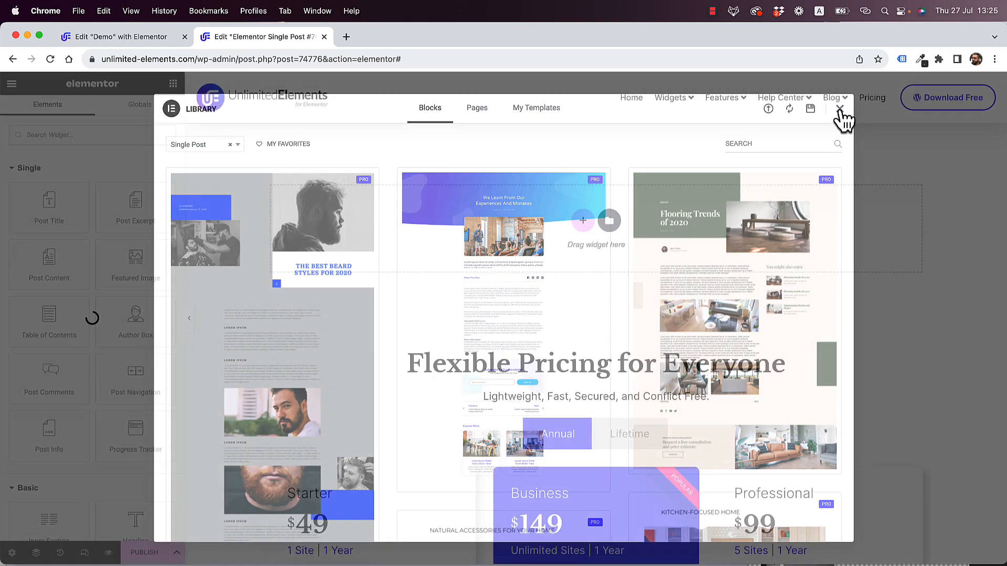
- Dismiss the template library and drop the Featured Image widget into the empty section
click(840, 109)
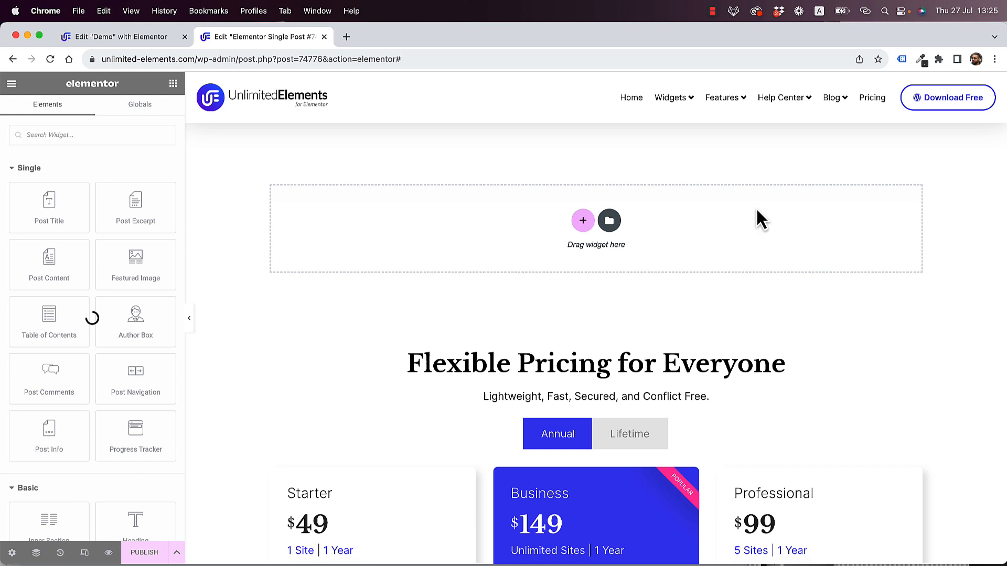
mouse_move(153, 287)
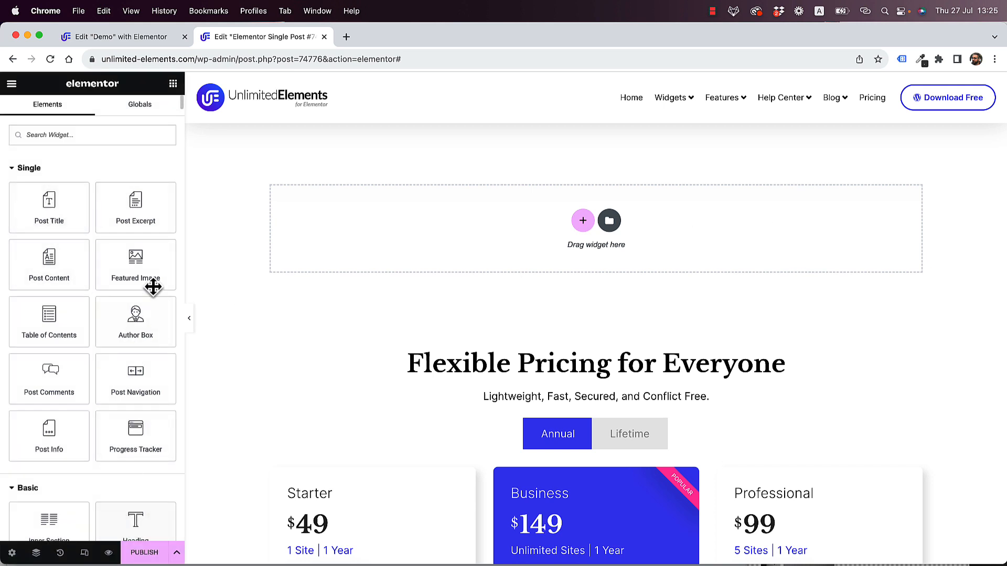
mouse_move(135, 266)
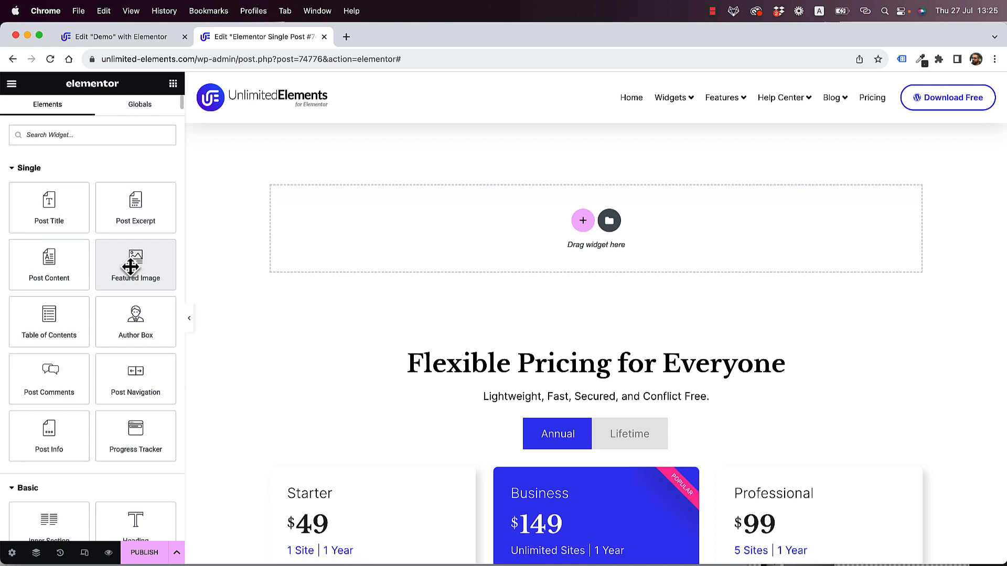
drag(135, 265, 533, 234)
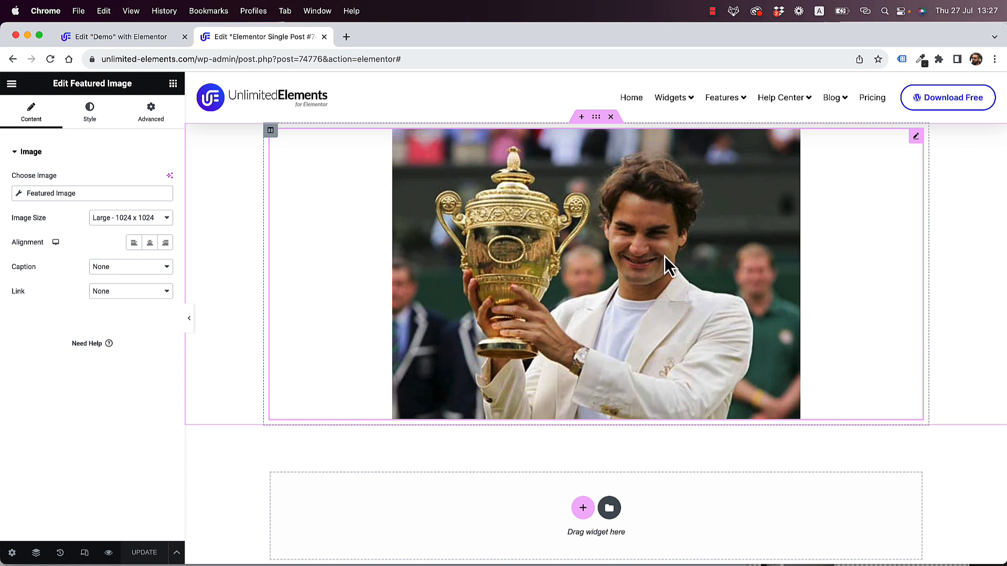
mouse_move(579, 275)
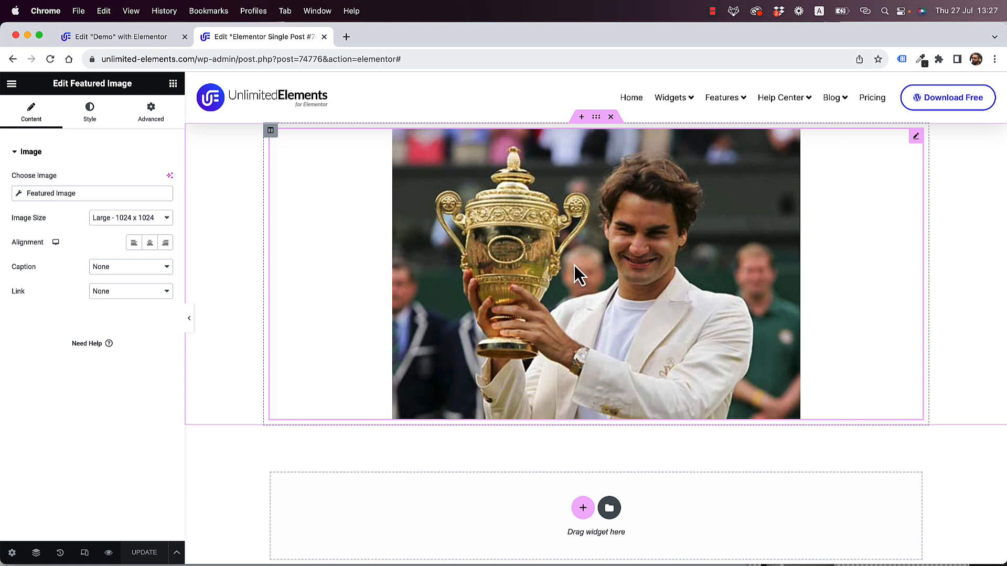
mouse_move(411, 268)
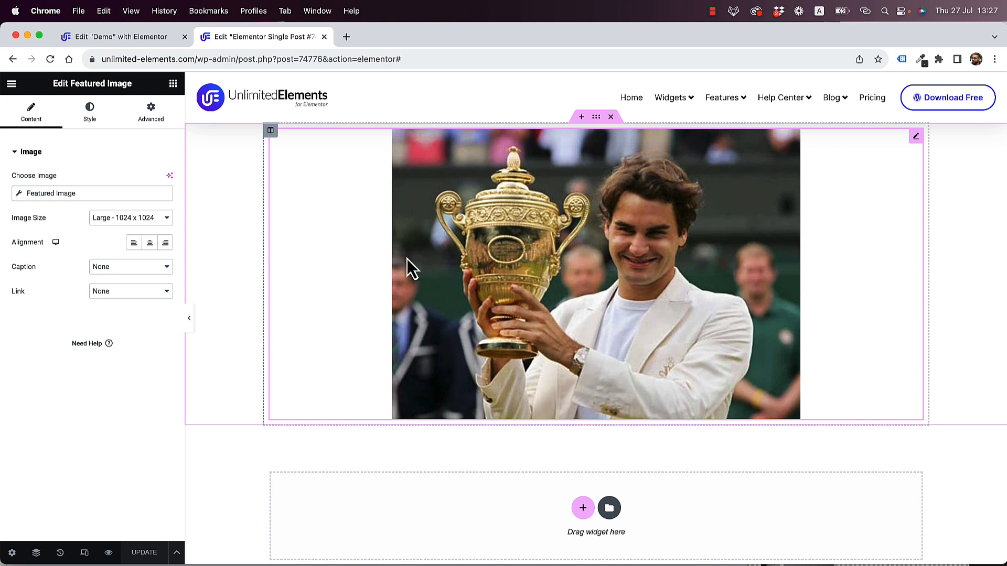
mouse_move(279, 414)
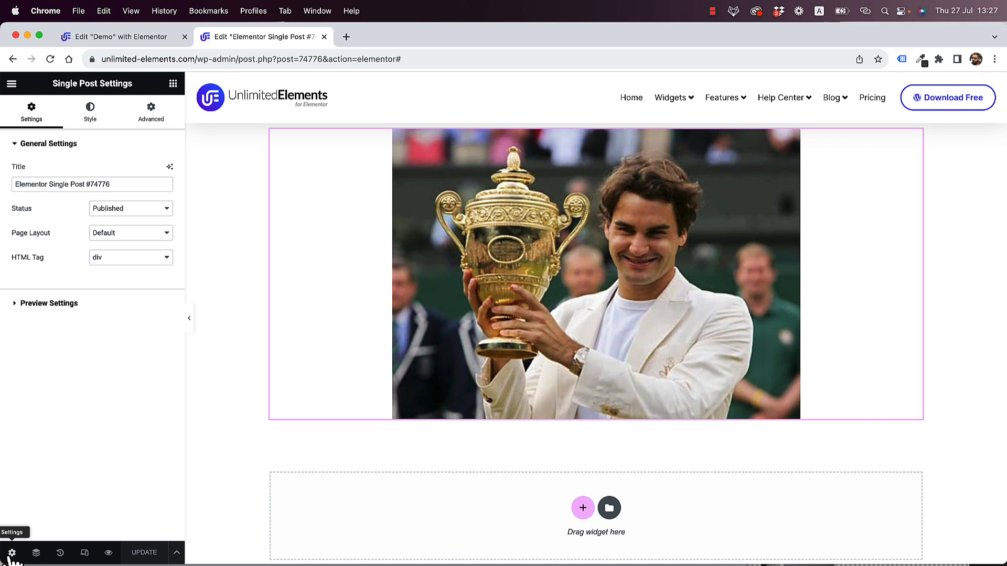
- Set Preview Dynamic Content to the Cocktail post Tipperary and apply the preview
click(49, 303)
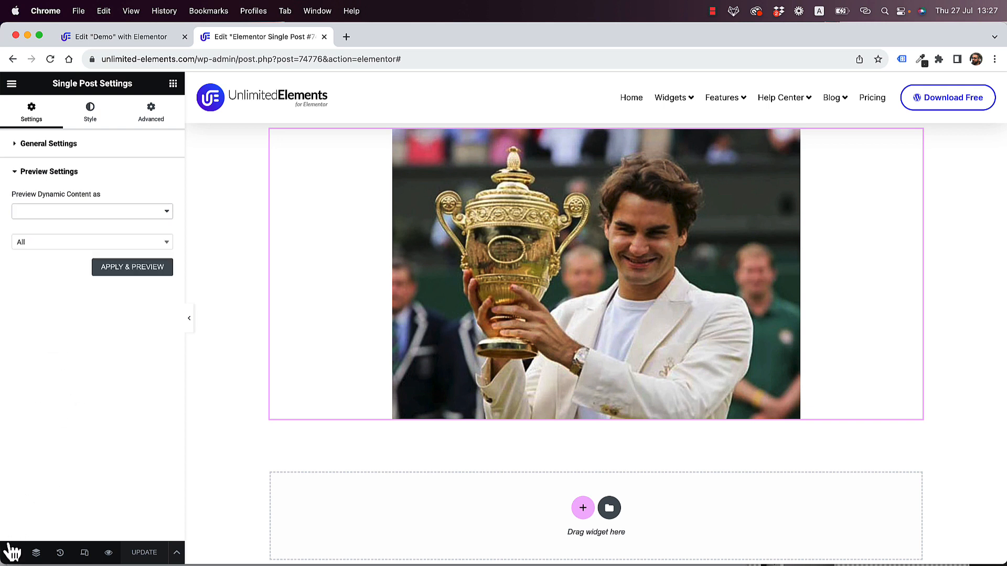
click(92, 211)
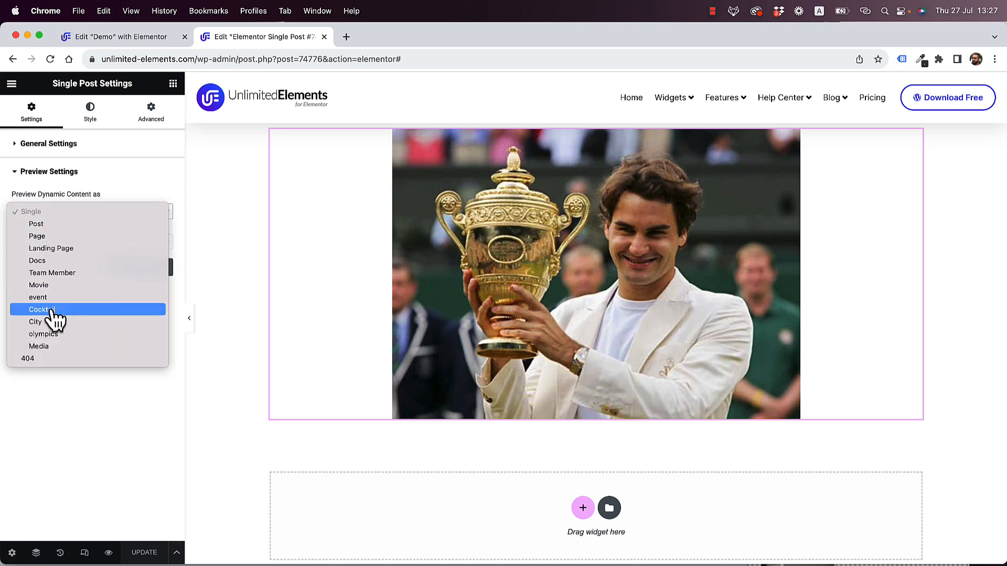
click(41, 309)
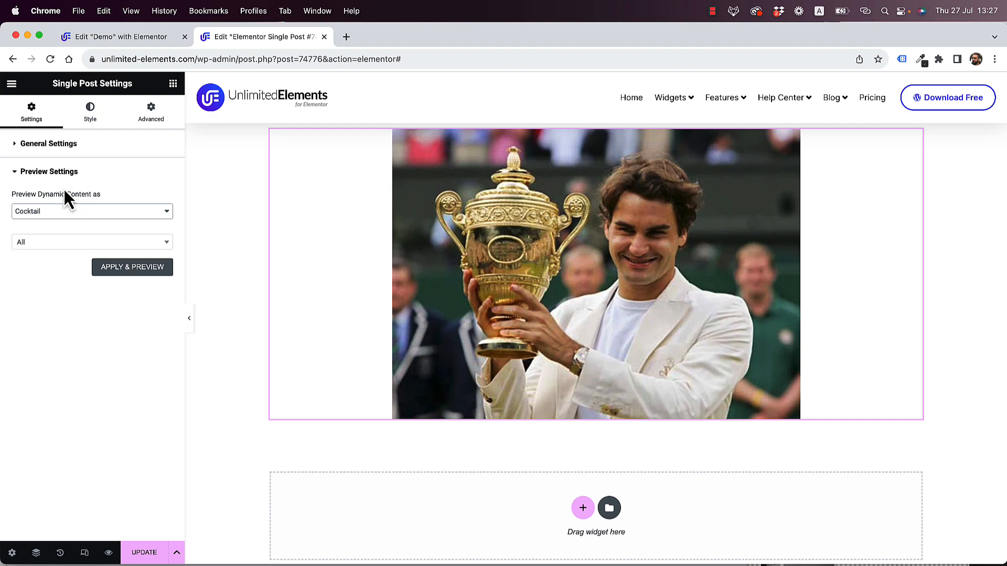
click(92, 242)
text(t)
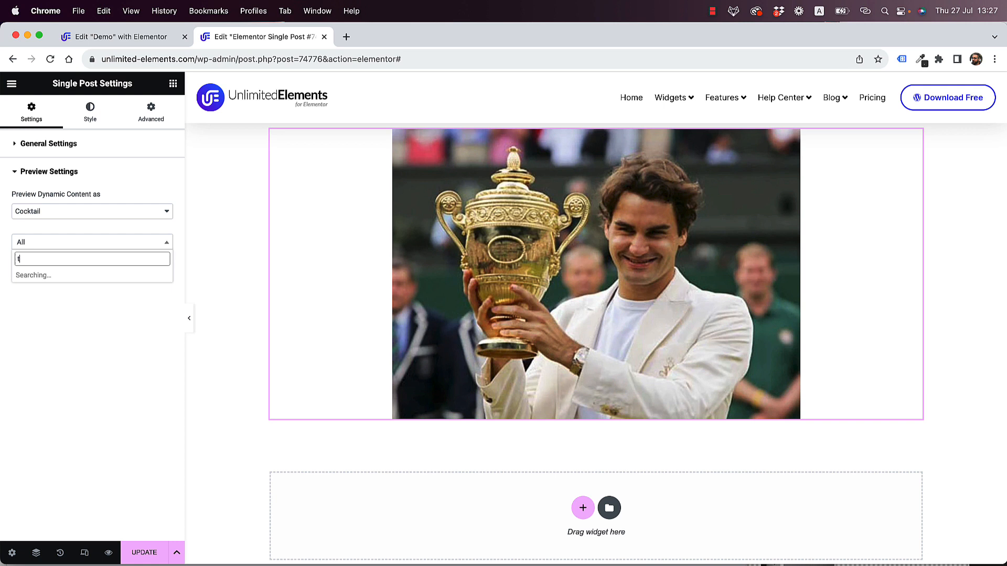
text(ipperary)
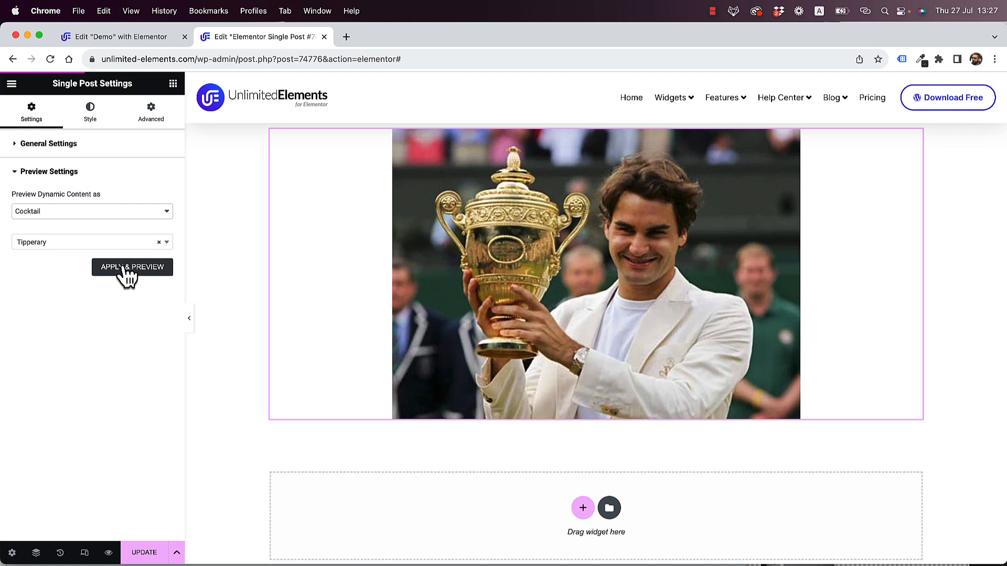
click(132, 268)
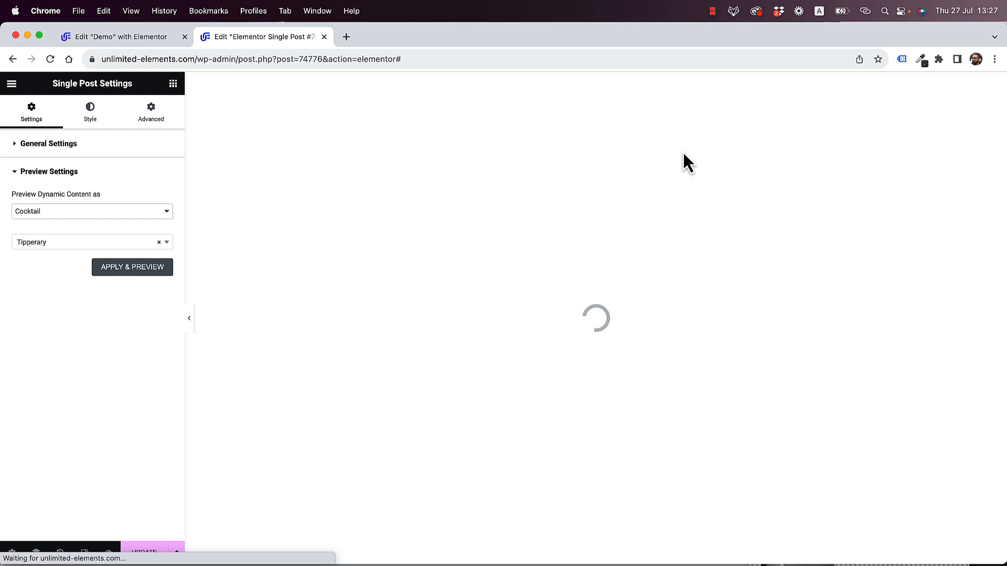
click(132, 267)
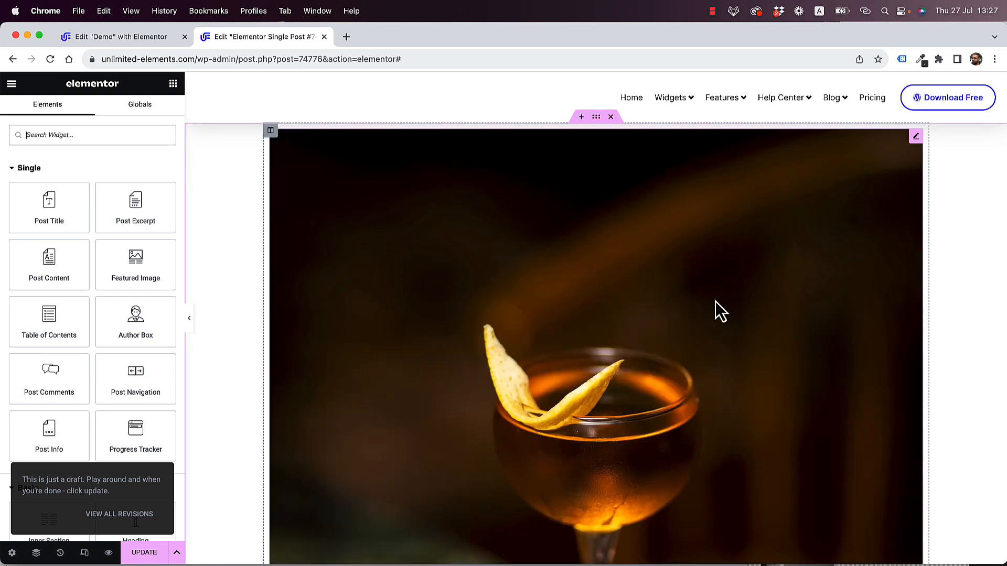
mouse_move(725, 247)
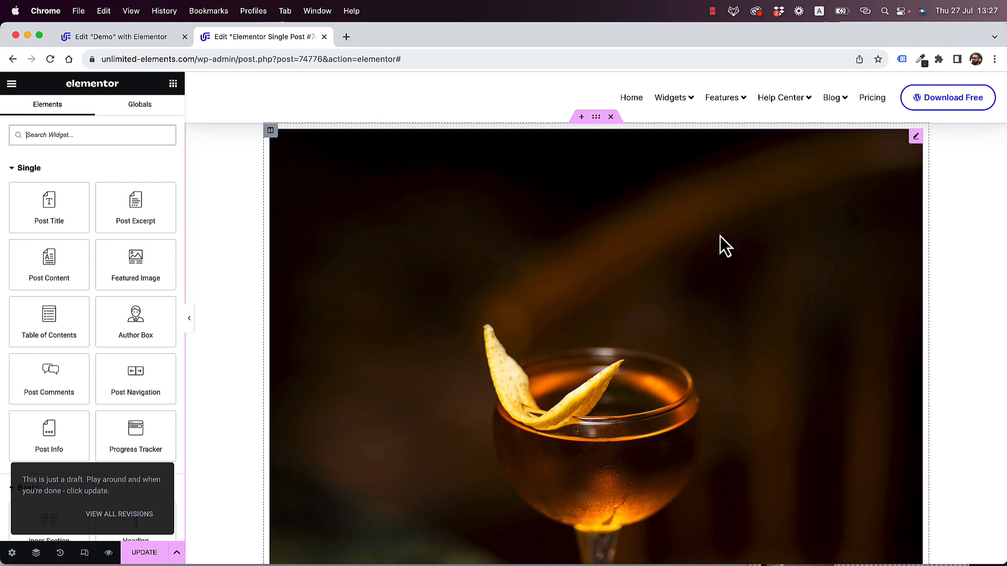
mouse_move(596, 117)
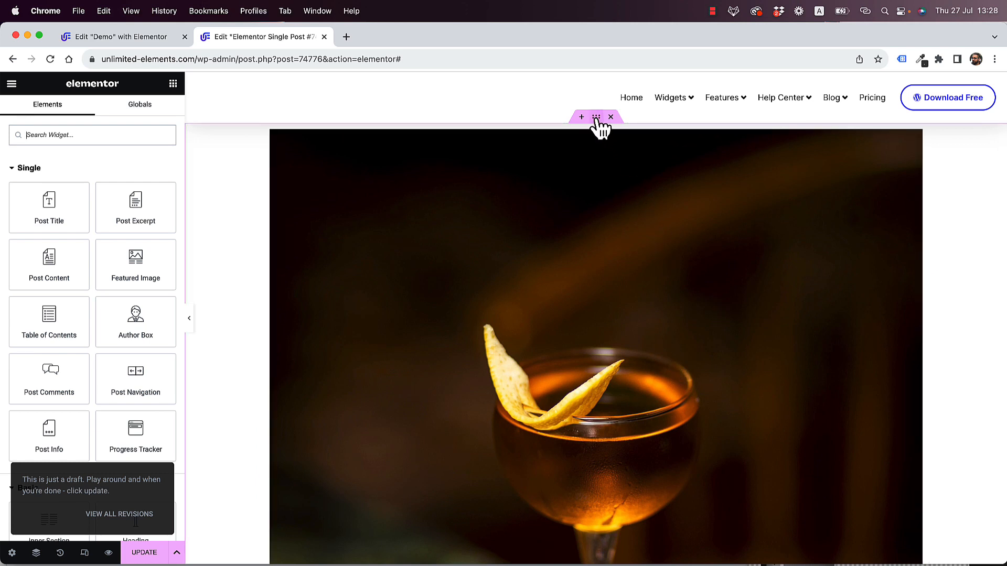
- Style the featured image: Width 100%, Height 304px, Object Fit Cover
click(595, 116)
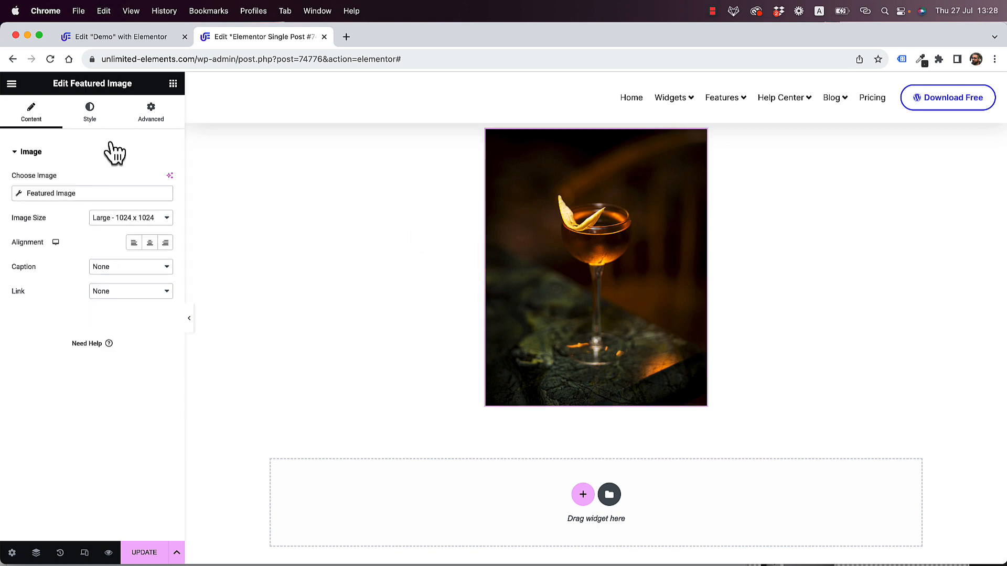
click(89, 109)
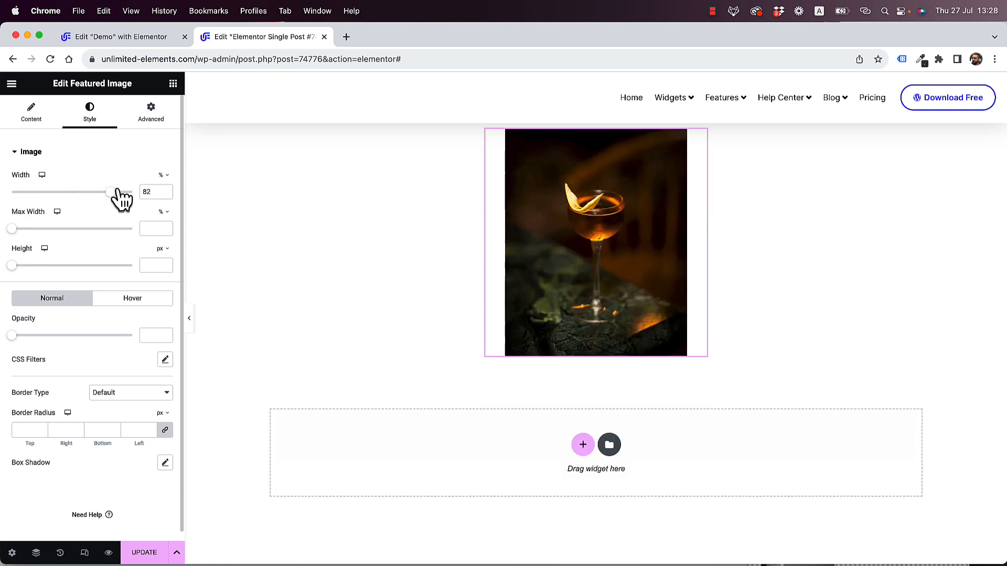
drag(118, 191, 133, 191)
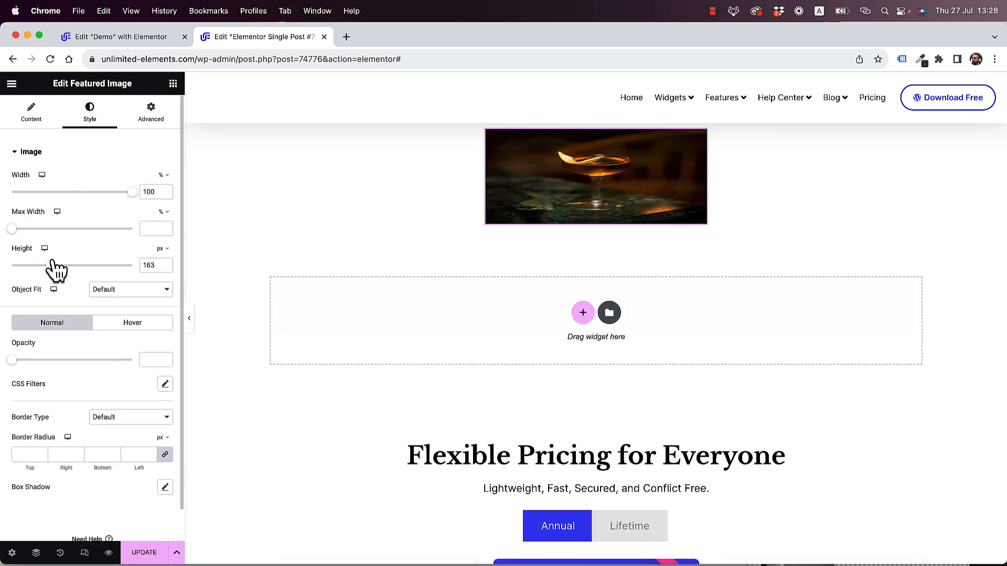
click(130, 289)
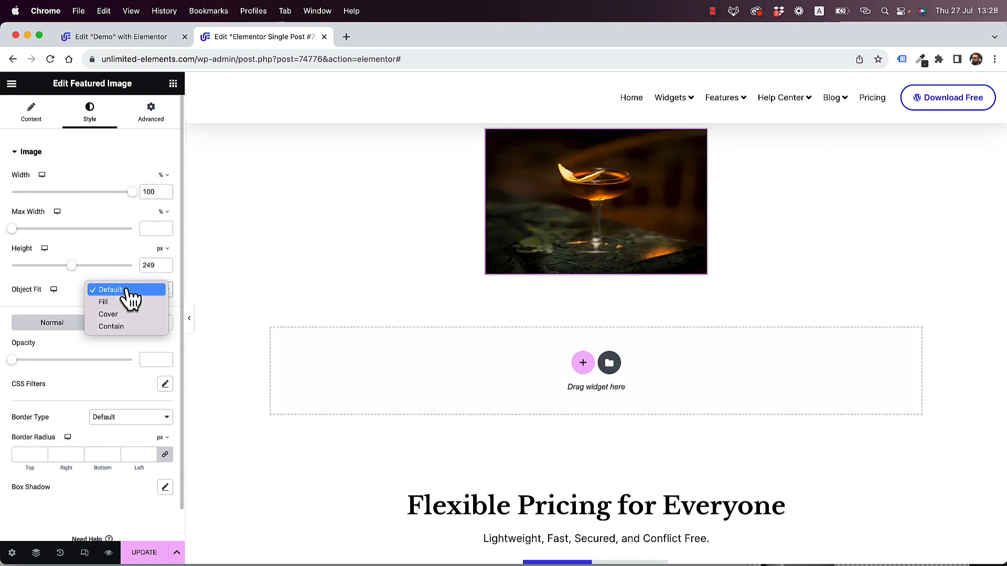
click(108, 314)
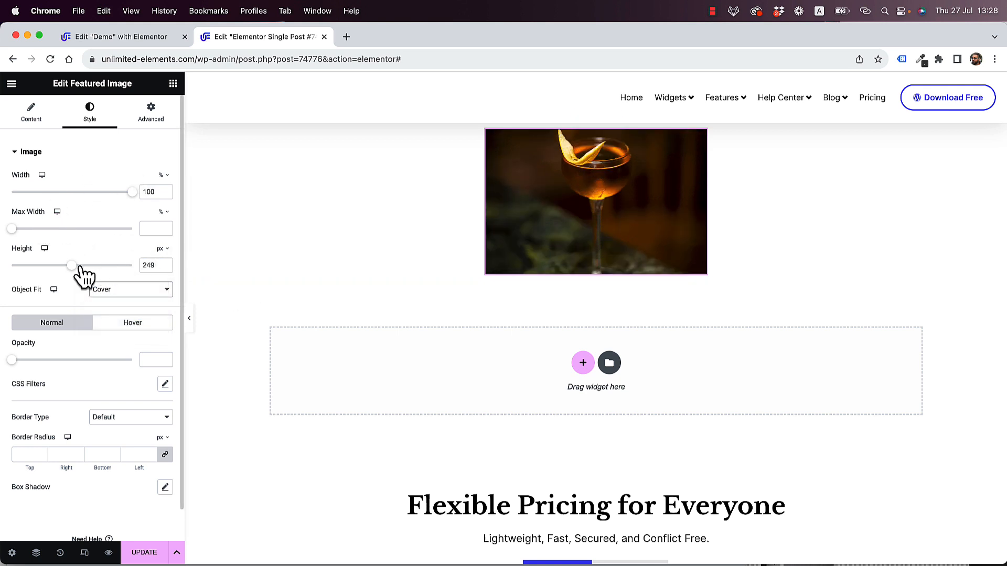
drag(71, 266, 85, 265)
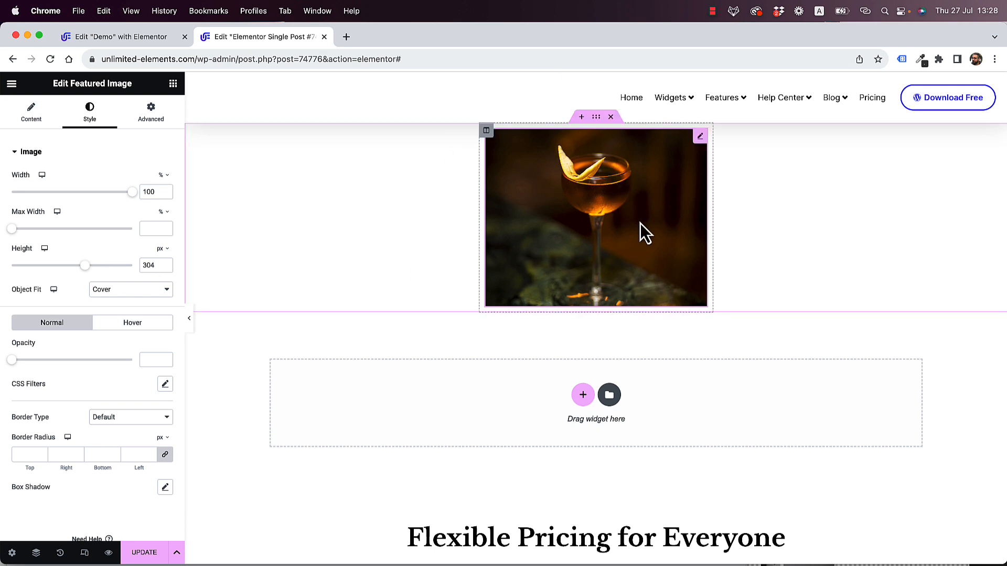
click(173, 84)
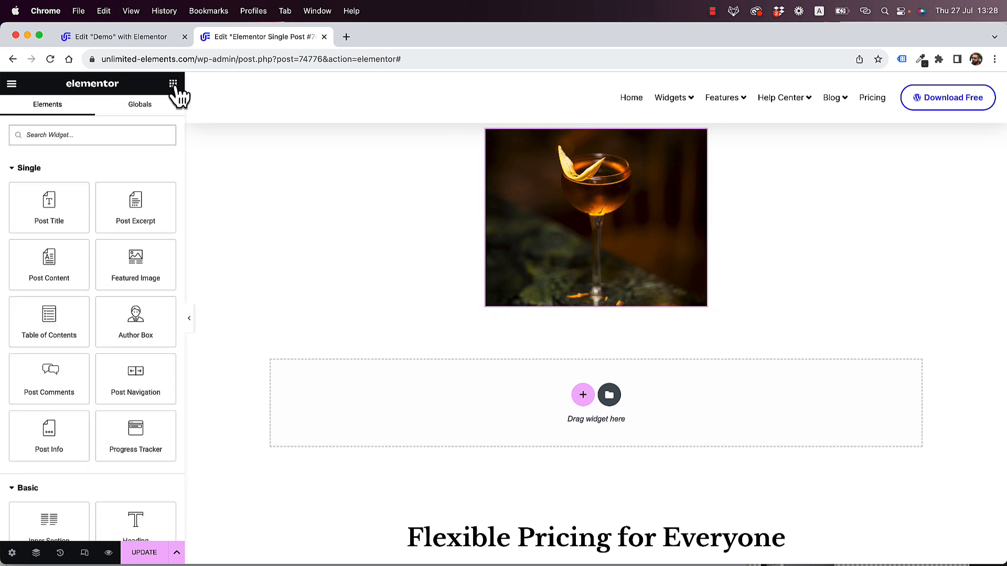
mouse_move(49, 208)
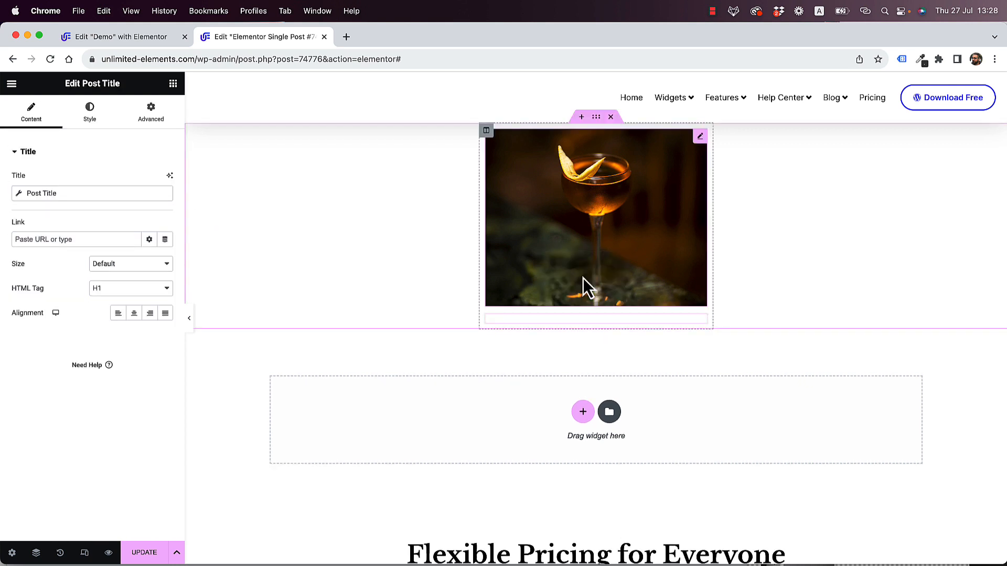
- Check the Tipperary post title's Text Color styling and return to the widget list
click(89, 111)
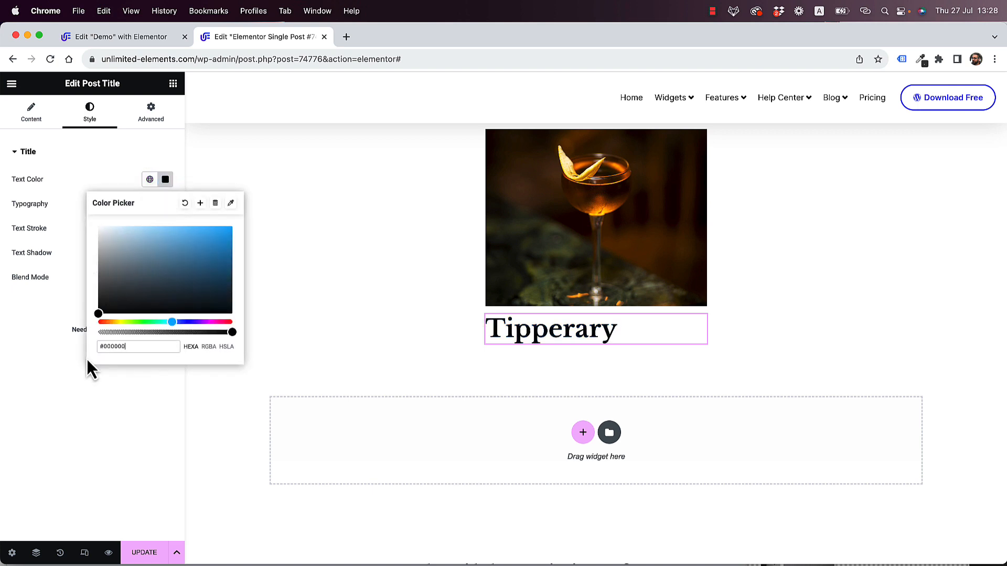
click(30, 112)
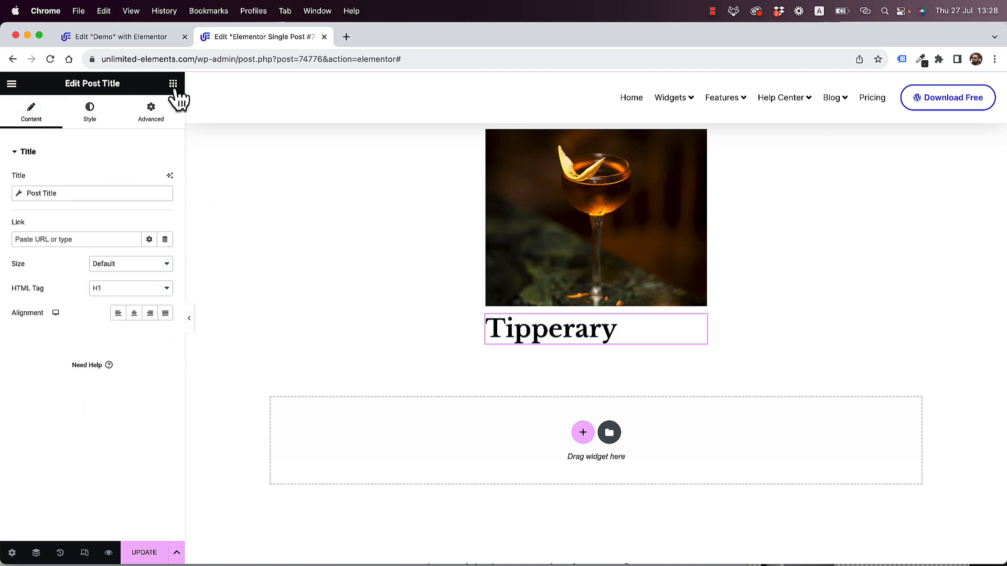
click(173, 84)
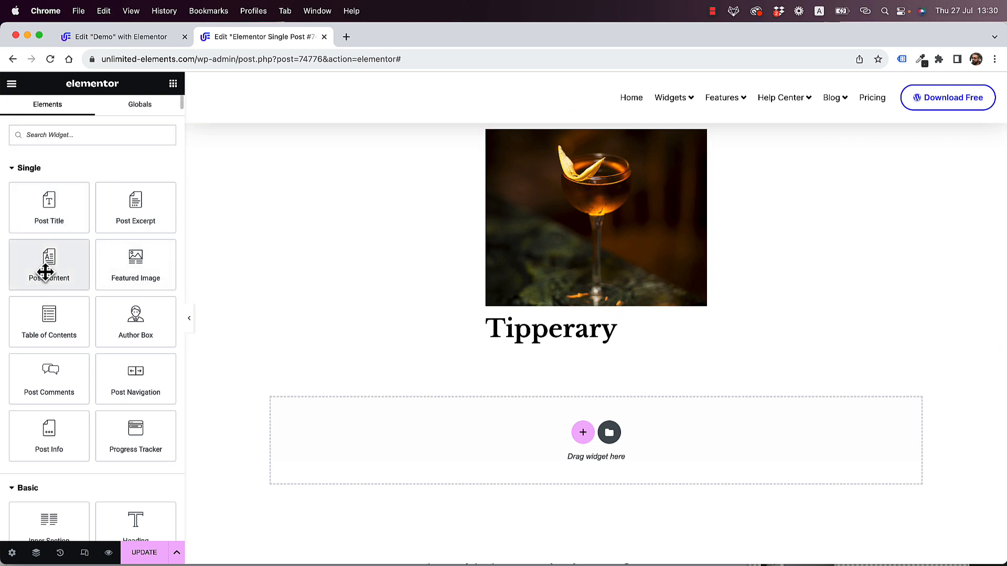
- Place the Post Content under the Tipperary title and a Button widget beneath it
click(550, 328)
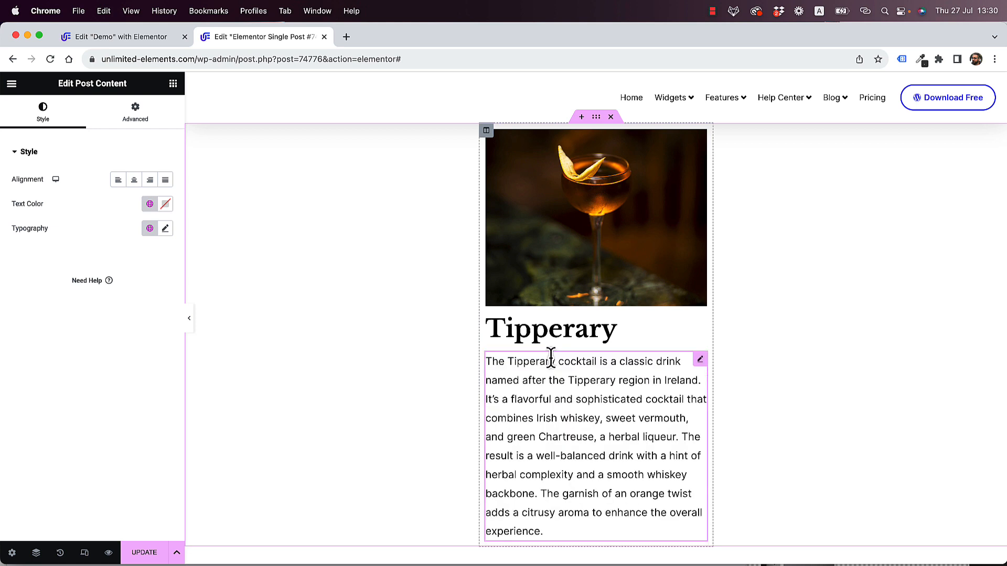
scroll(down, 3)
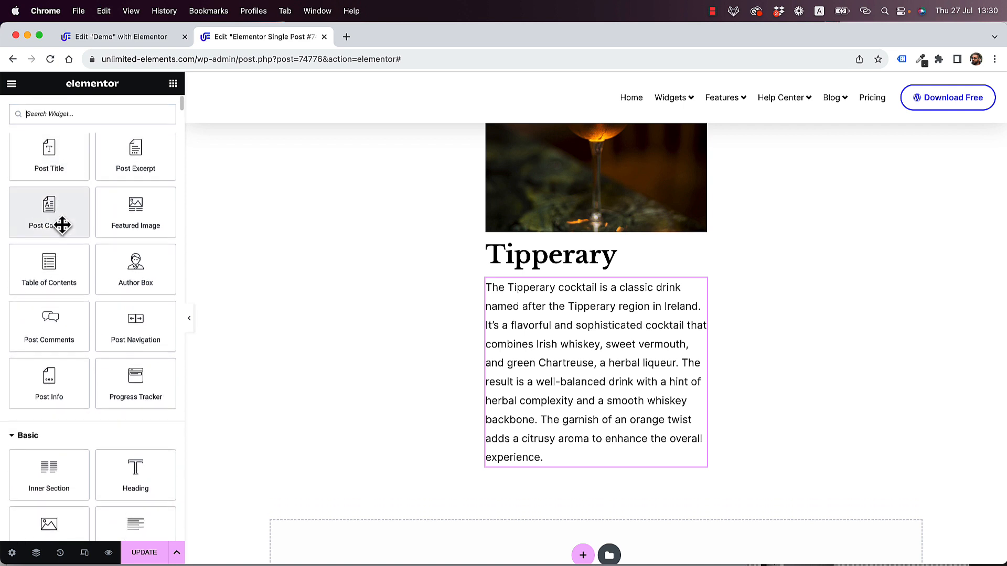
scroll(down, 3)
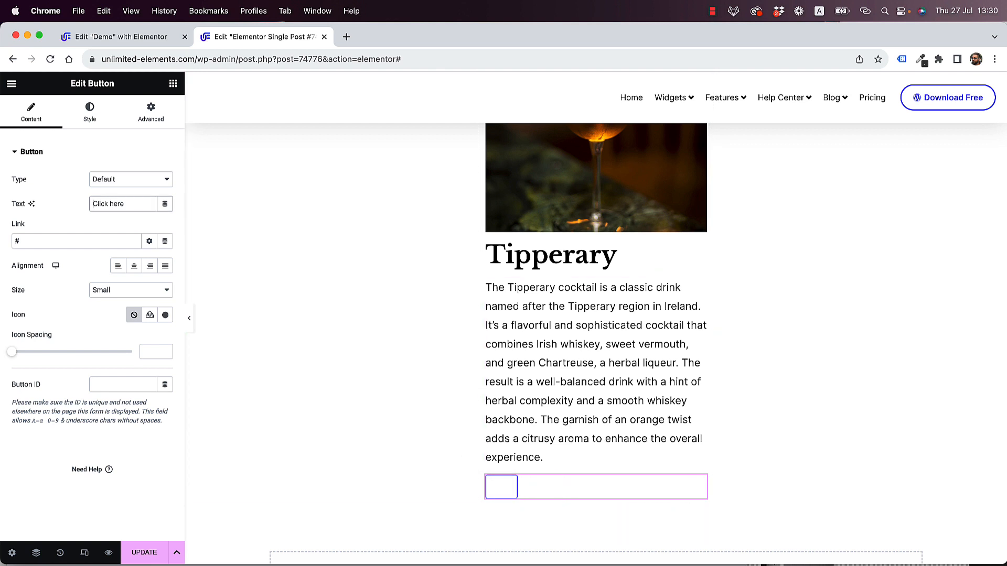
- Set the button text to 'Learn More' and link it dynamically to the Post URL
text(Lear)
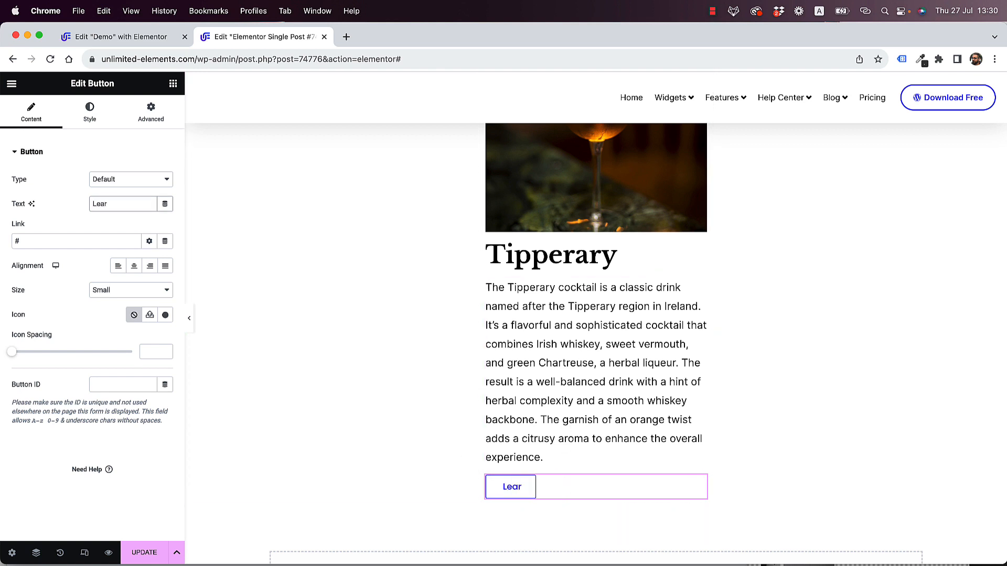
text(Learn More)
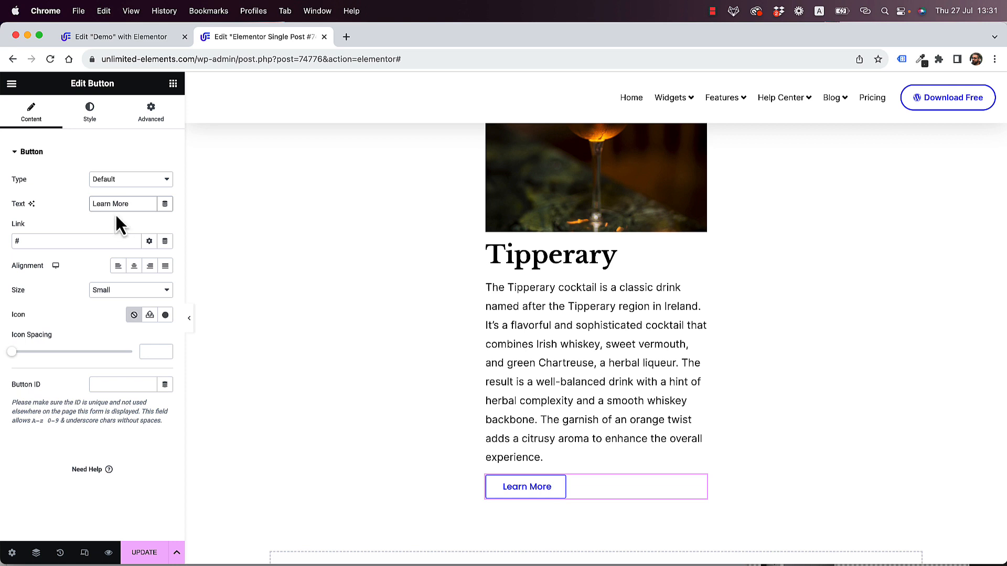
mouse_move(149, 241)
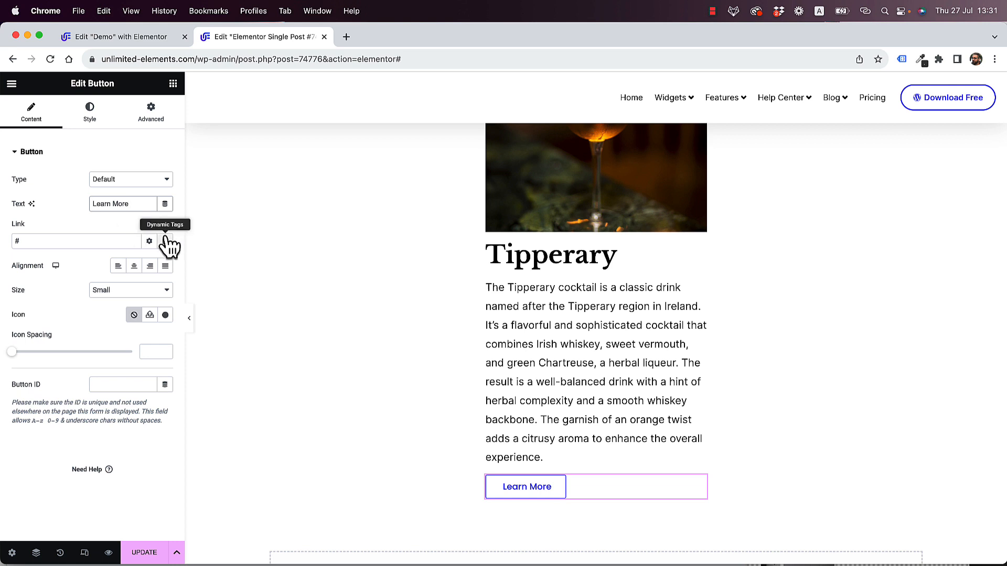
click(149, 241)
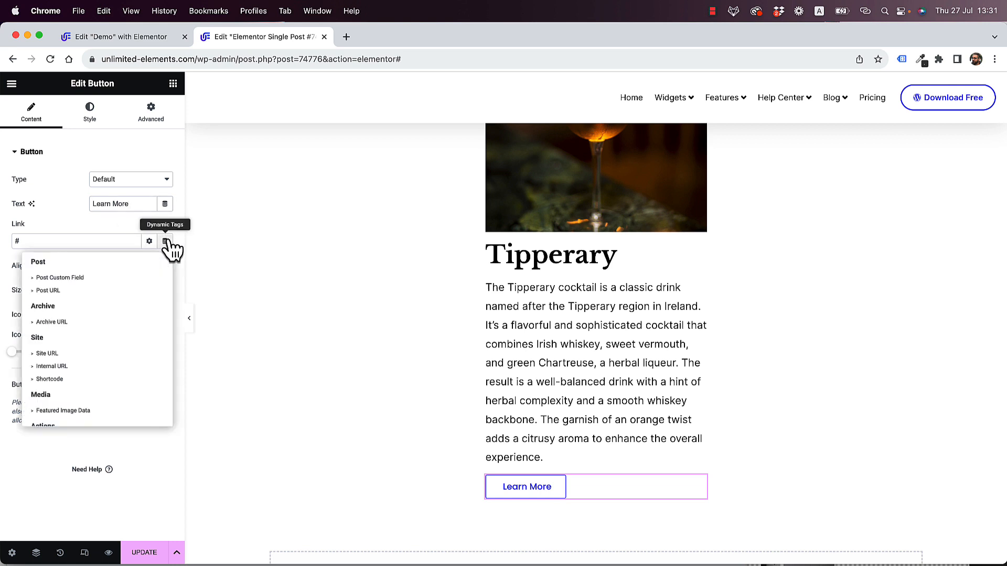
mouse_move(49, 291)
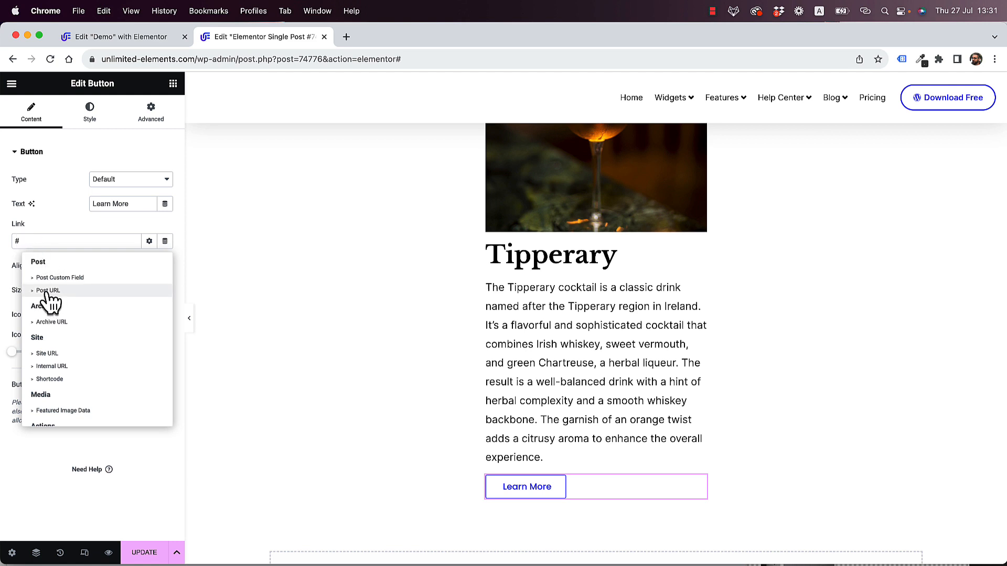
click(49, 290)
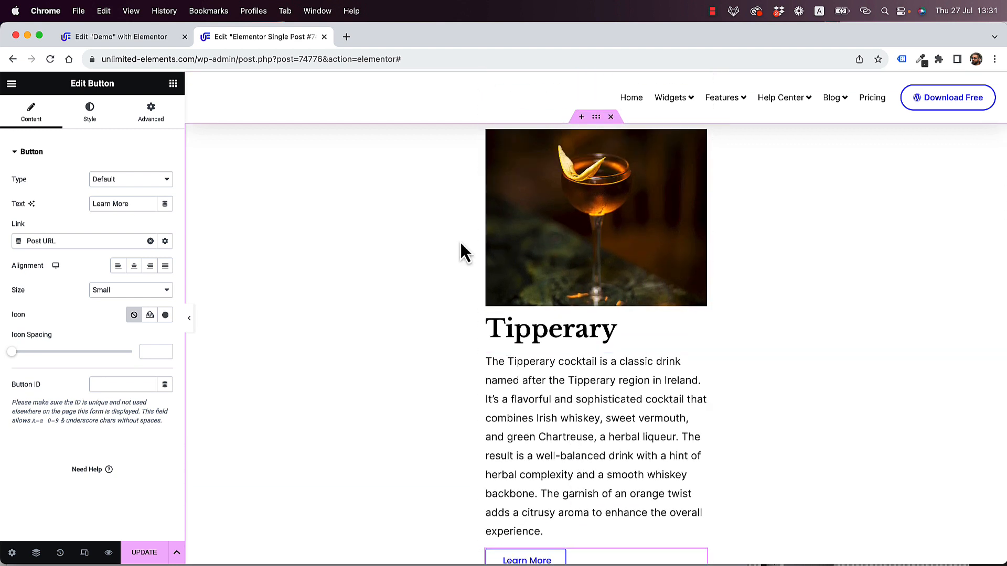
click(12, 552)
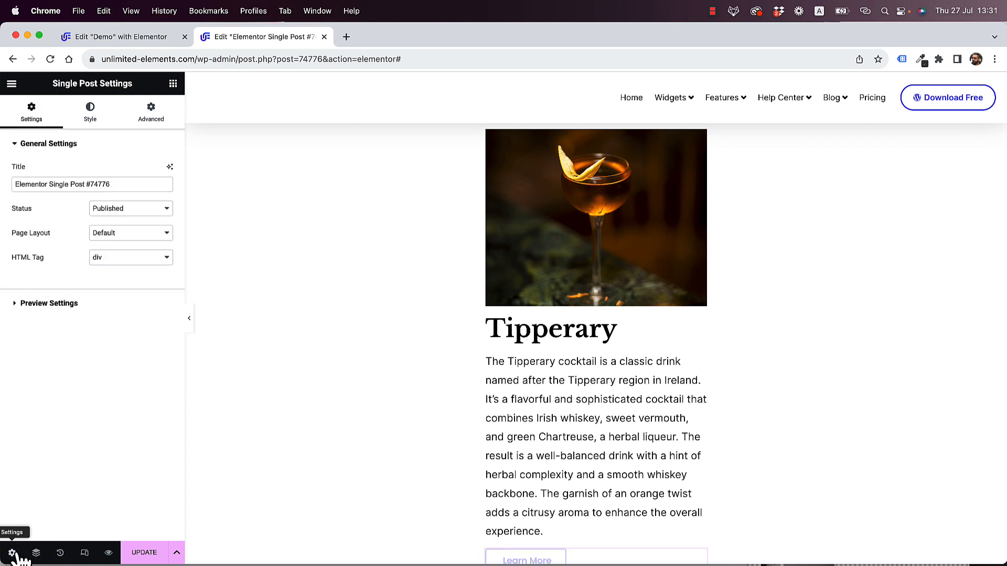
- Rename the template 'Cocktails Popup New', update it and save without display conditions
triple_click(92, 185)
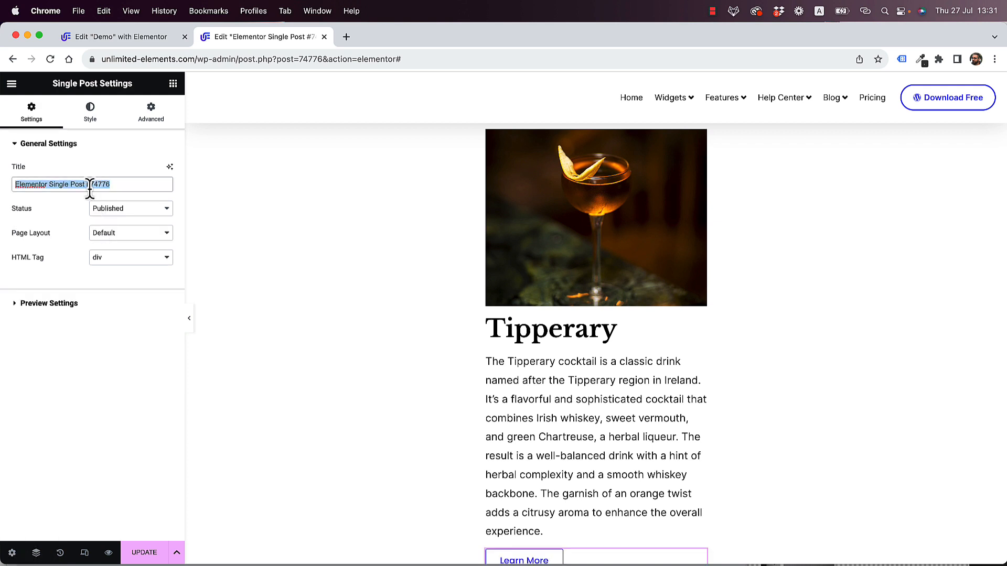
text(Cocktails P)
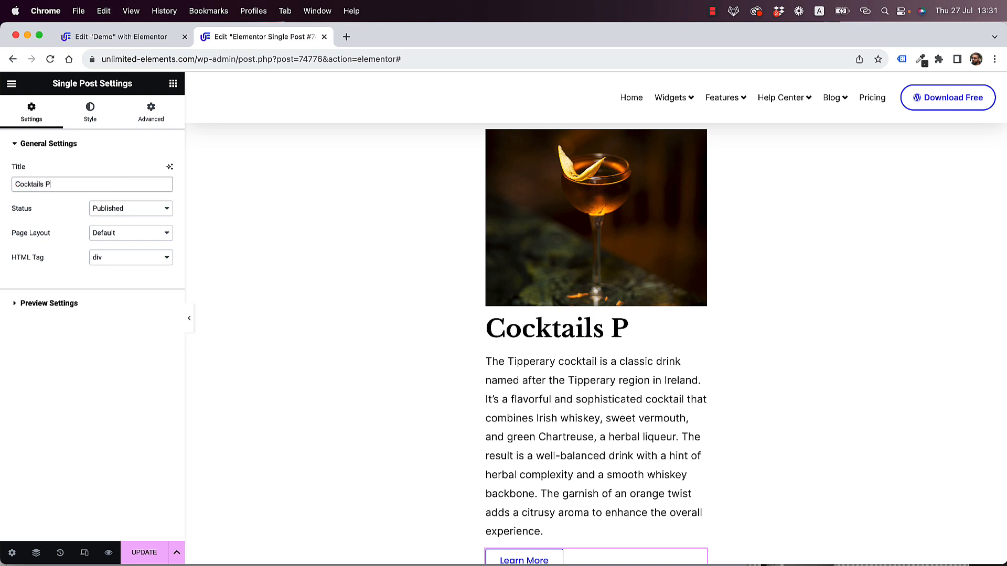
text(opup New)
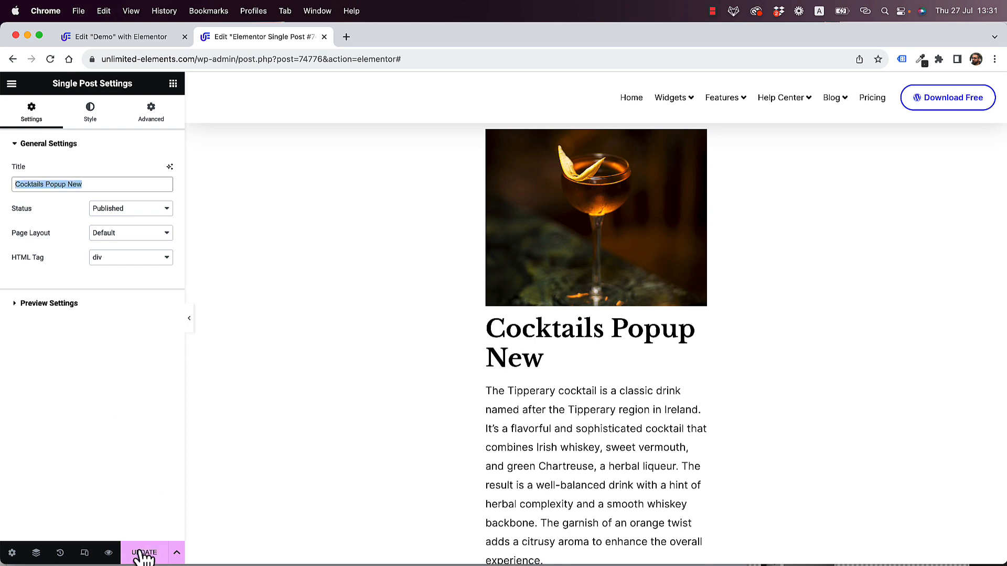
click(144, 552)
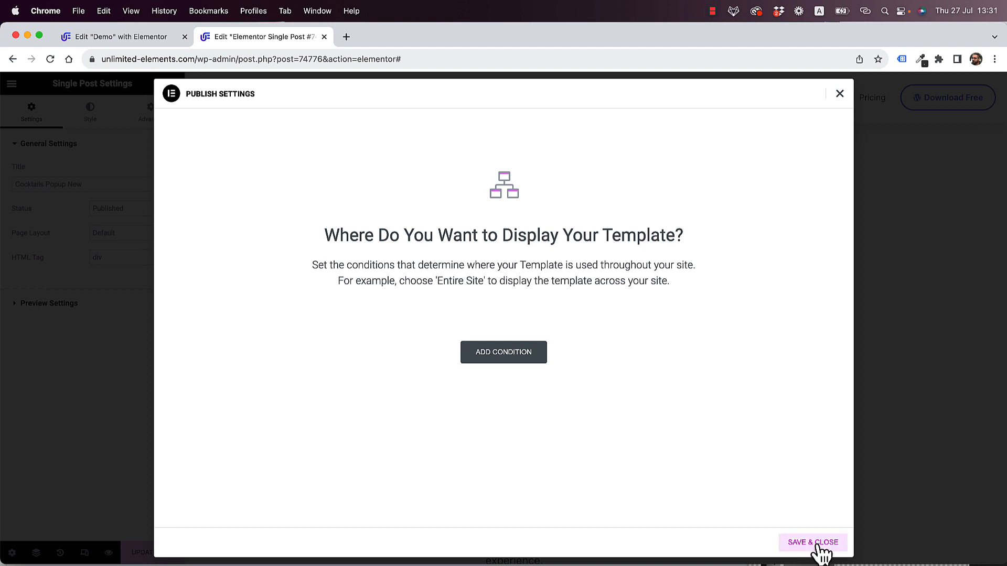
click(811, 542)
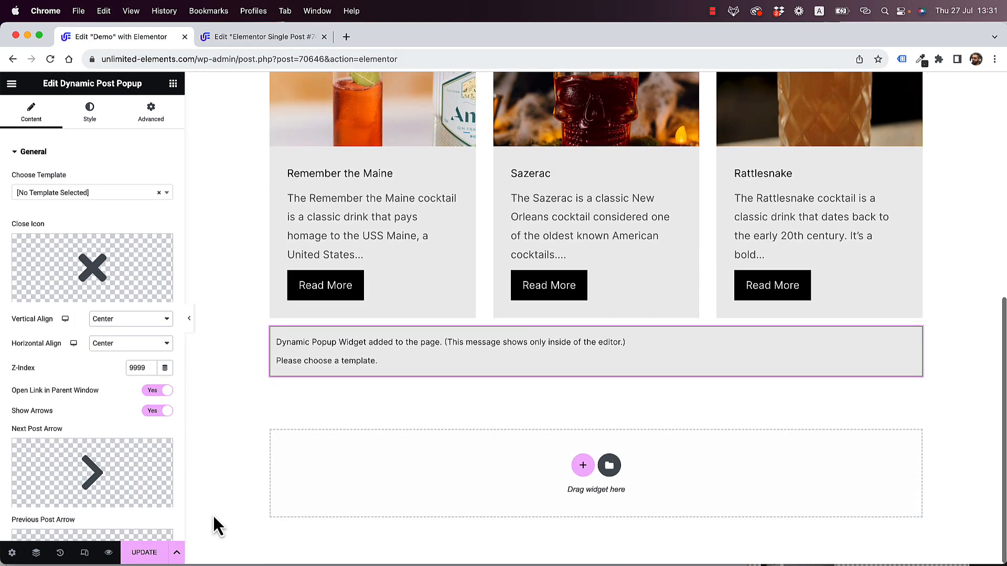
- Assign the 'Cocktails Popup New | Single' template to the Dynamic Post Popup widget
click(144, 552)
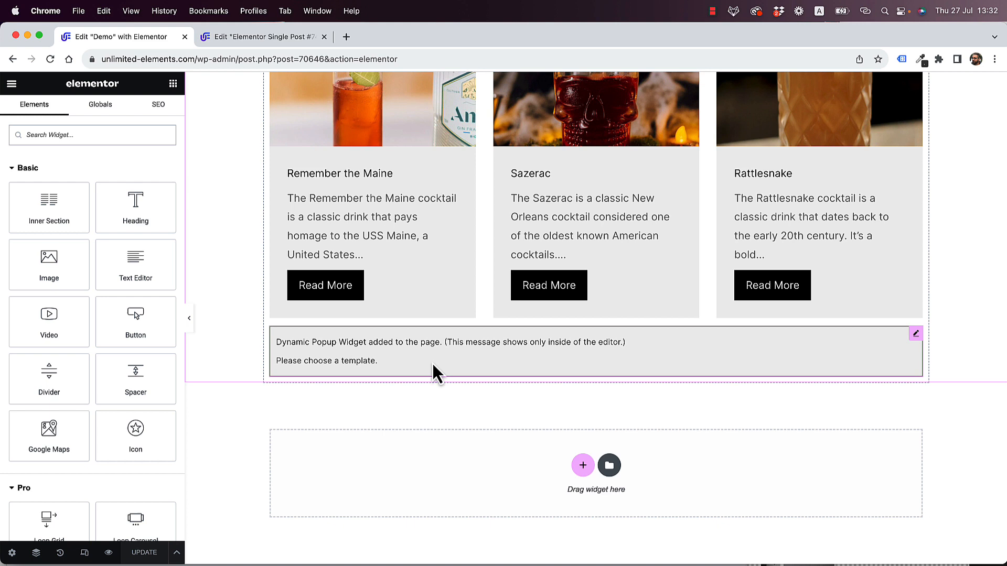
click(915, 333)
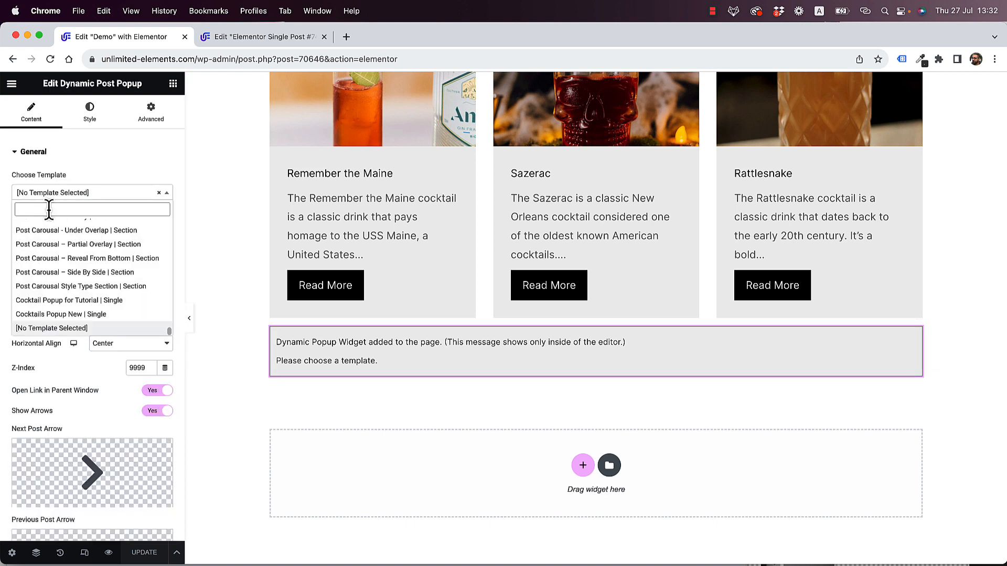
click(60, 313)
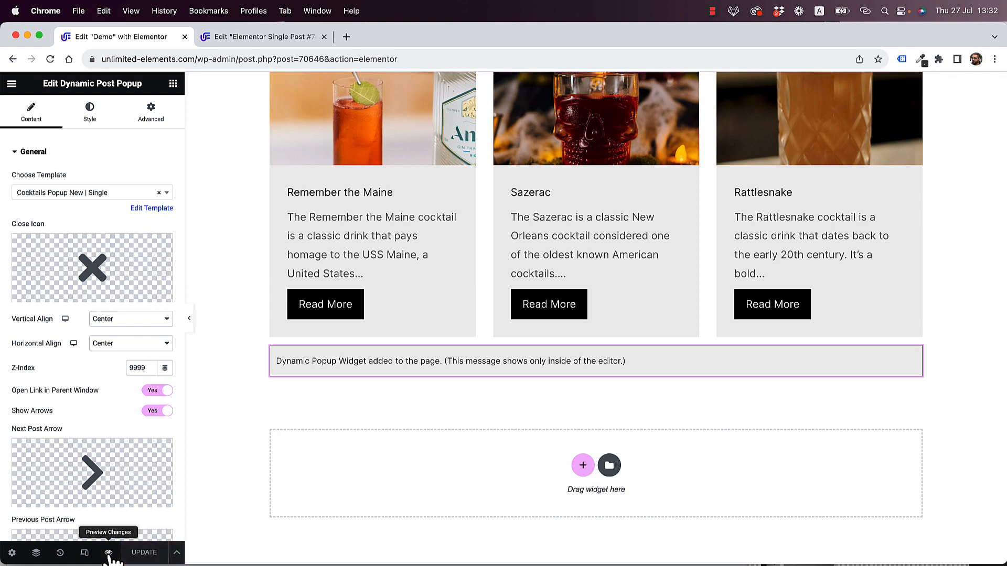
- Preview the Demo page and open, close and reopen the Ward Eight quick-view popup
click(108, 552)
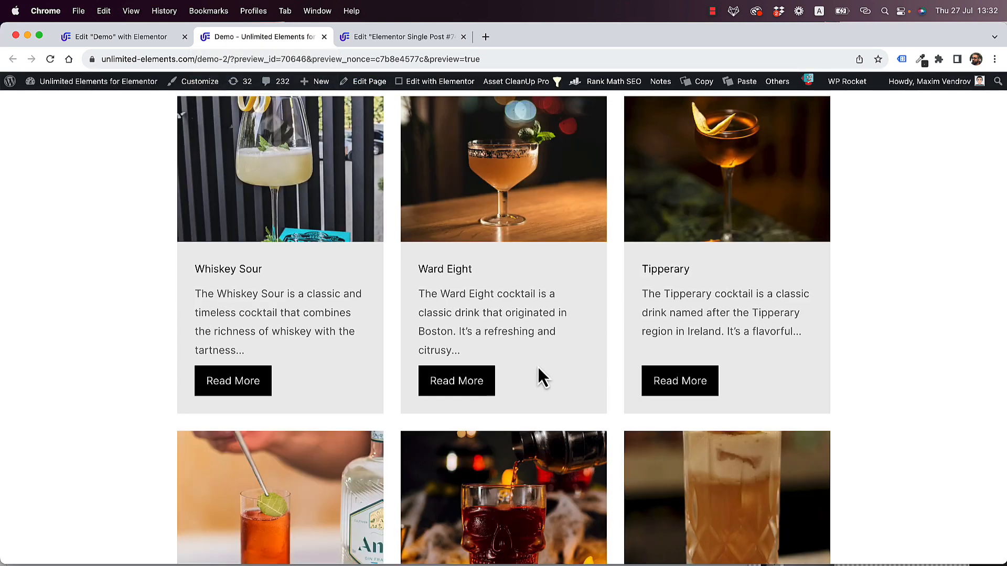
click(456, 381)
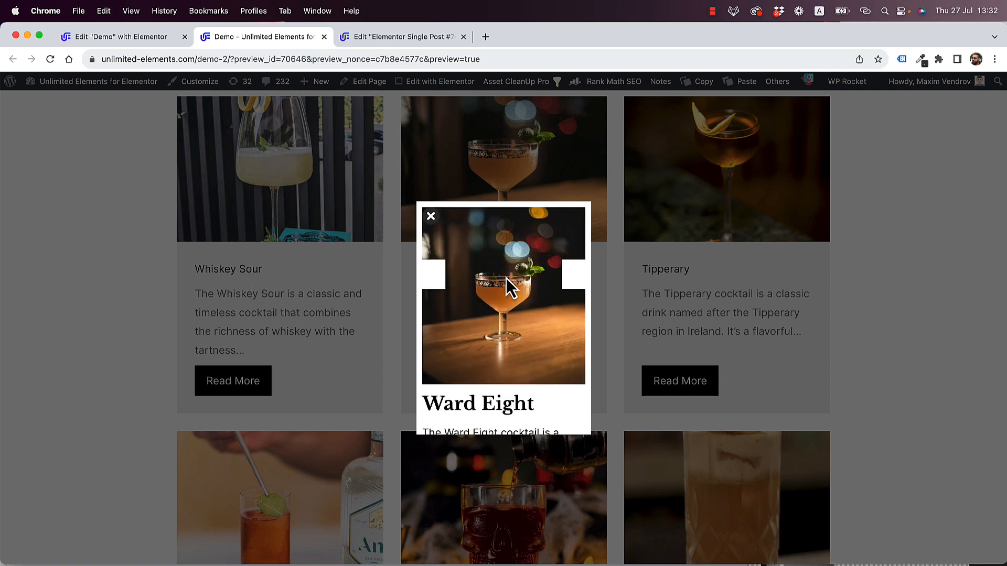
click(431, 216)
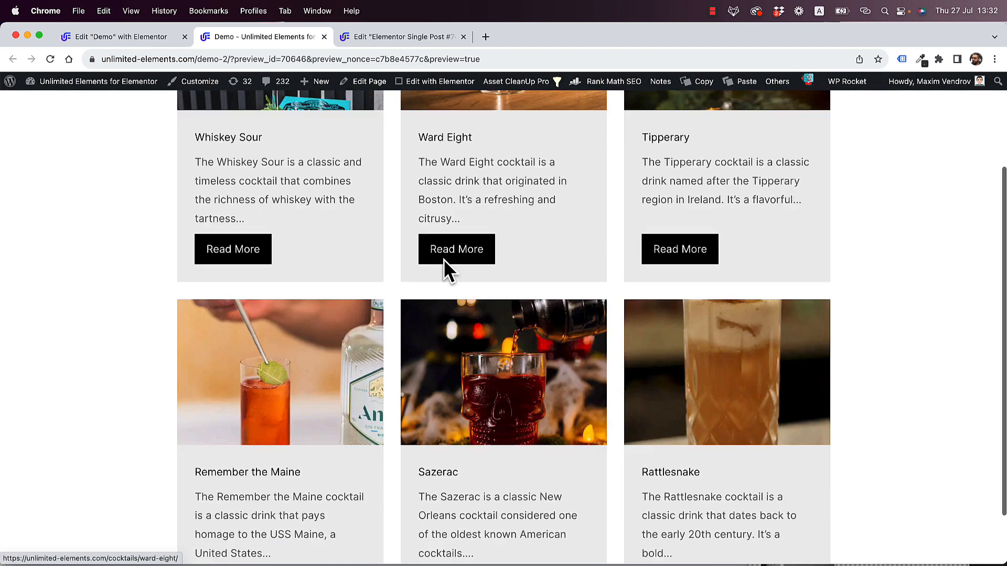
click(456, 249)
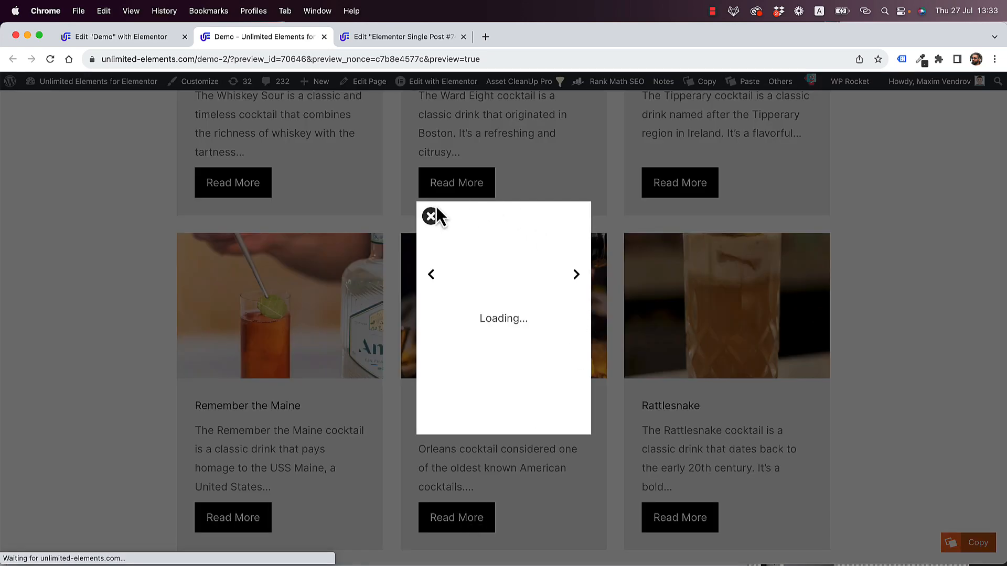
mouse_move(430, 257)
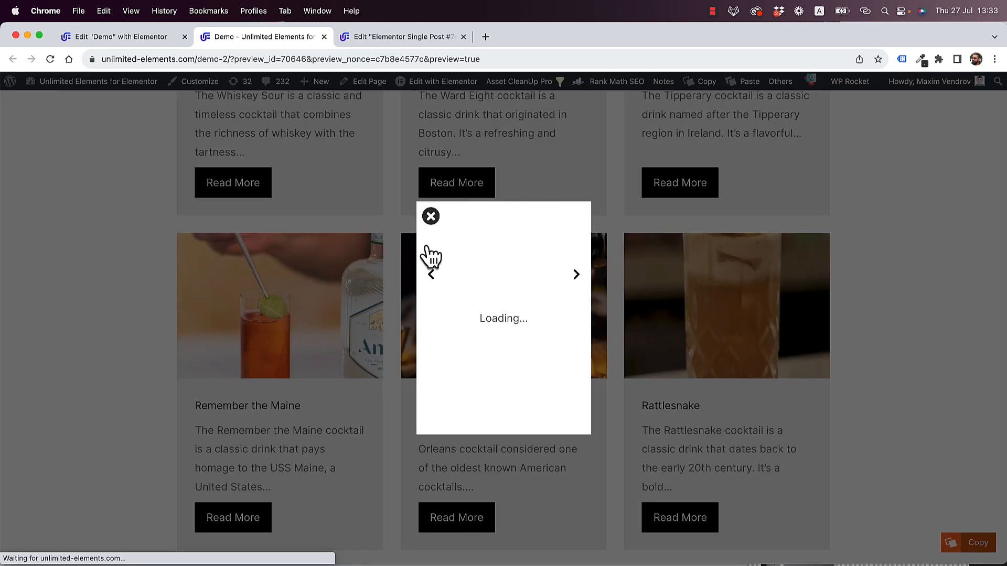
mouse_move(481, 215)
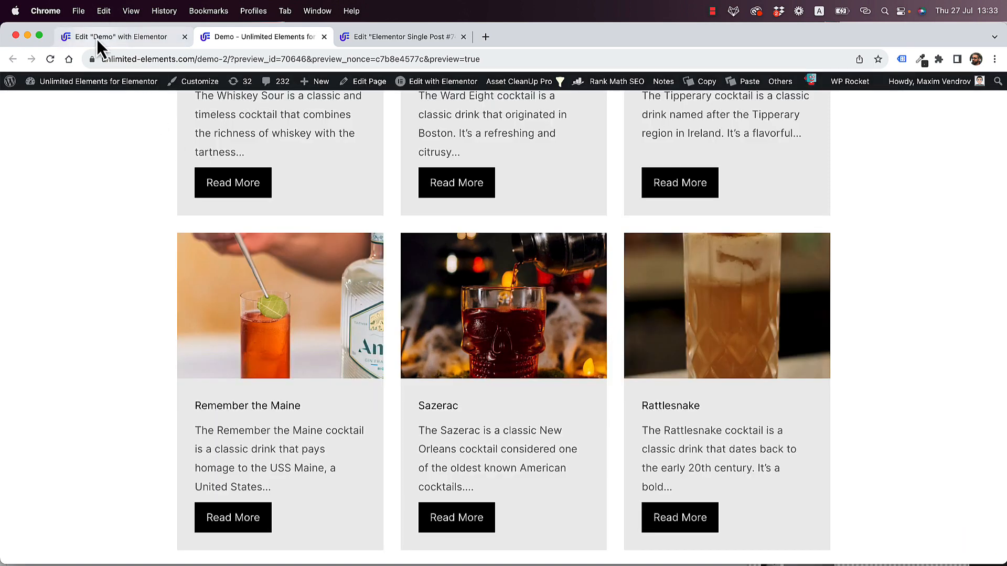
mouse_move(116, 37)
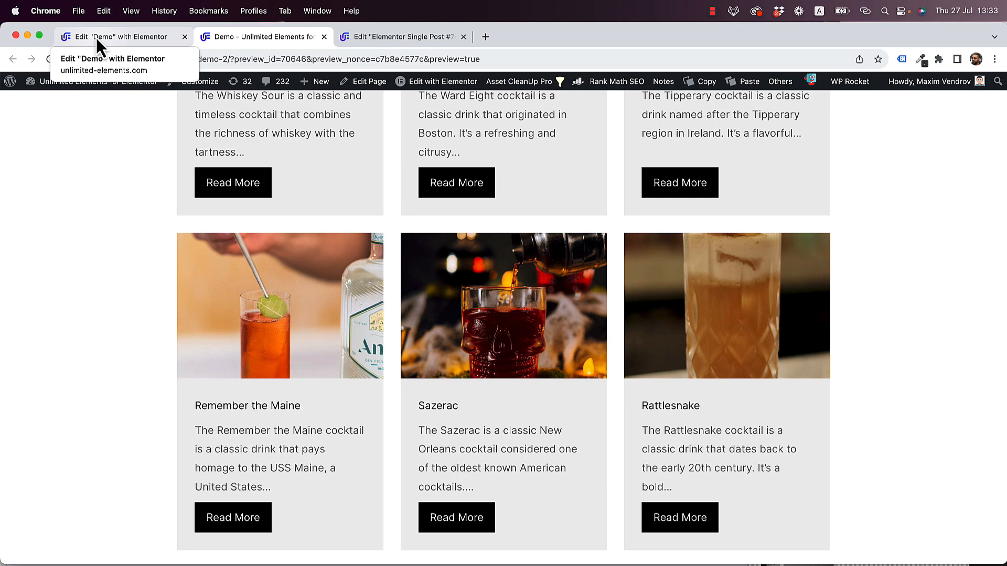
- Back in the Demo editor, enable Show Popup in the widget's Debug section
click(122, 37)
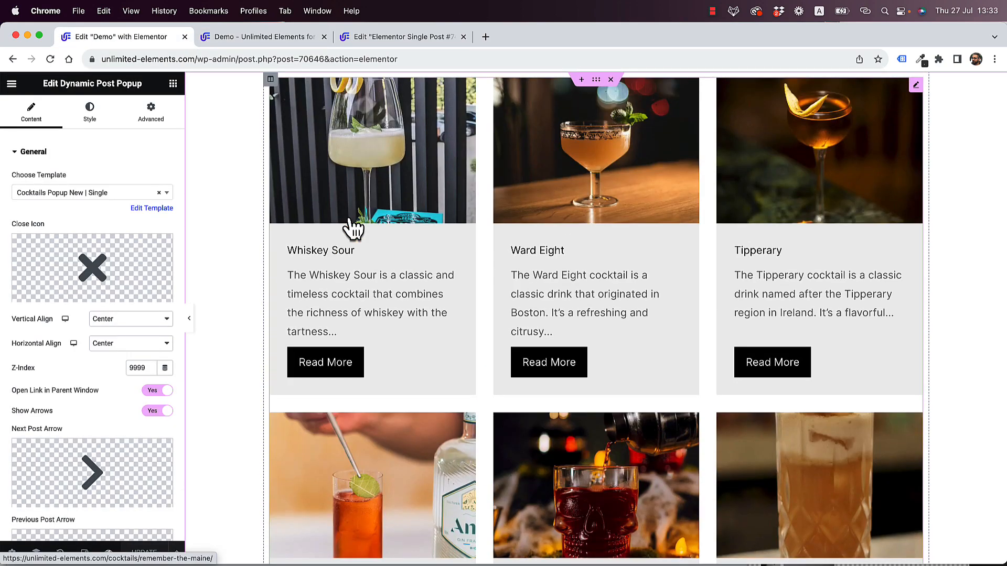
click(32, 151)
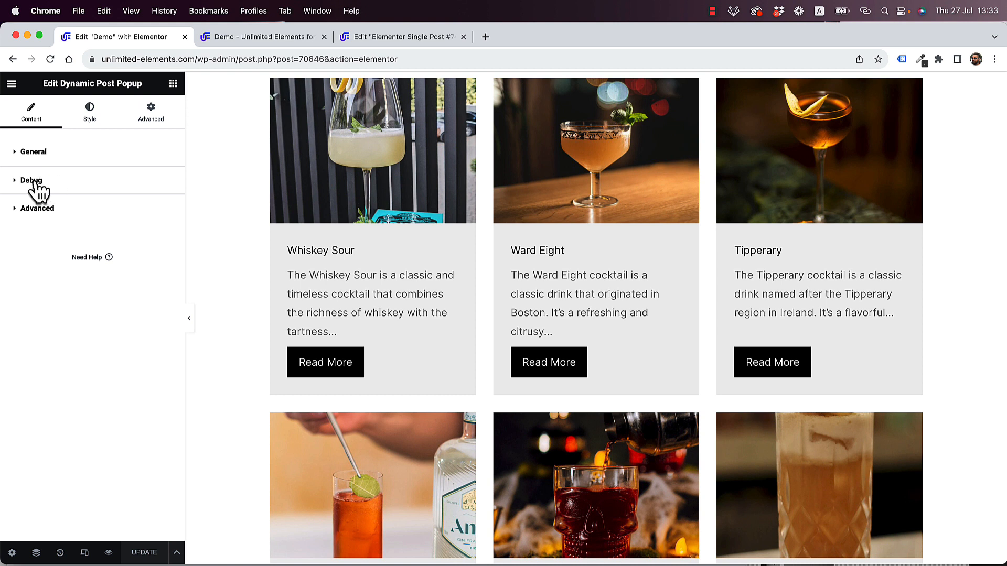
click(30, 179)
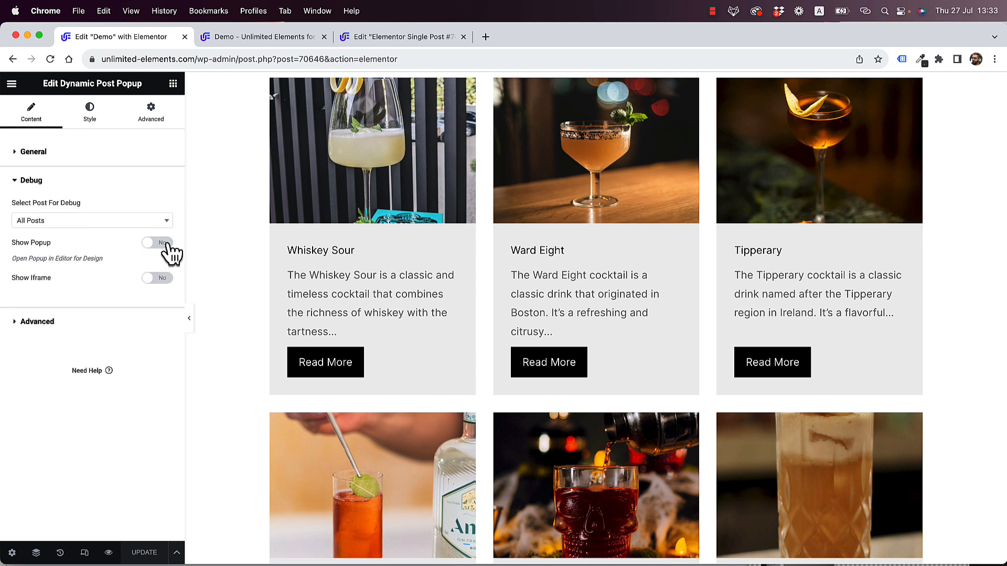
click(158, 242)
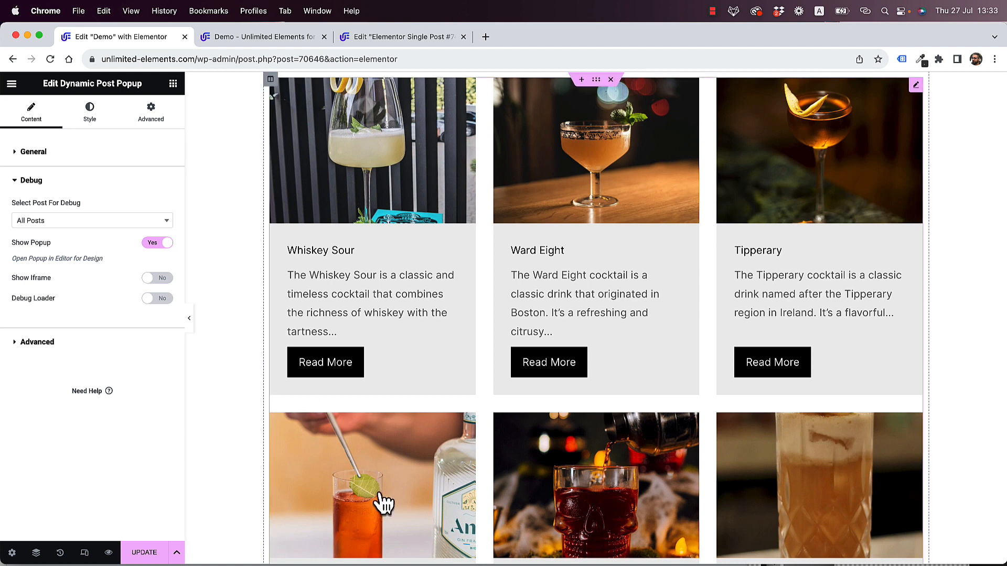
scroll(down, 3)
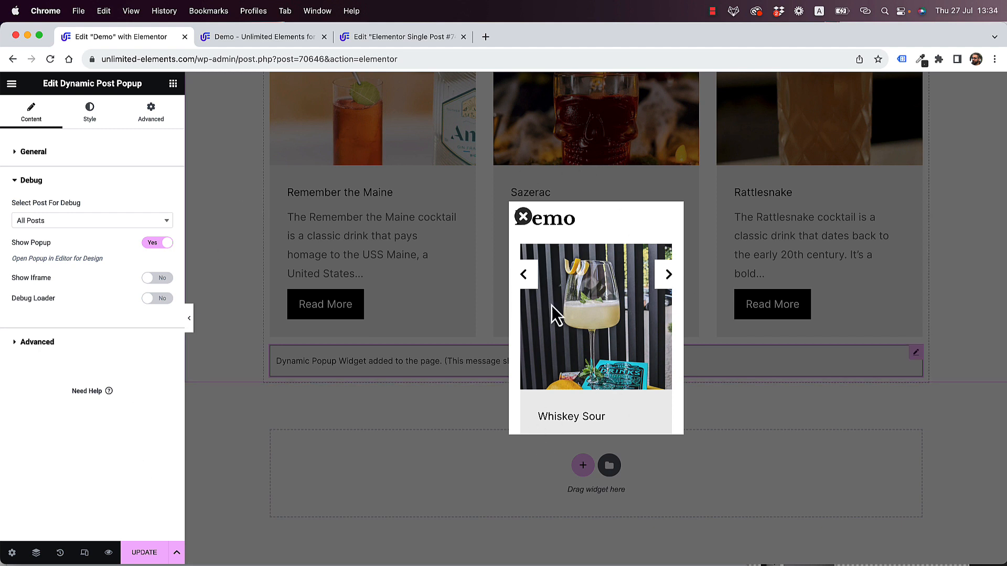
mouse_move(54, 233)
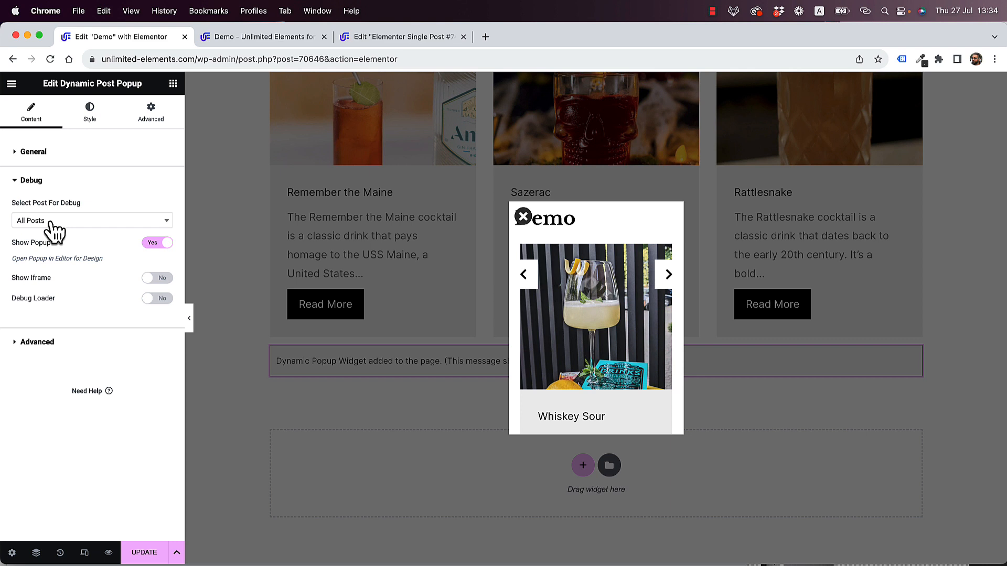
- Choose the Rattlesnake cocktail as the post to debug the popup with
click(92, 220)
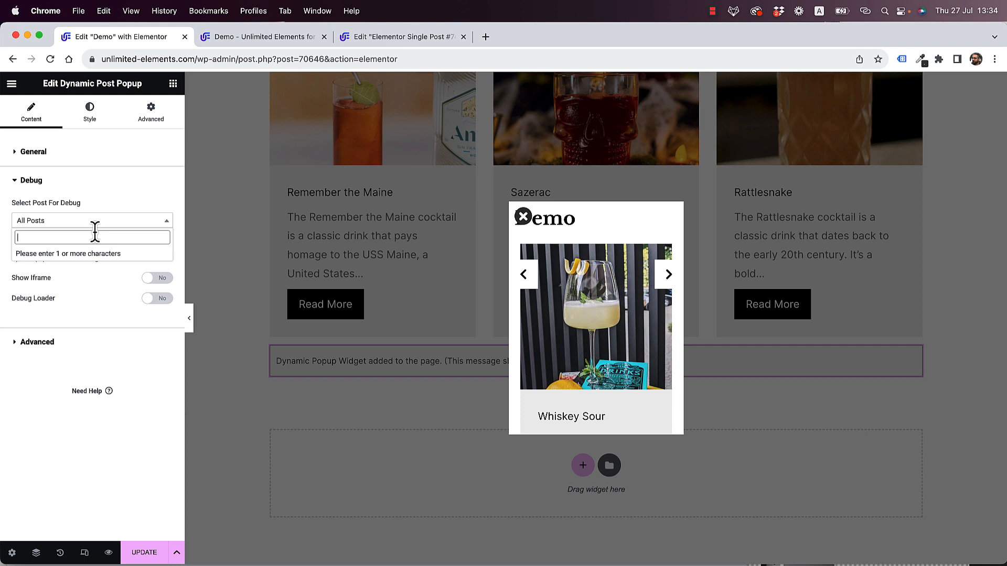
text(ratt)
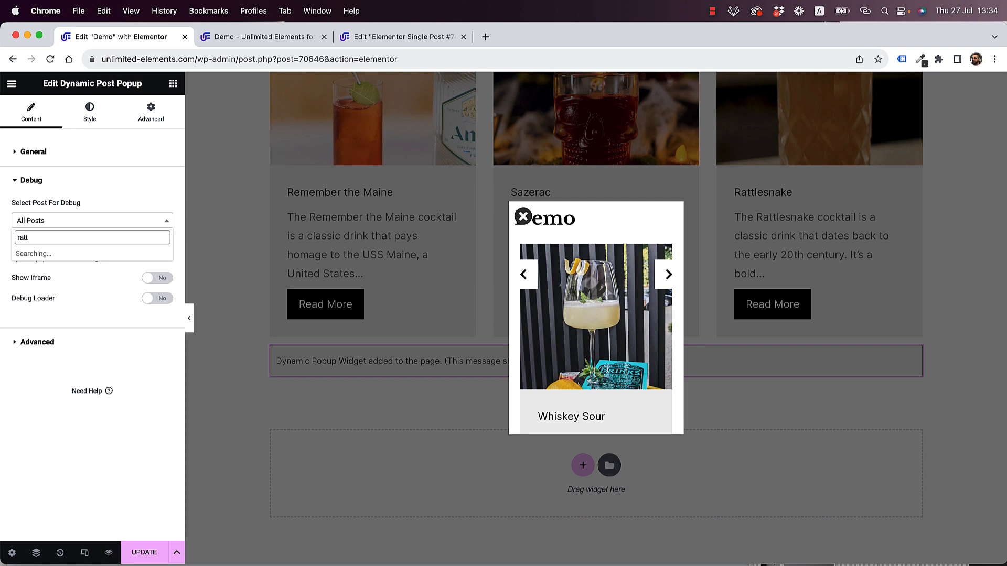
text(ratt)
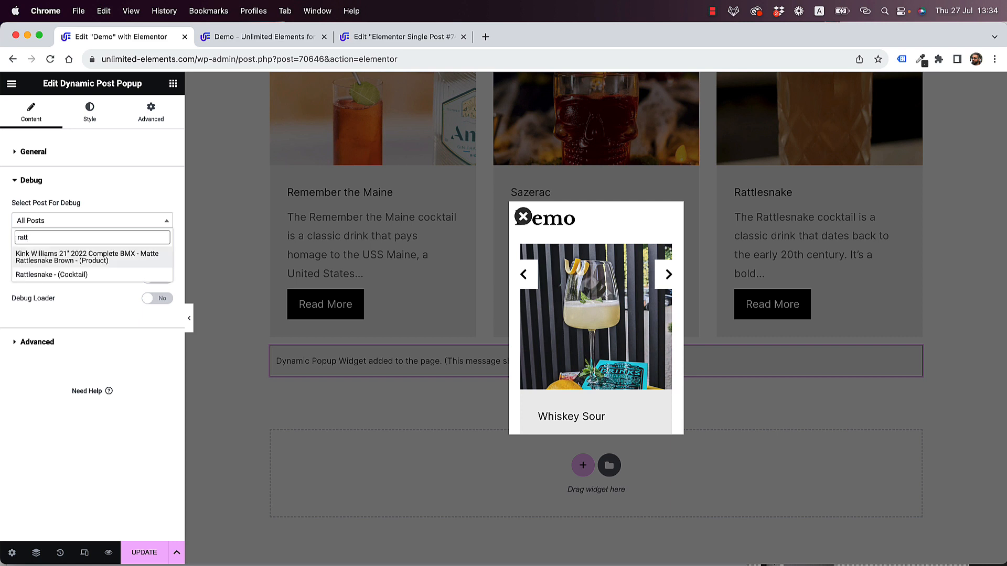
click(51, 274)
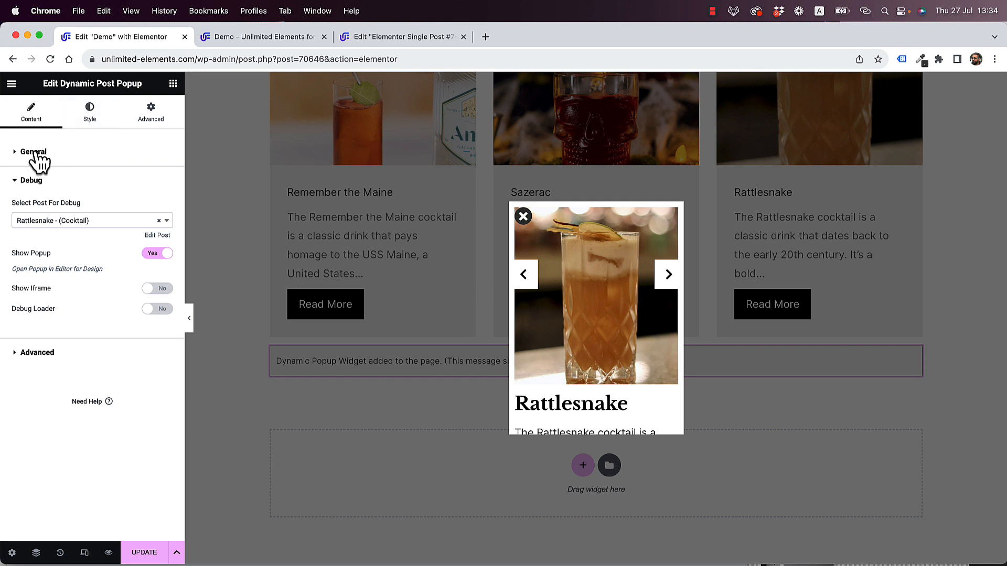
click(33, 151)
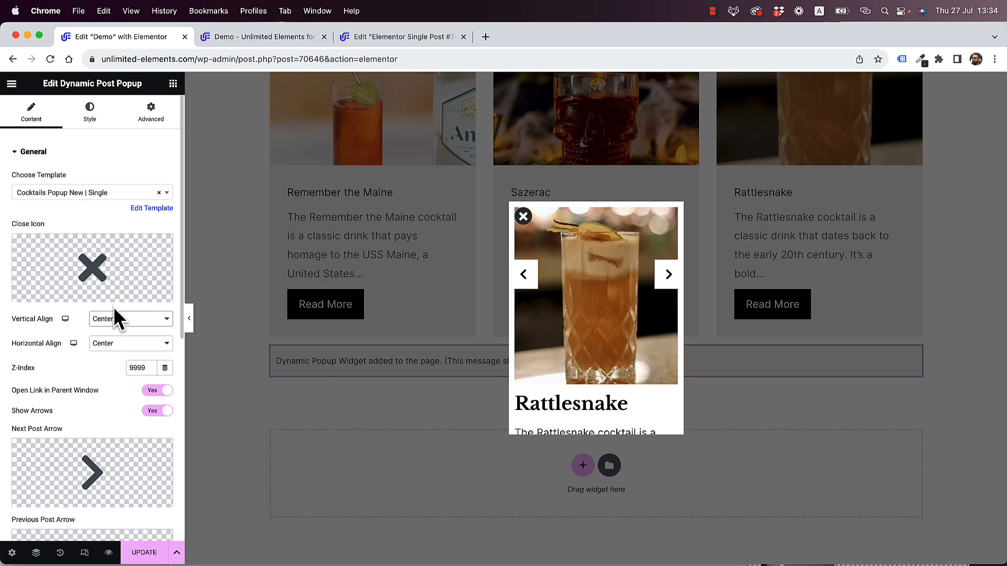
- Set the popup's Vertical Align to Start and Horizontal Align to End
click(128, 318)
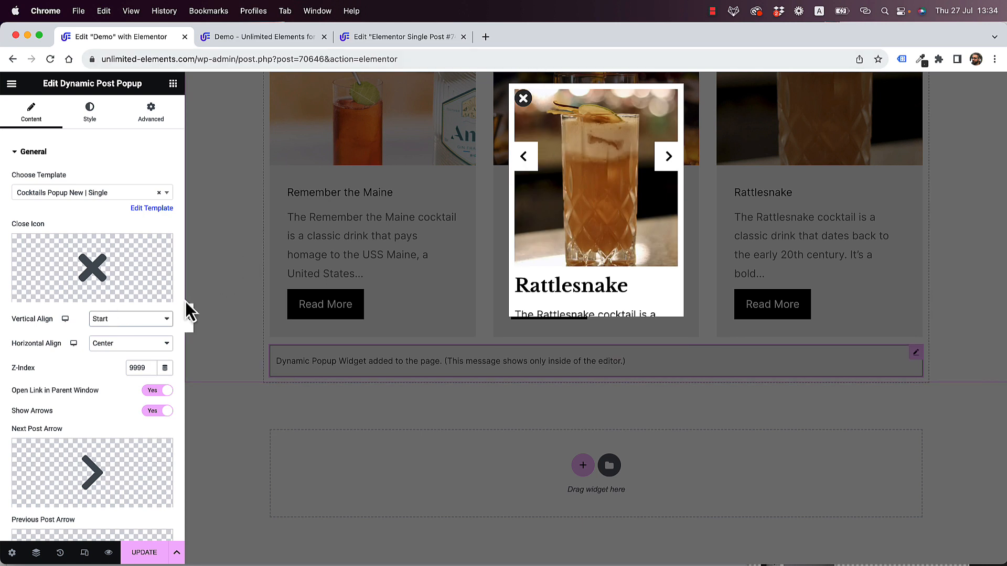
click(130, 319)
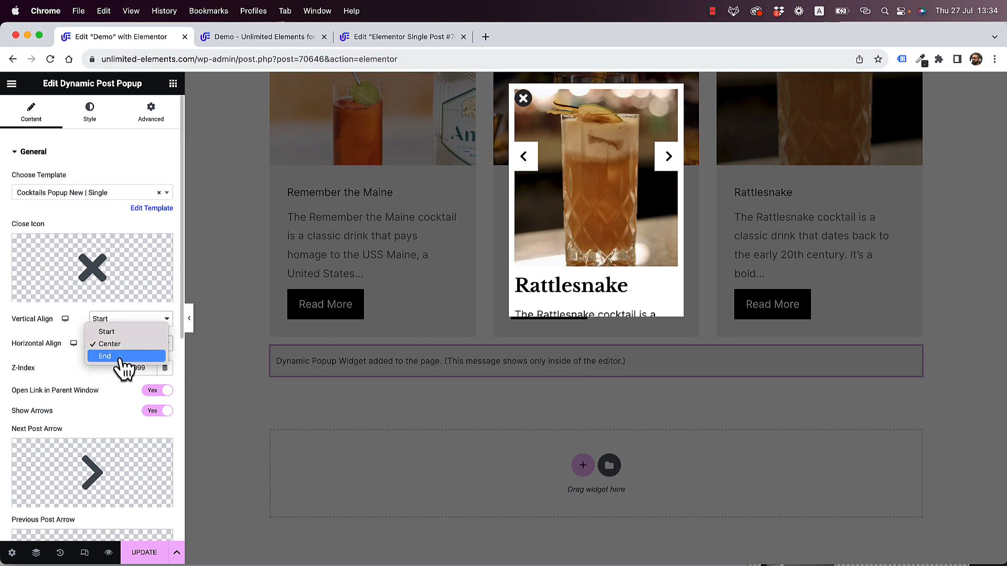
click(104, 357)
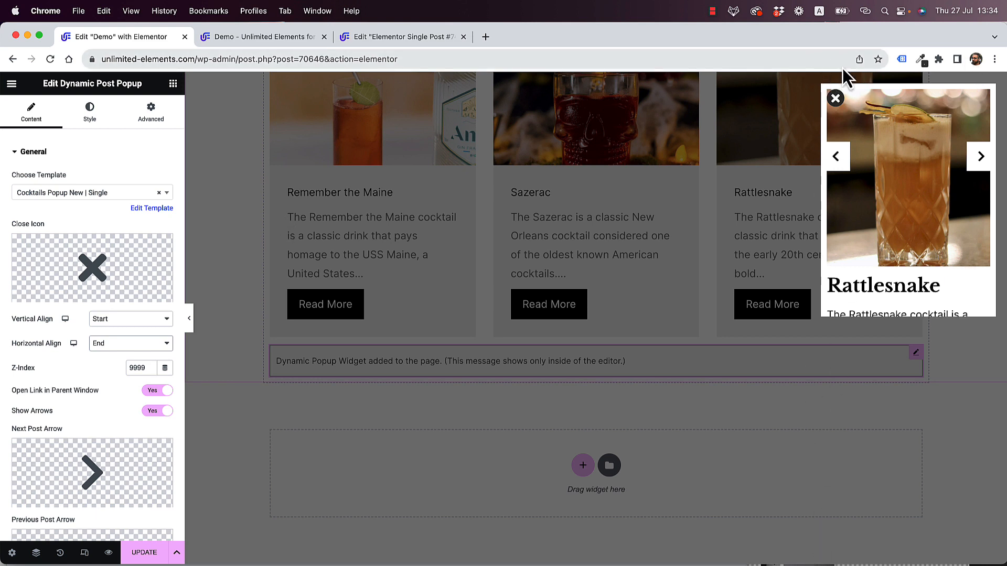
mouse_move(761, 117)
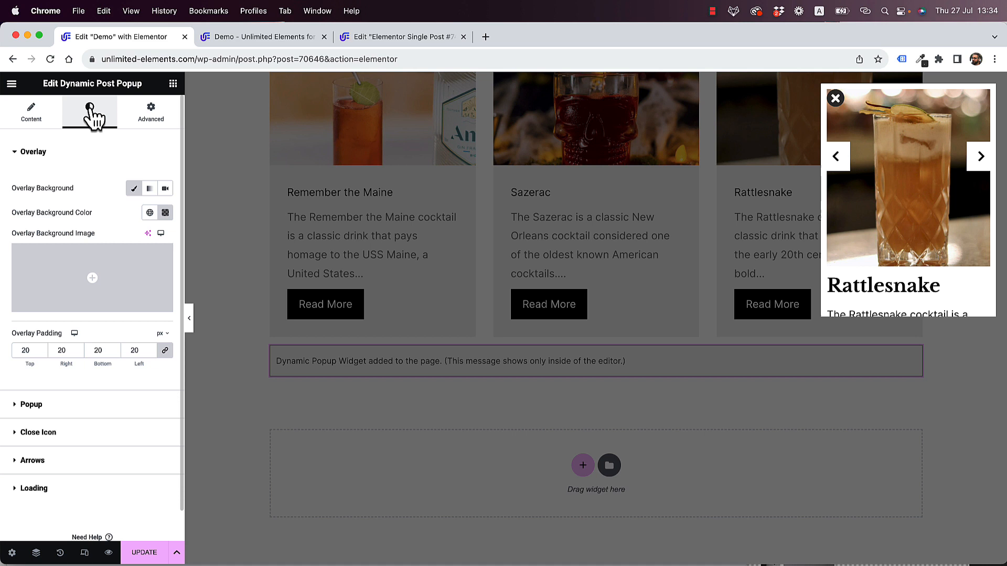
- Zero the overlay top padding and set the Popup Width to 400 px
click(89, 111)
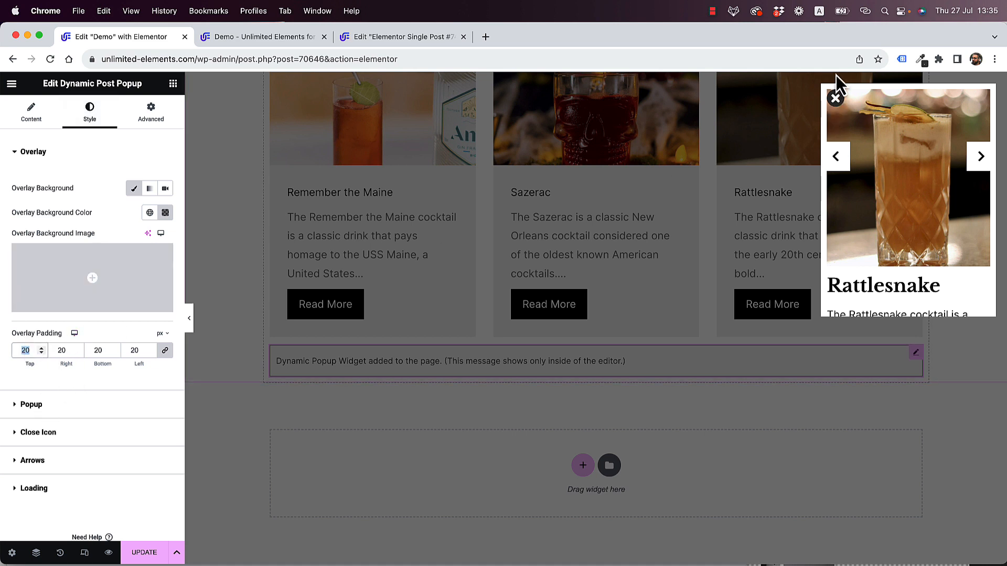
text(0)
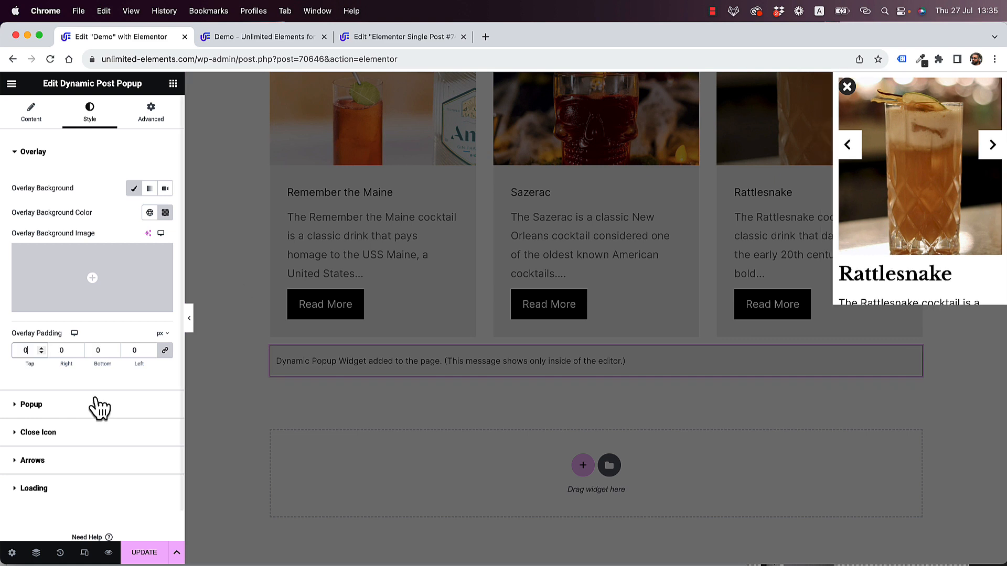
click(31, 404)
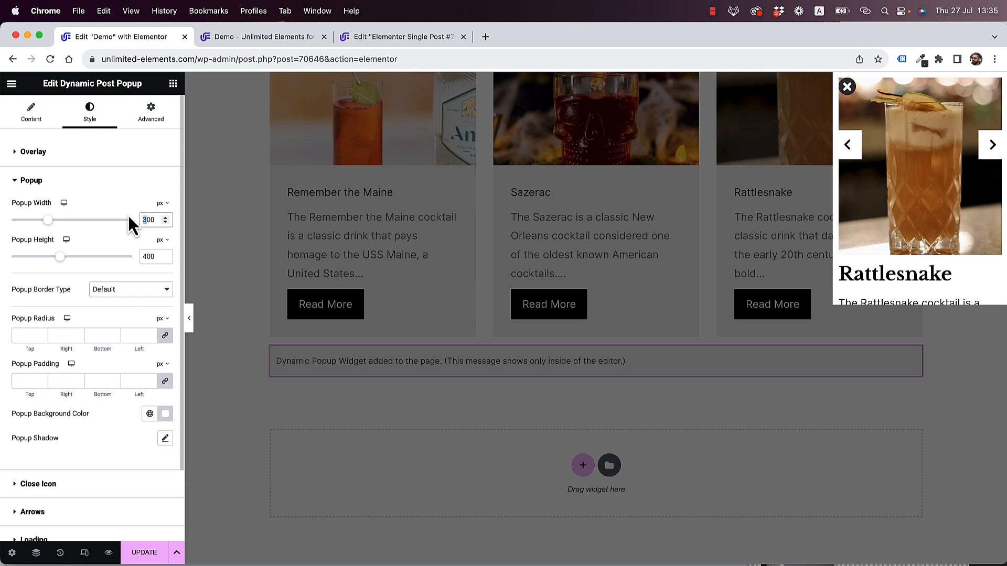
drag(49, 219, 60, 220)
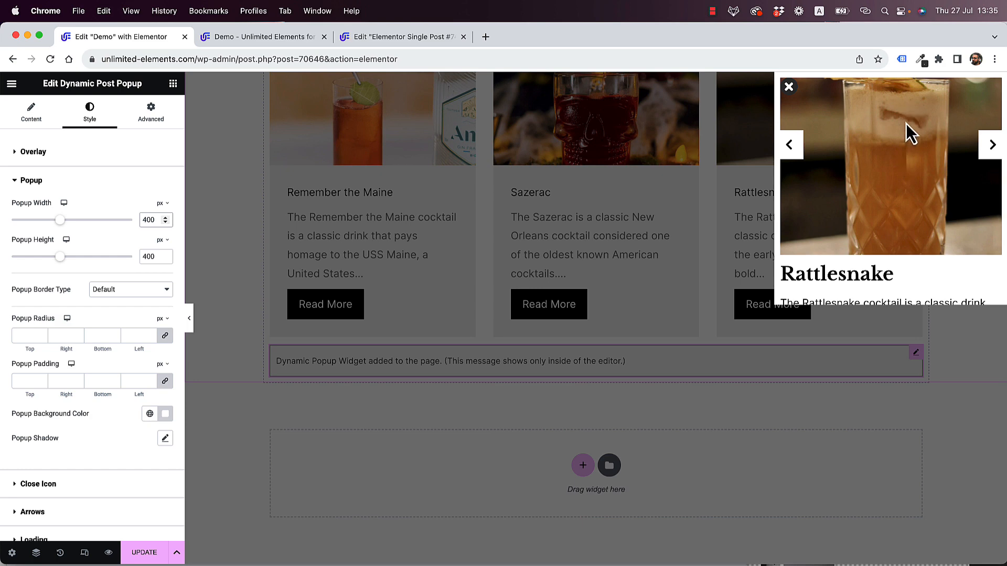
- After comparing with the template tab, set the Popup Height to 100 vh
click(398, 36)
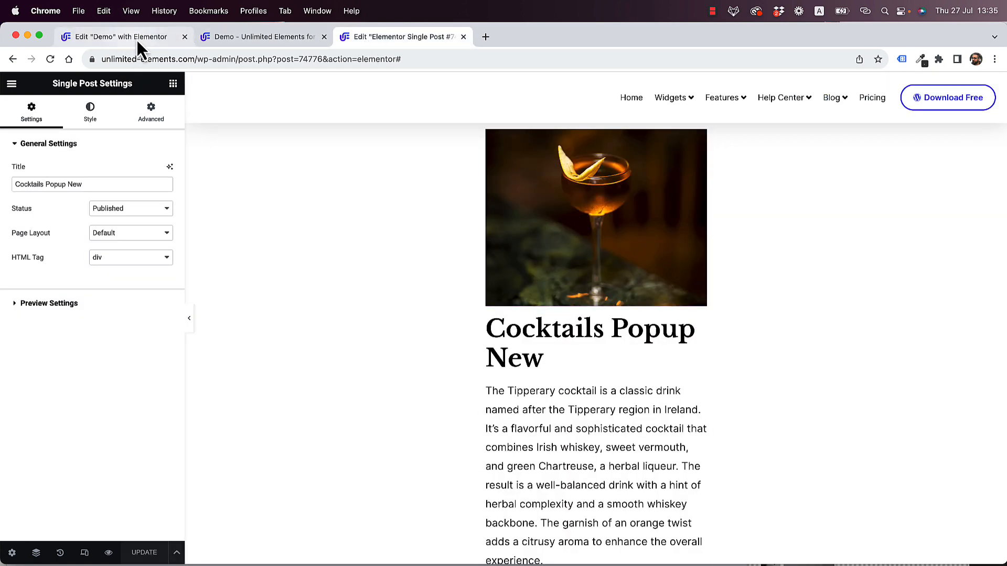
click(121, 37)
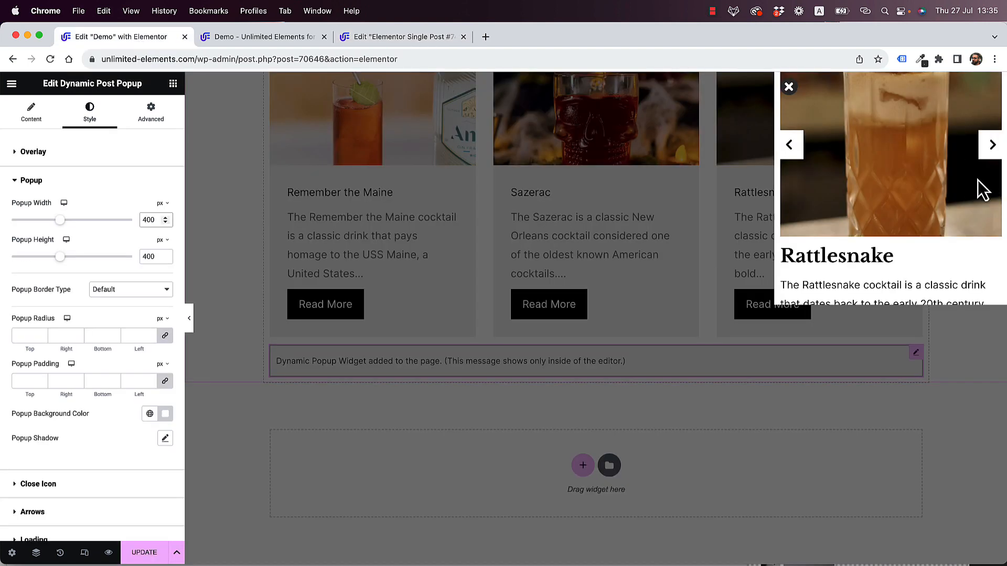
click(399, 37)
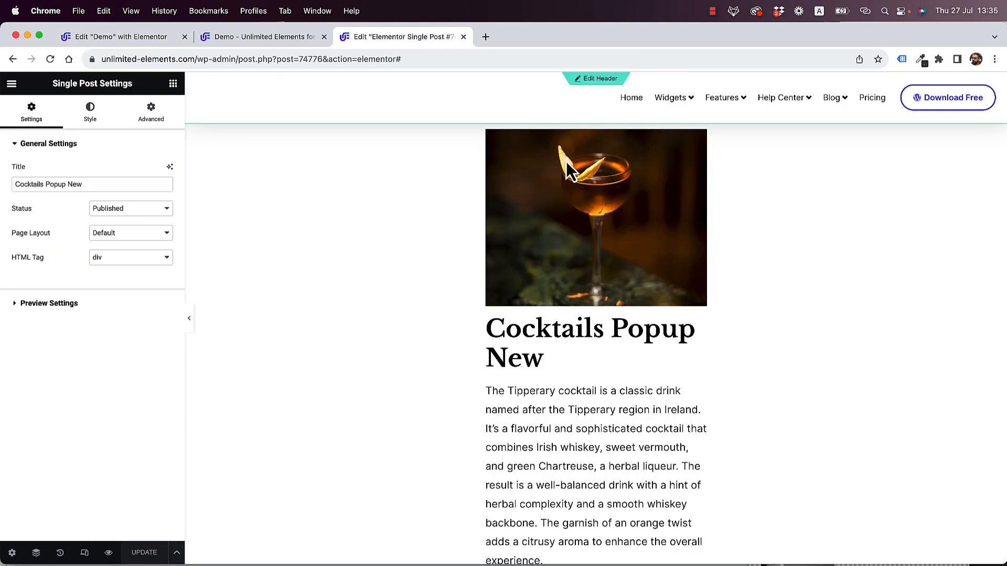
click(115, 36)
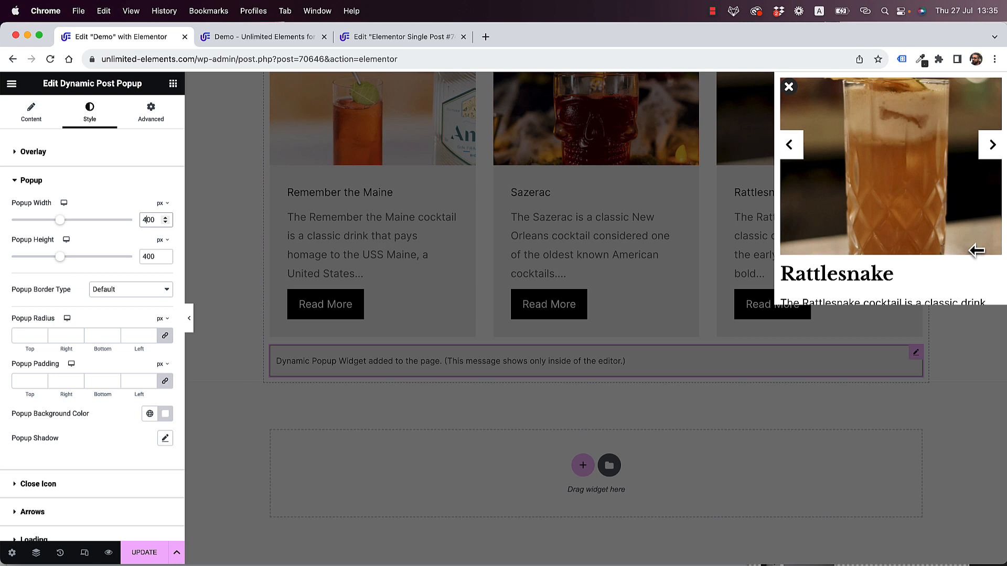
mouse_move(922, 158)
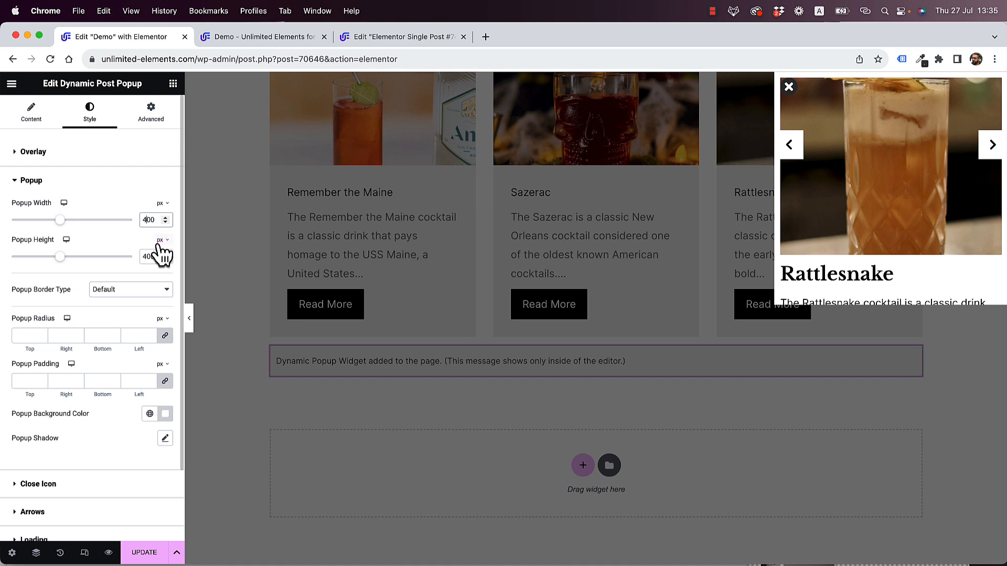
click(158, 239)
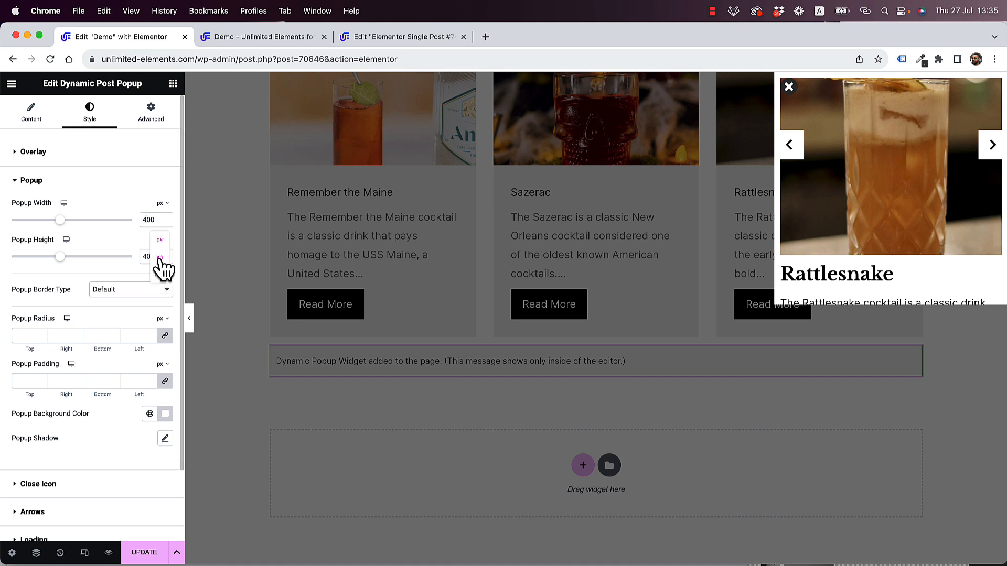
text(10)
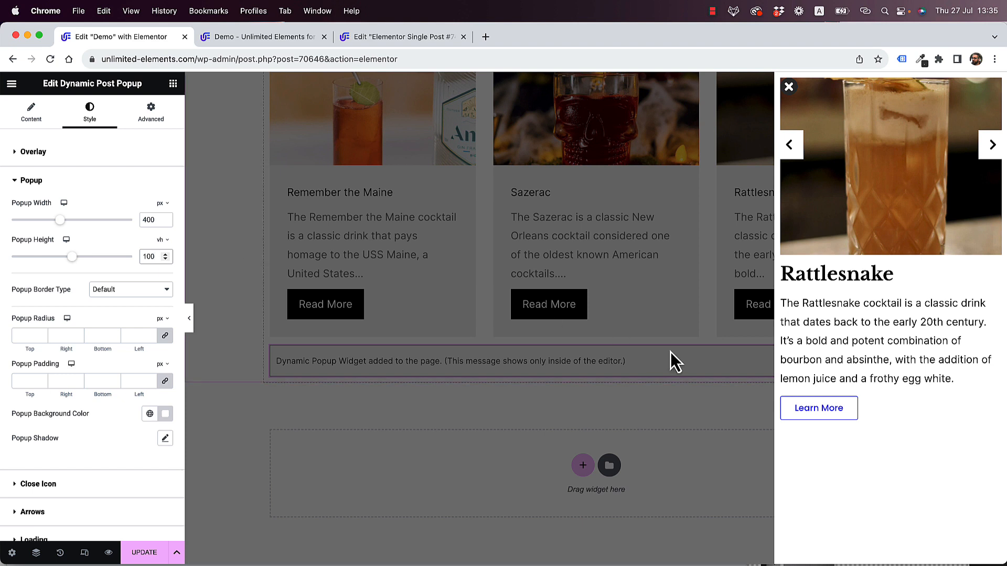
mouse_move(888, 199)
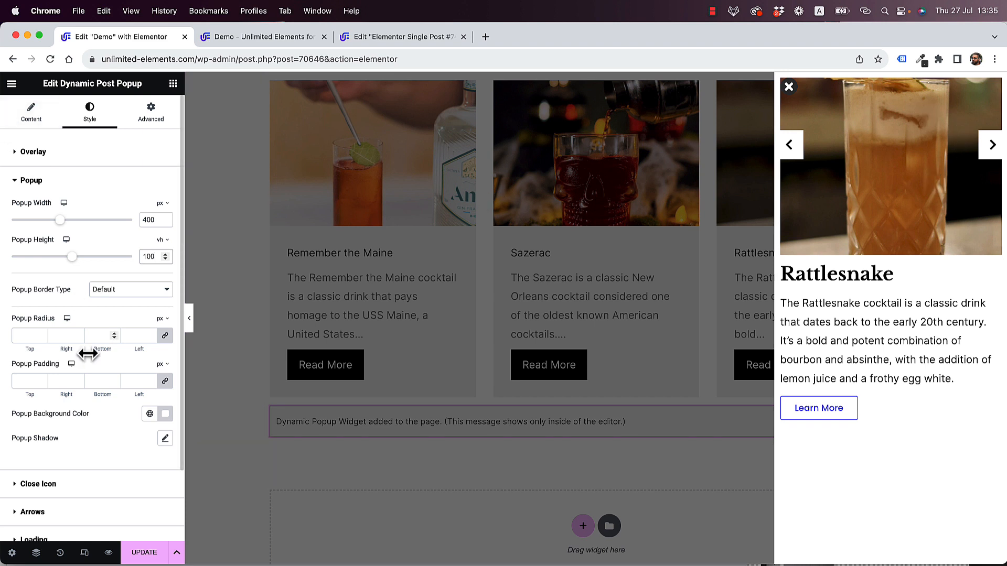
mouse_move(826, 119)
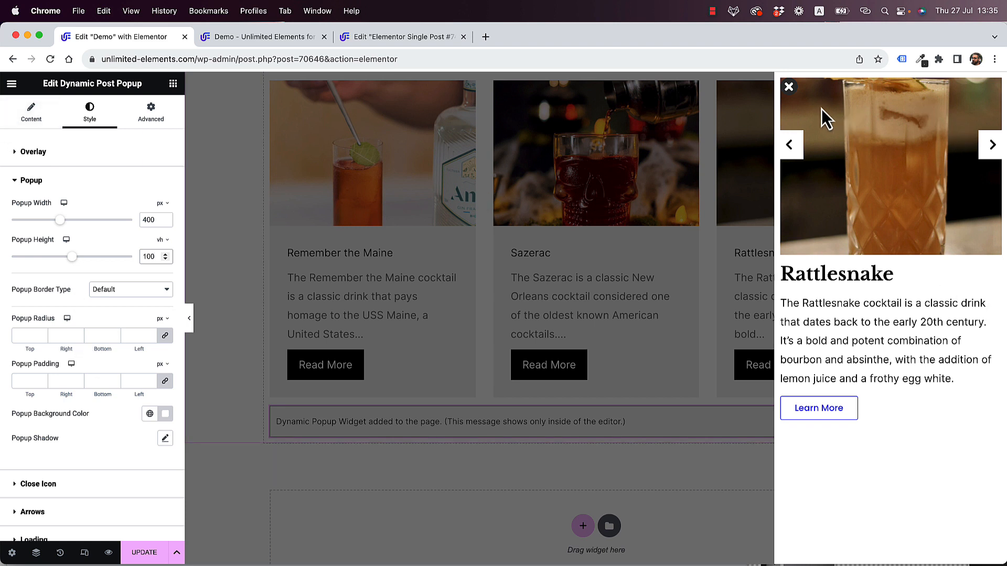
mouse_move(871, 485)
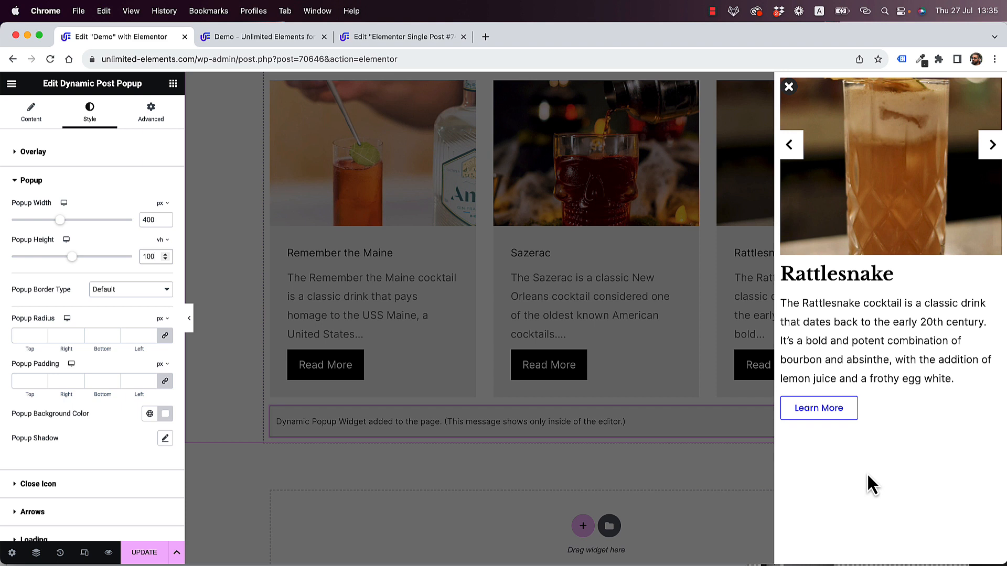
click(30, 179)
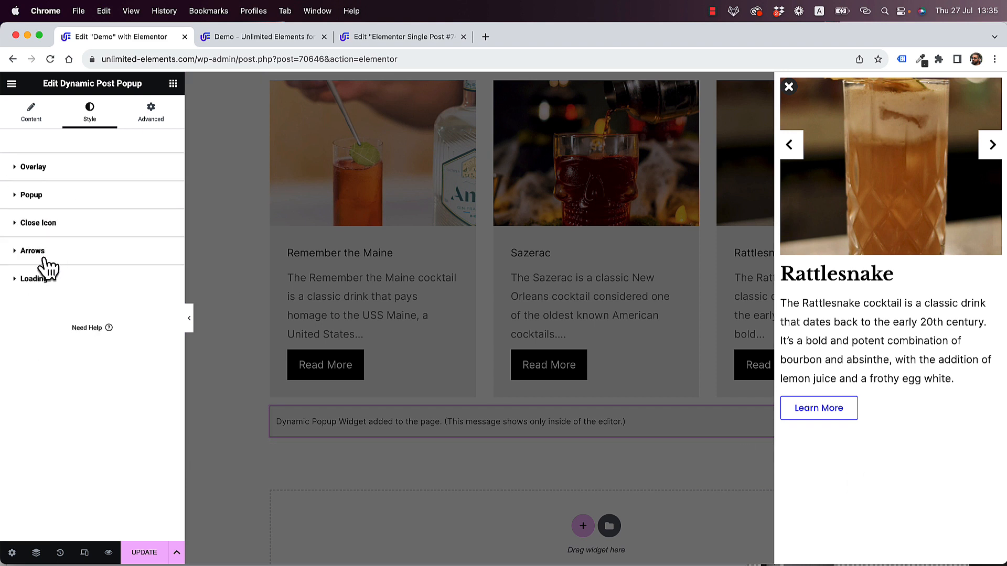
- Snap the close icon right, size it 15 with black icon on a white 60 px square background
click(38, 222)
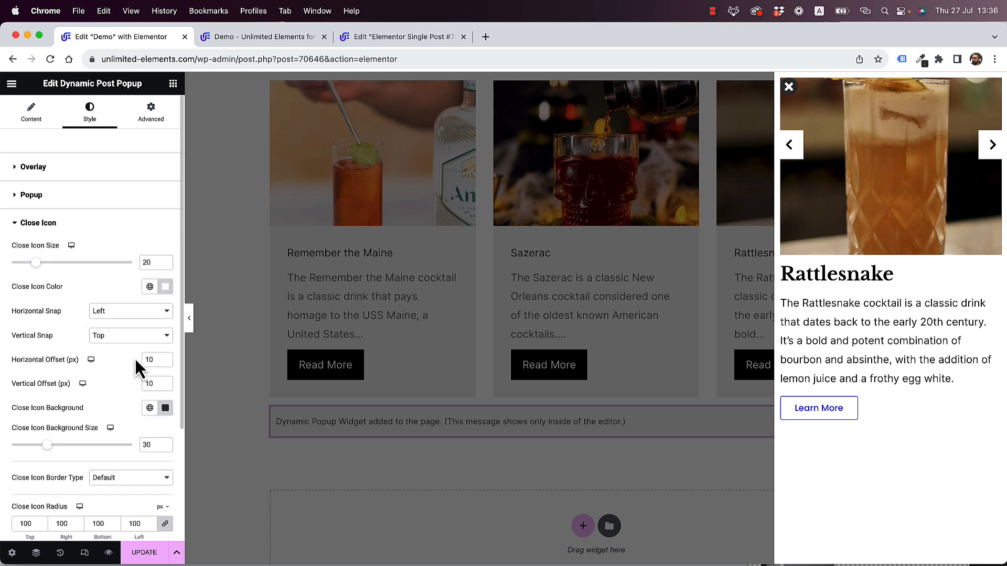
click(130, 310)
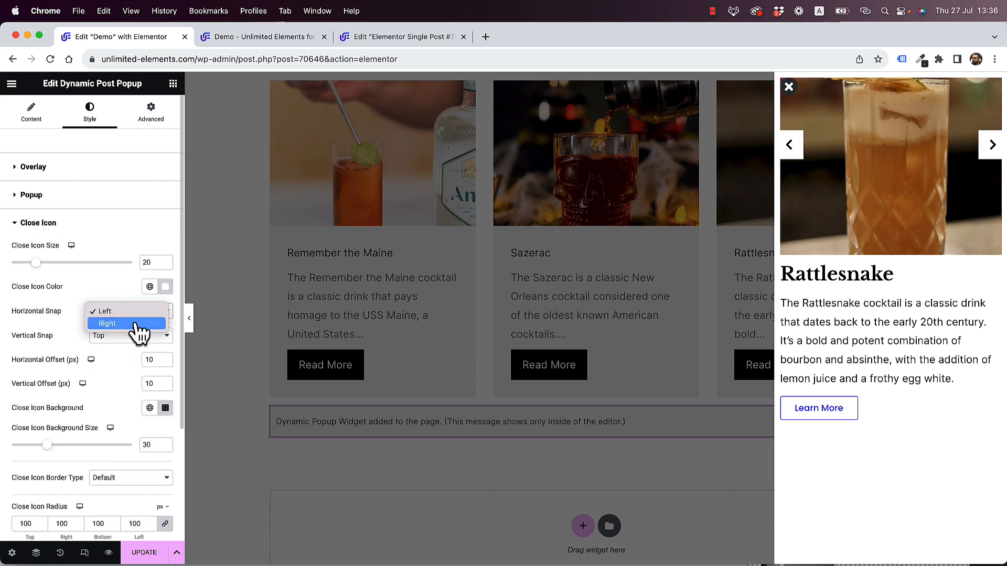
click(107, 323)
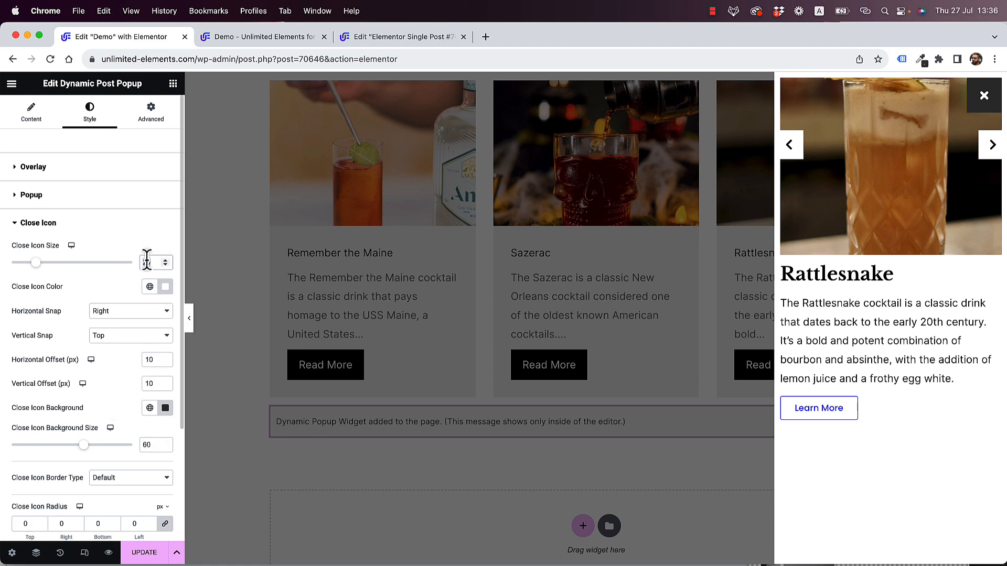
text(15)
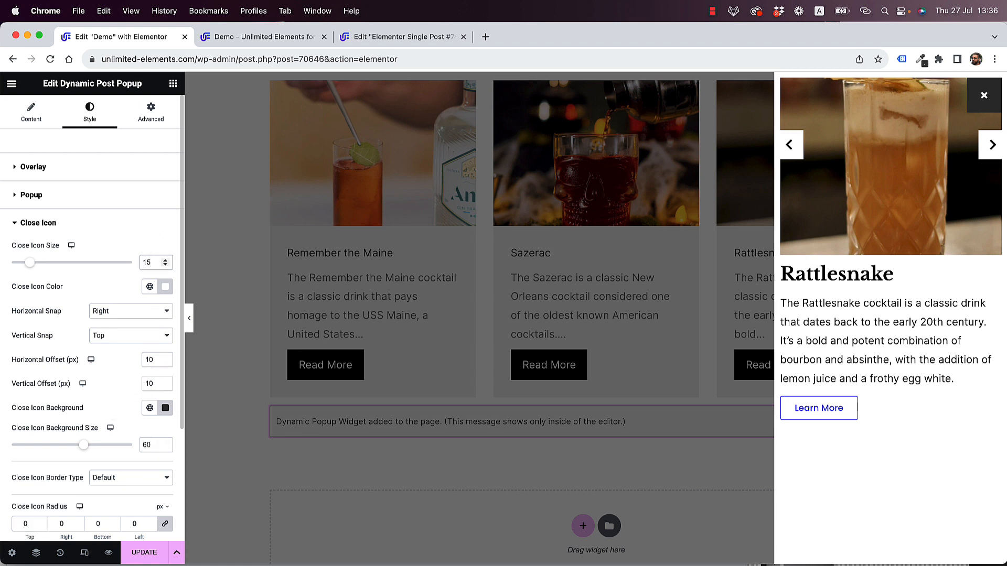
mouse_move(82, 315)
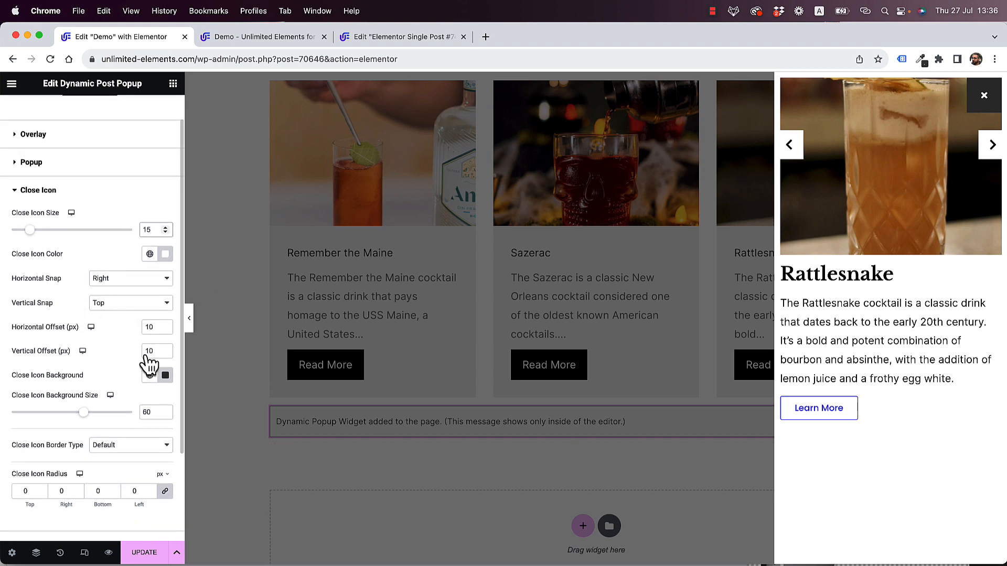
click(164, 375)
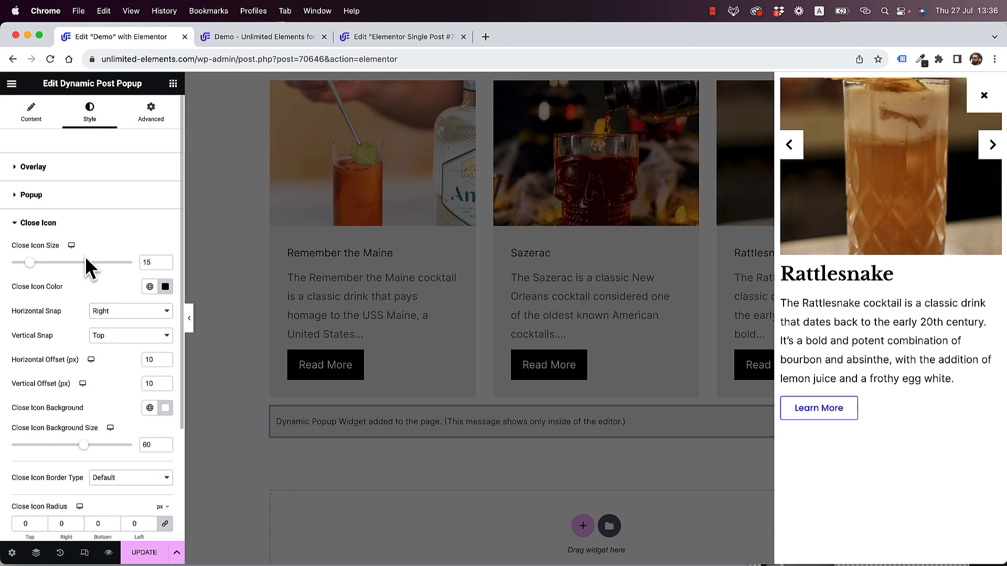
mouse_move(41, 225)
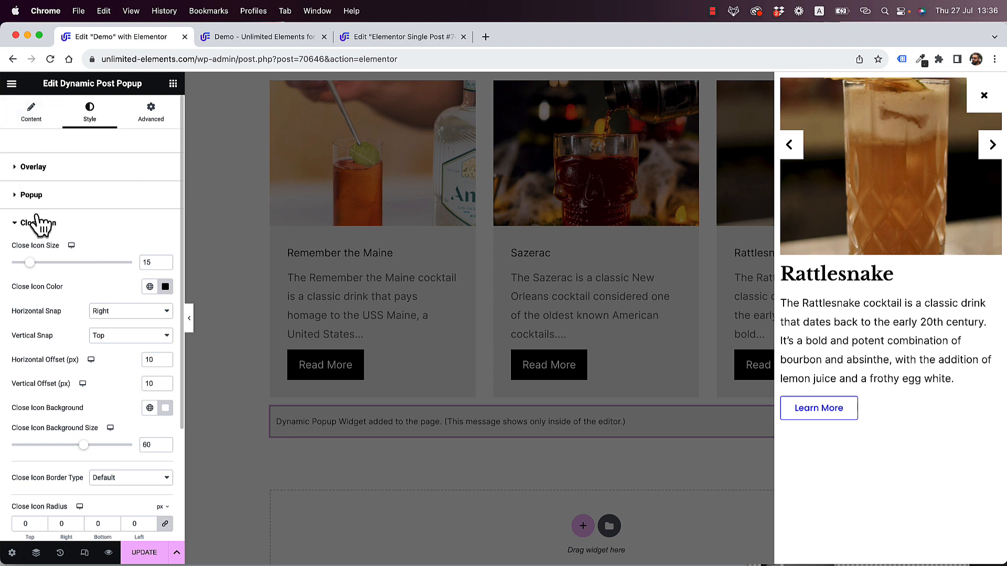
- Review arrow placement (kept on the sides), then switch Show Arrows off in Content settings
click(33, 222)
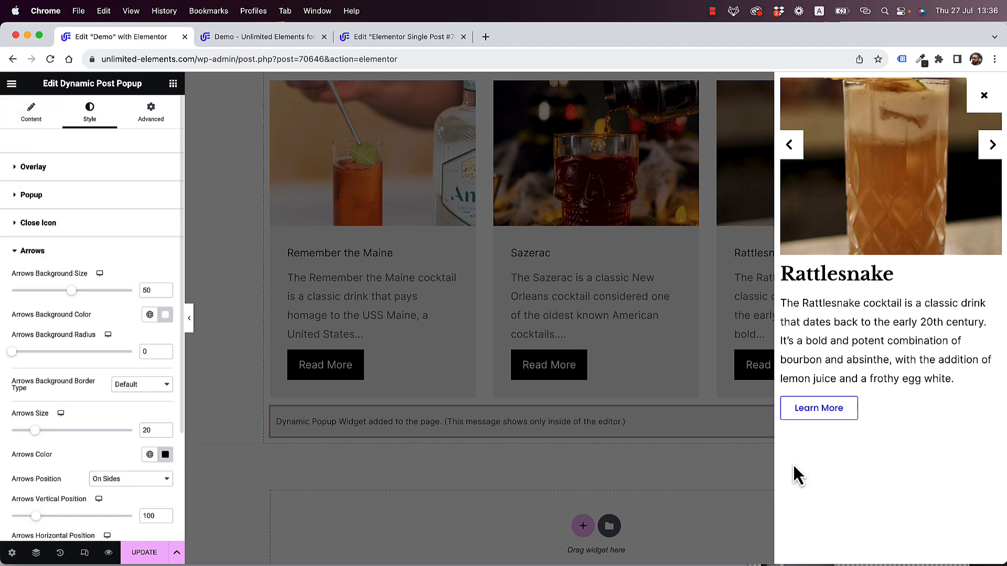
click(130, 479)
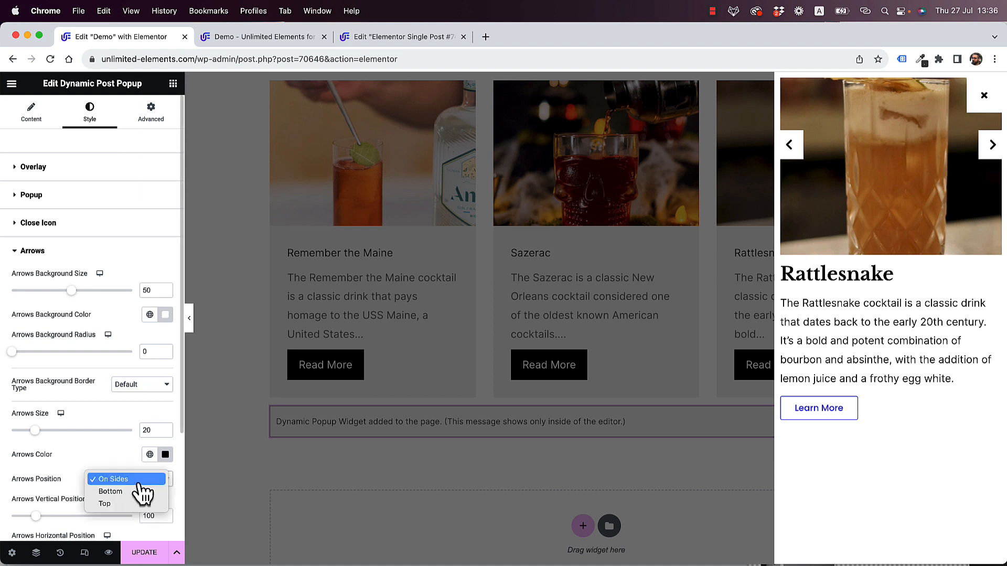
mouse_move(124, 521)
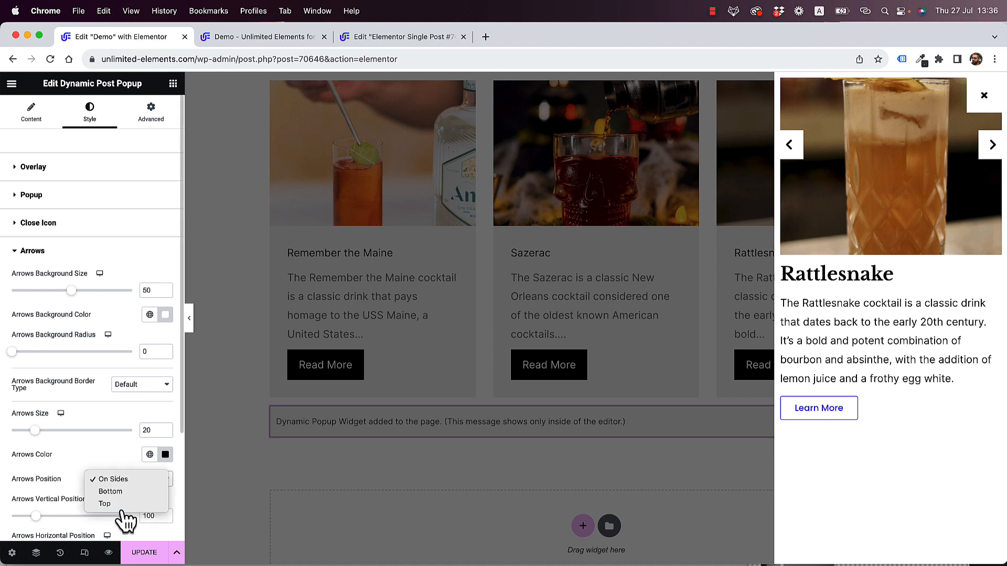
click(130, 478)
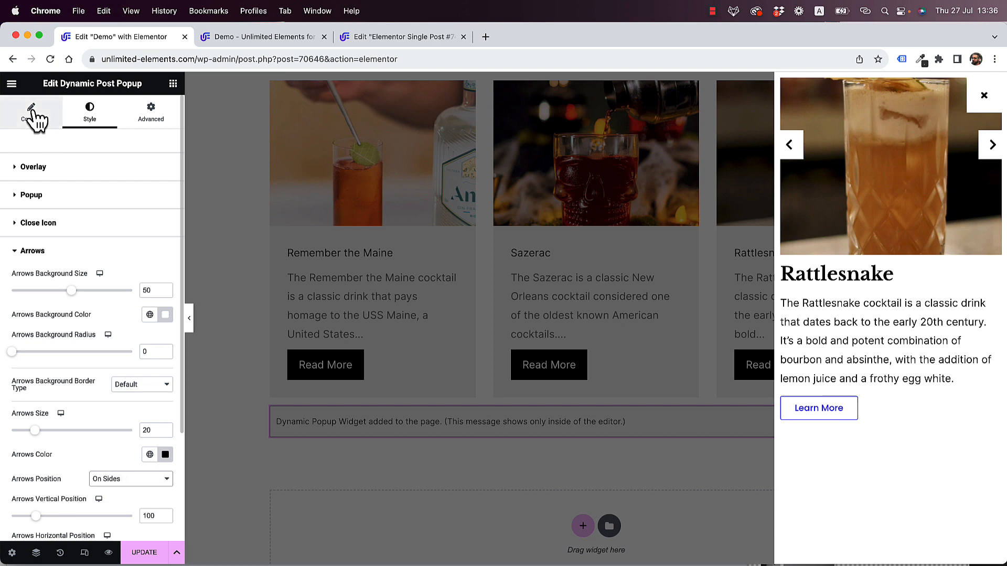
click(30, 113)
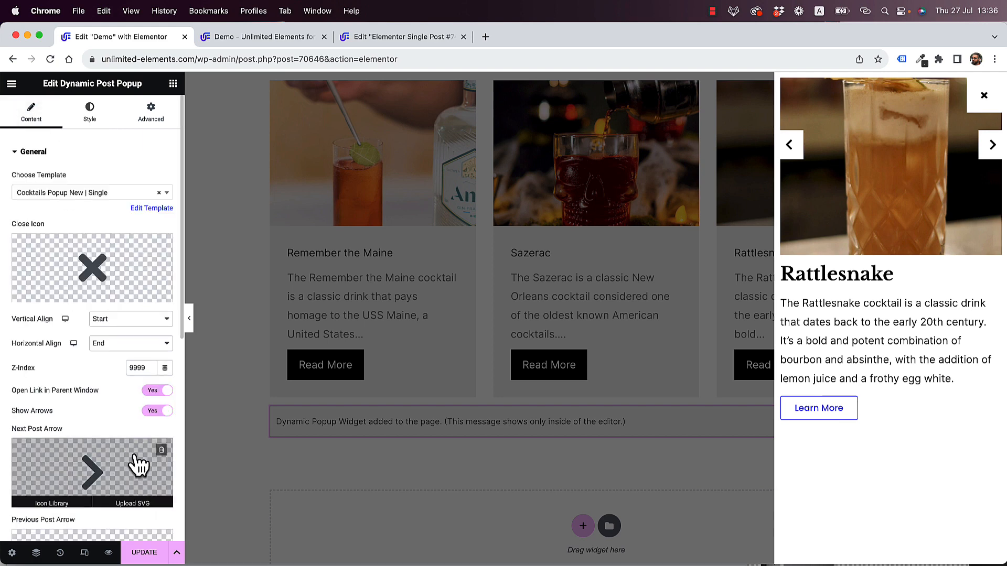
click(158, 411)
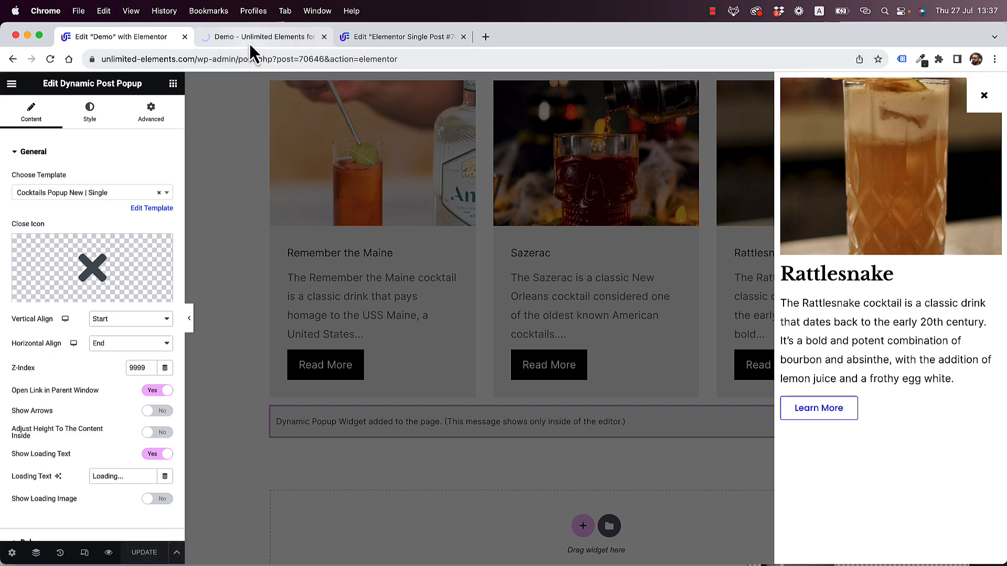
- Open the Sazerac quick view from the demo page preview to verify the arrow-free popup
click(263, 37)
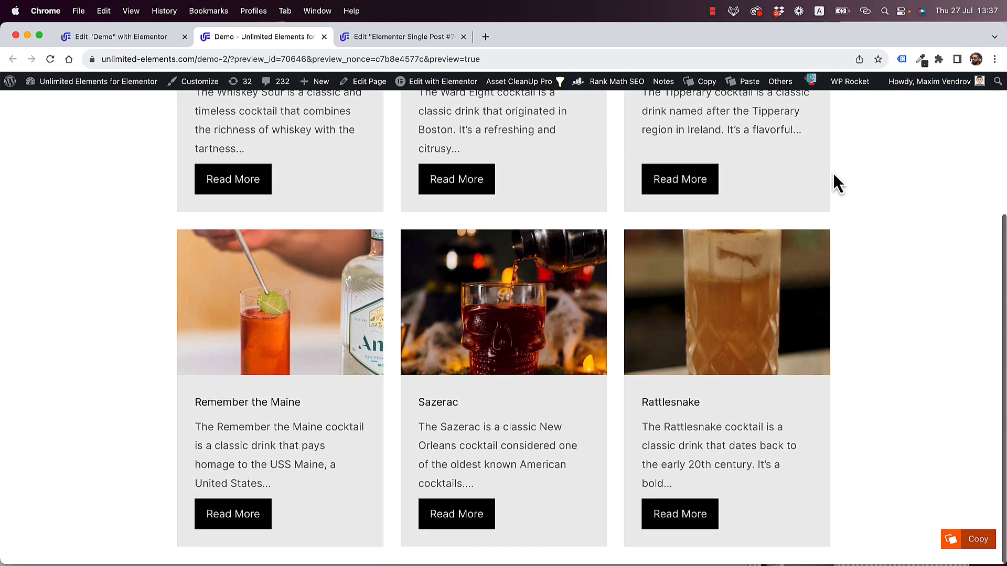
click(456, 517)
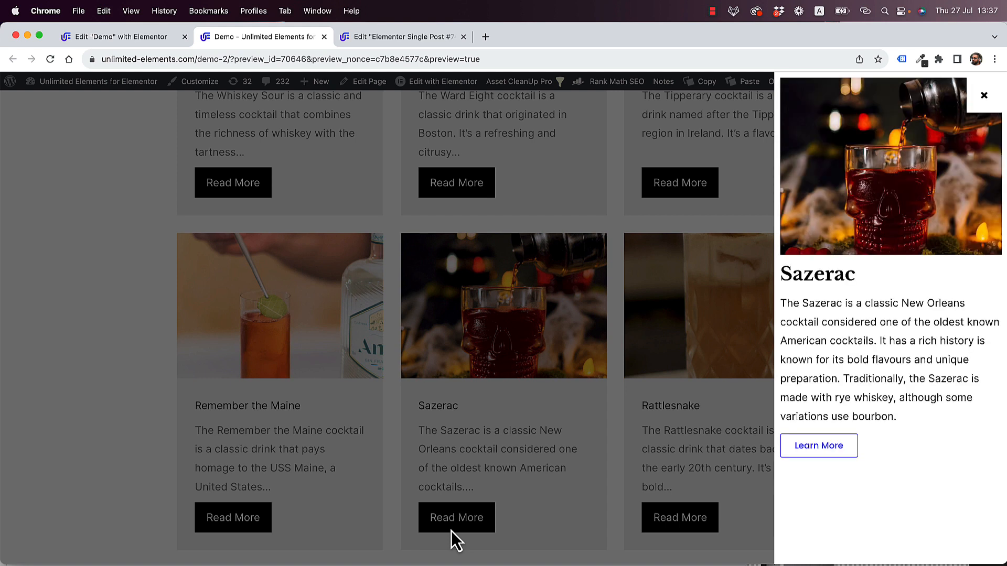
mouse_move(976, 163)
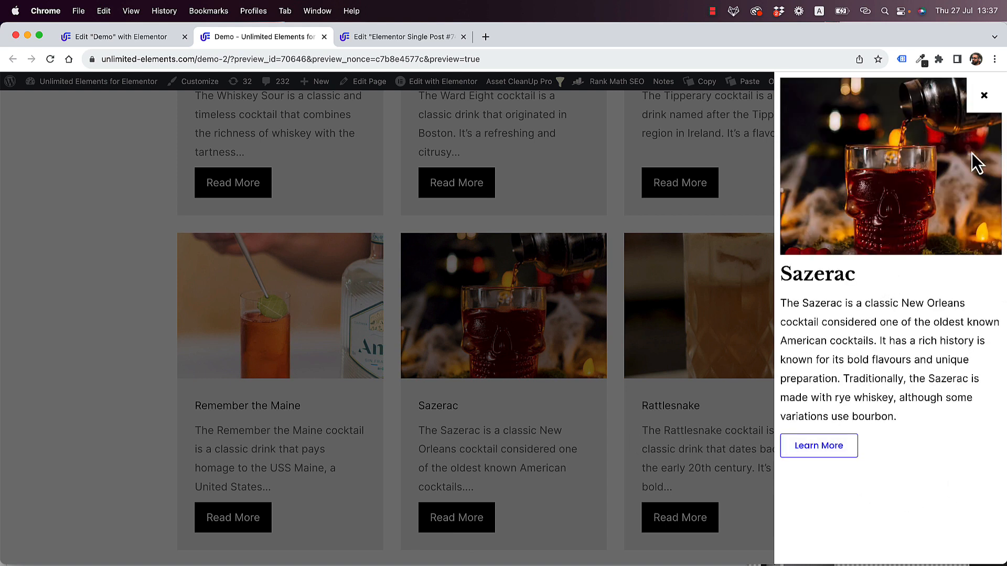
mouse_move(883, 128)
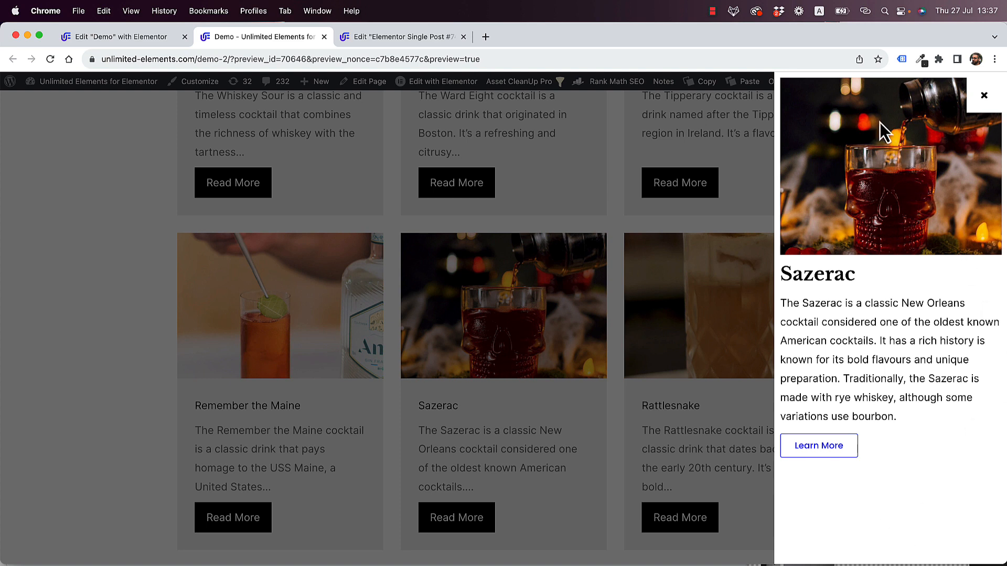
mouse_move(866, 259)
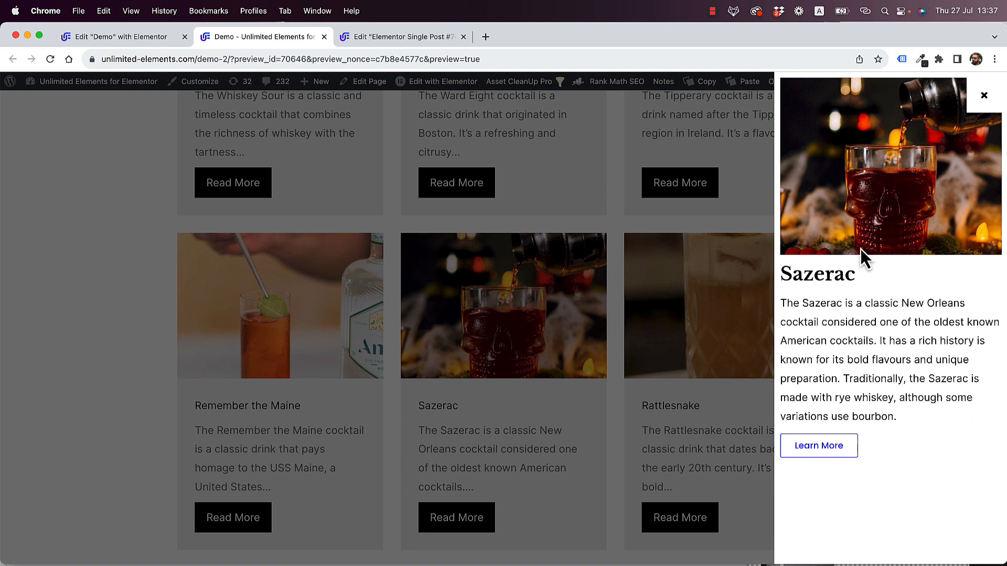